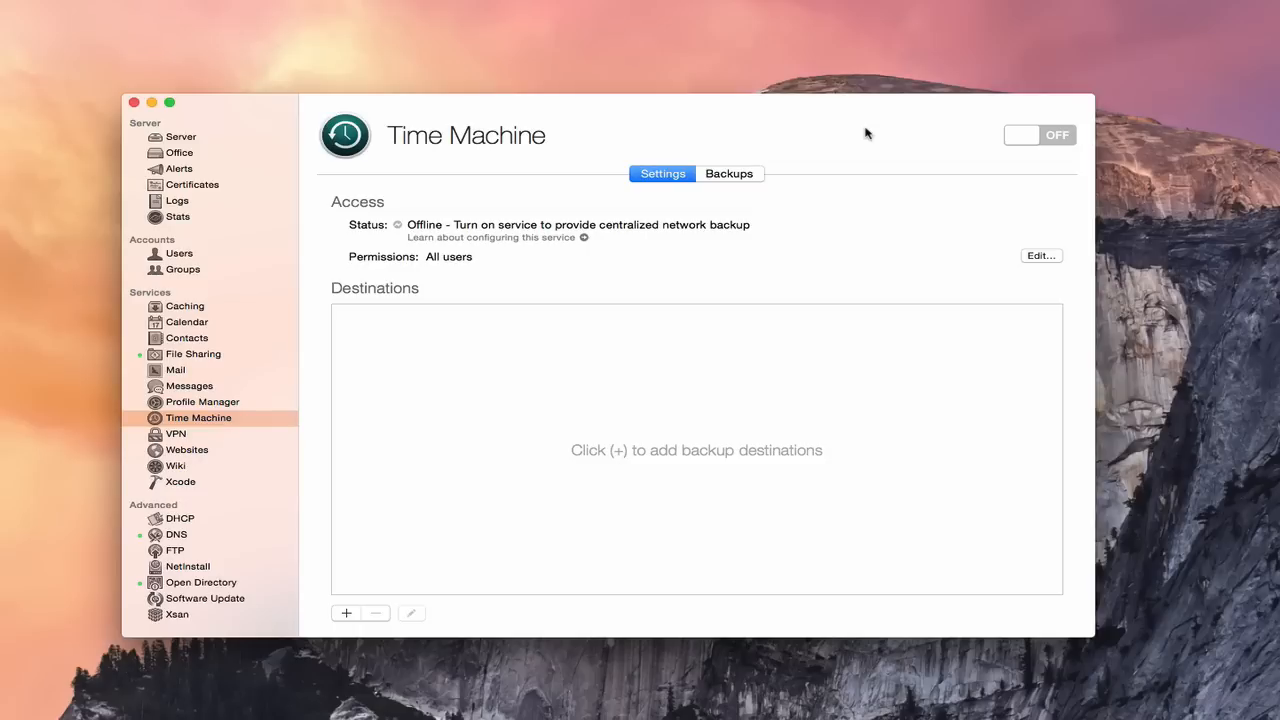
pyautogui.moveTo(222, 424)
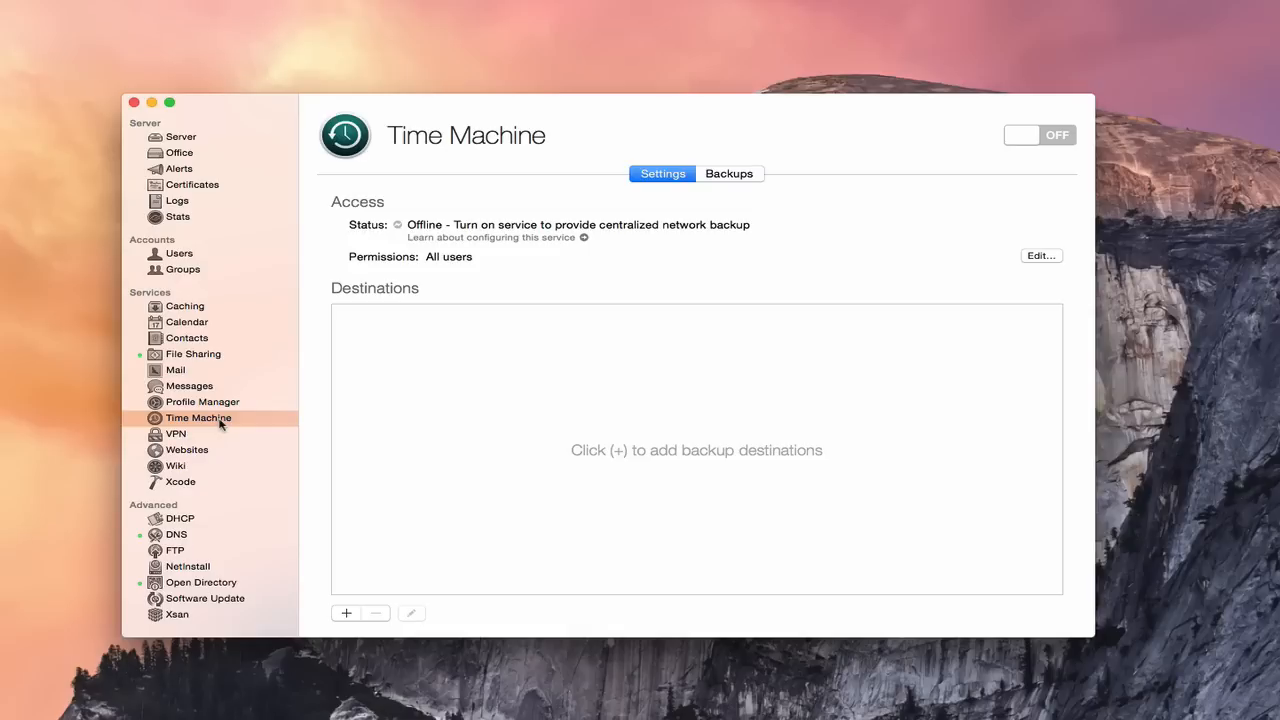
pyautogui.moveTo(362, 476)
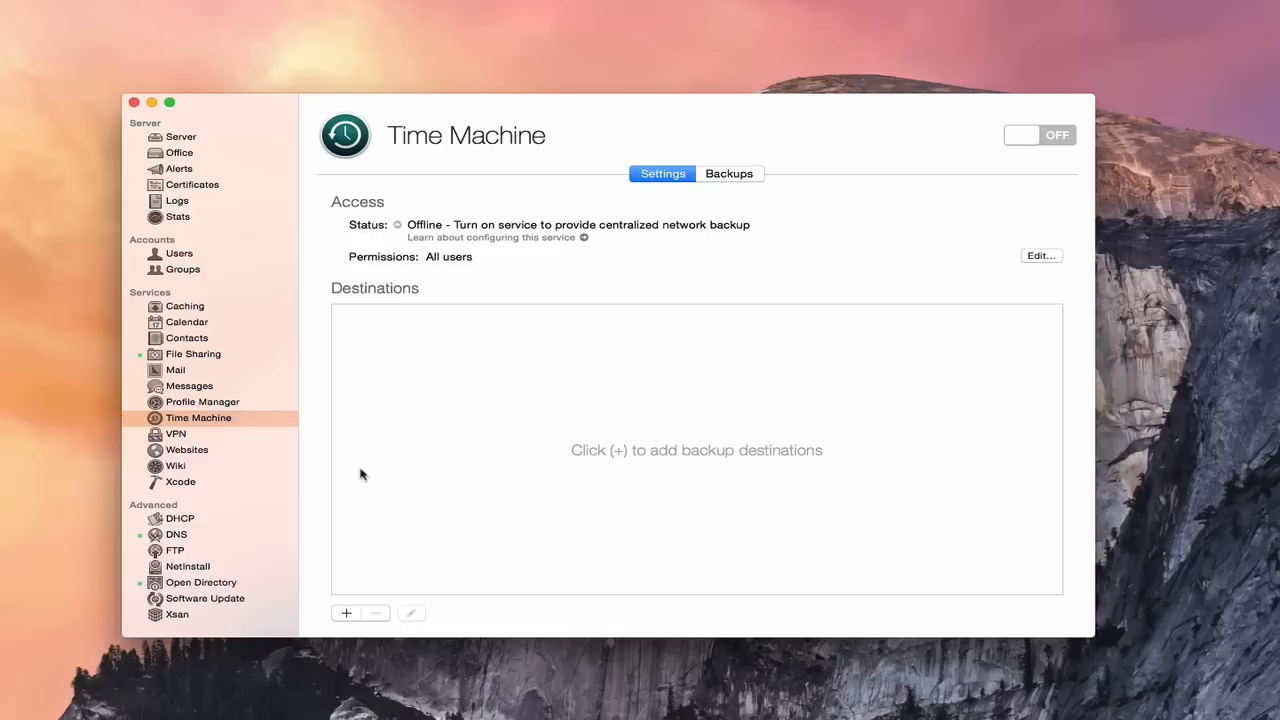
pyautogui.moveTo(220, 418)
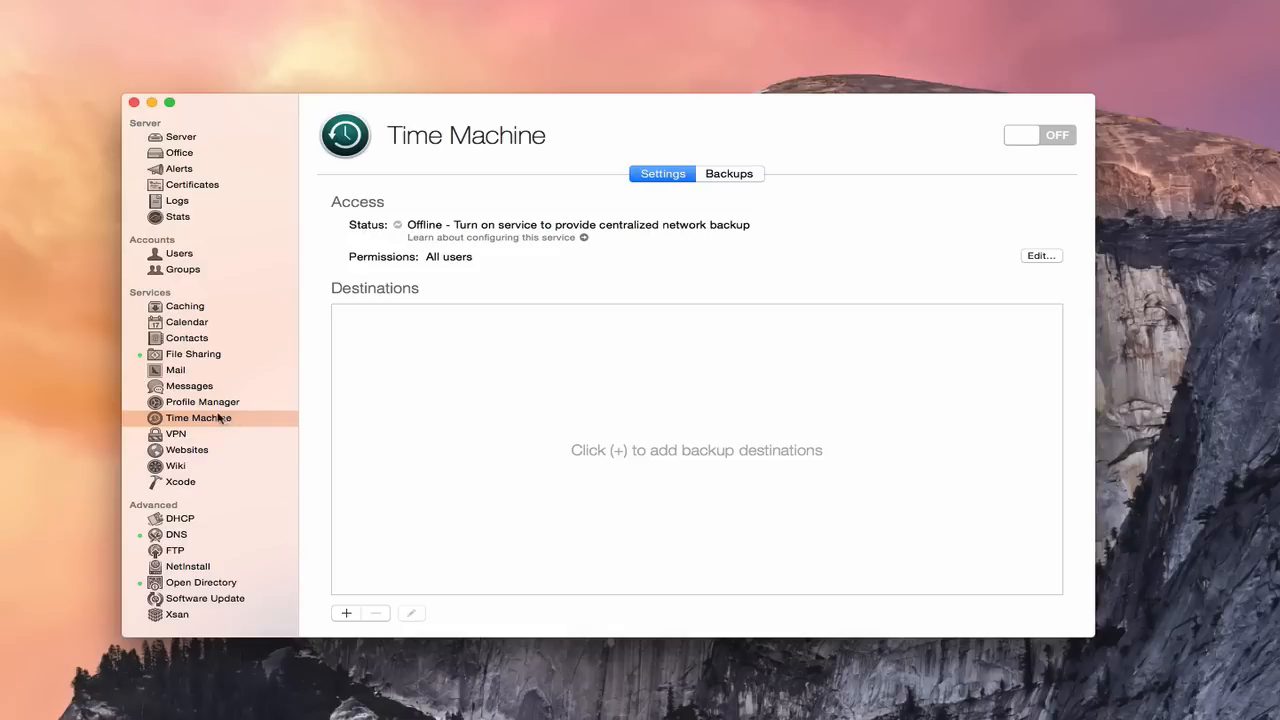
pyautogui.moveTo(474, 158)
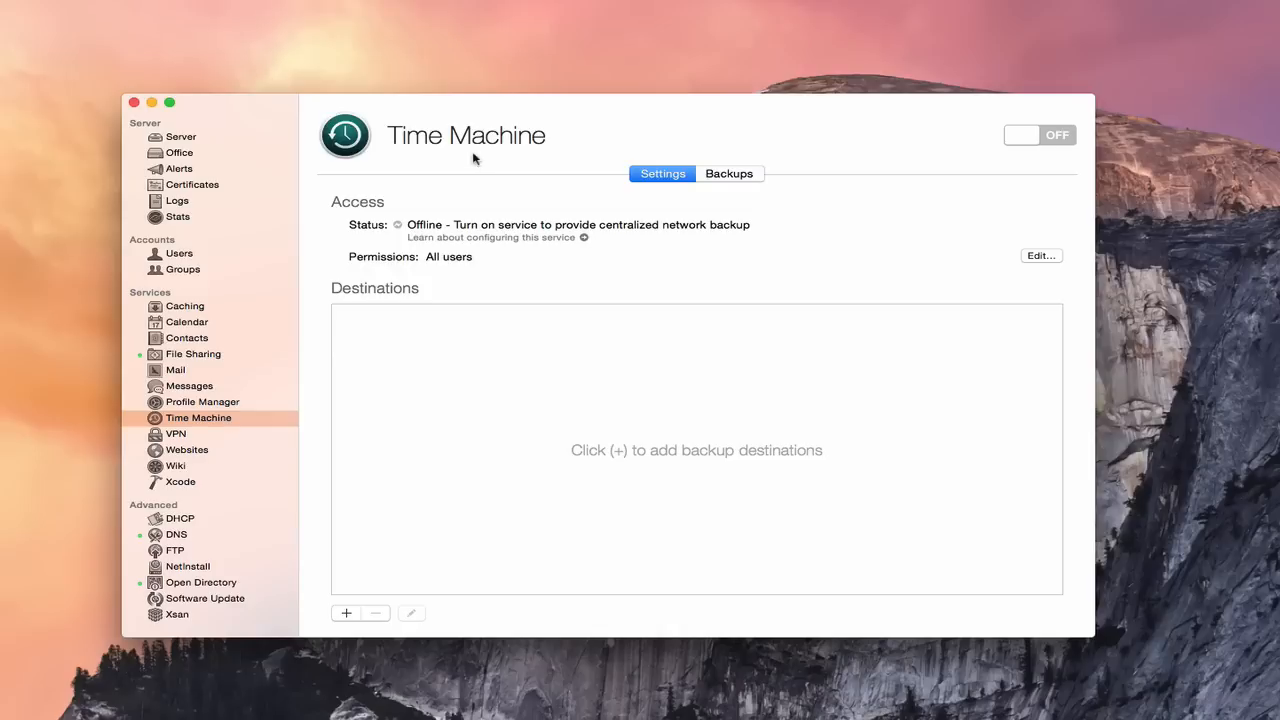
pyautogui.moveTo(210, 424)
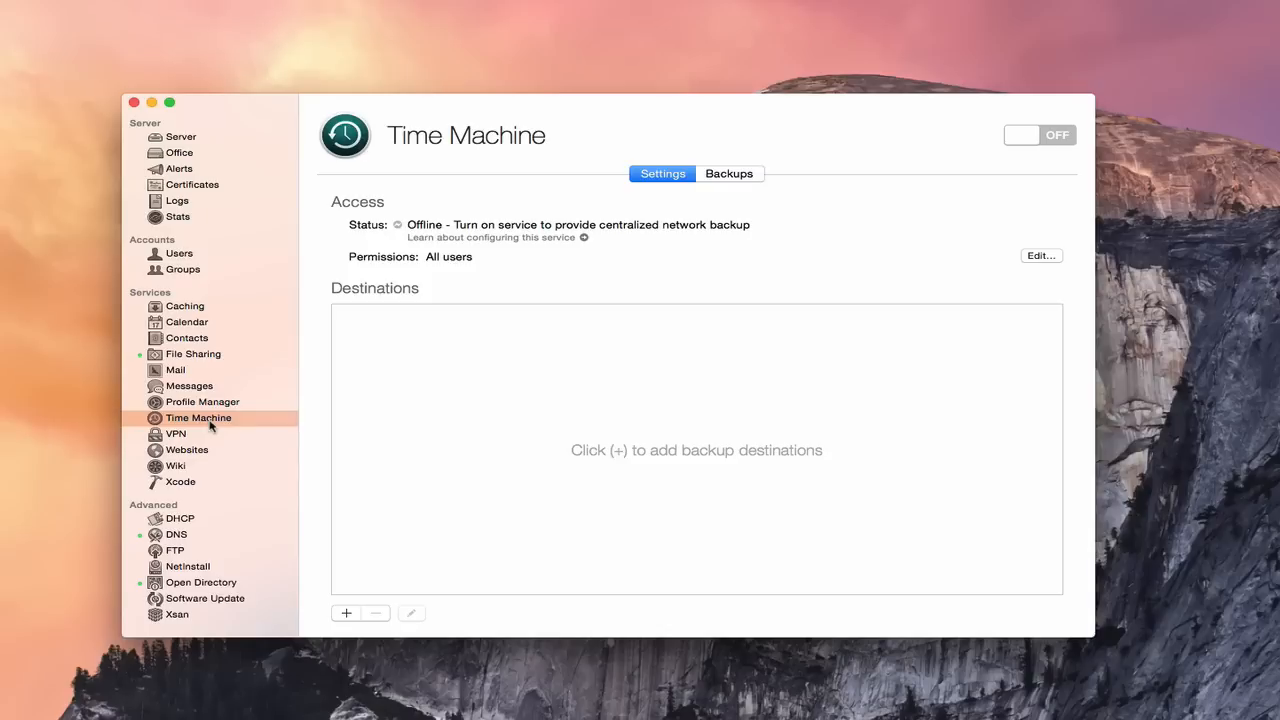
pyautogui.moveTo(546, 136)
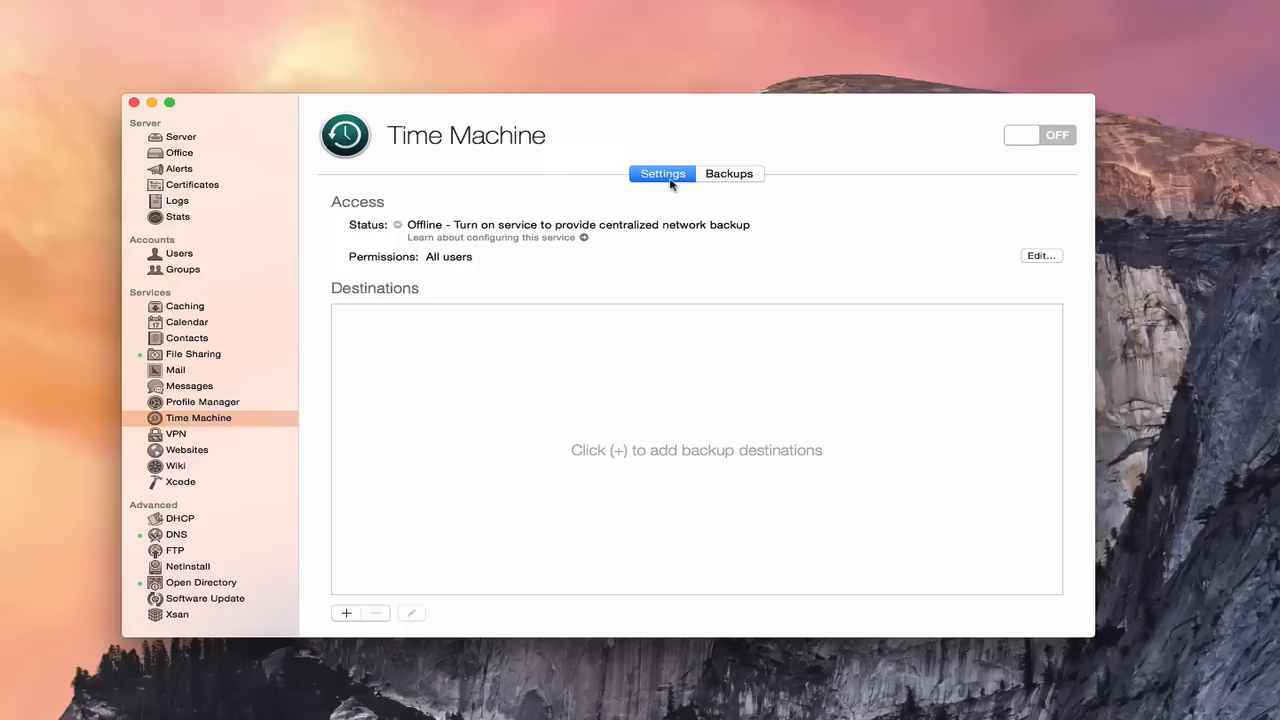
pyautogui.moveTo(744, 180)
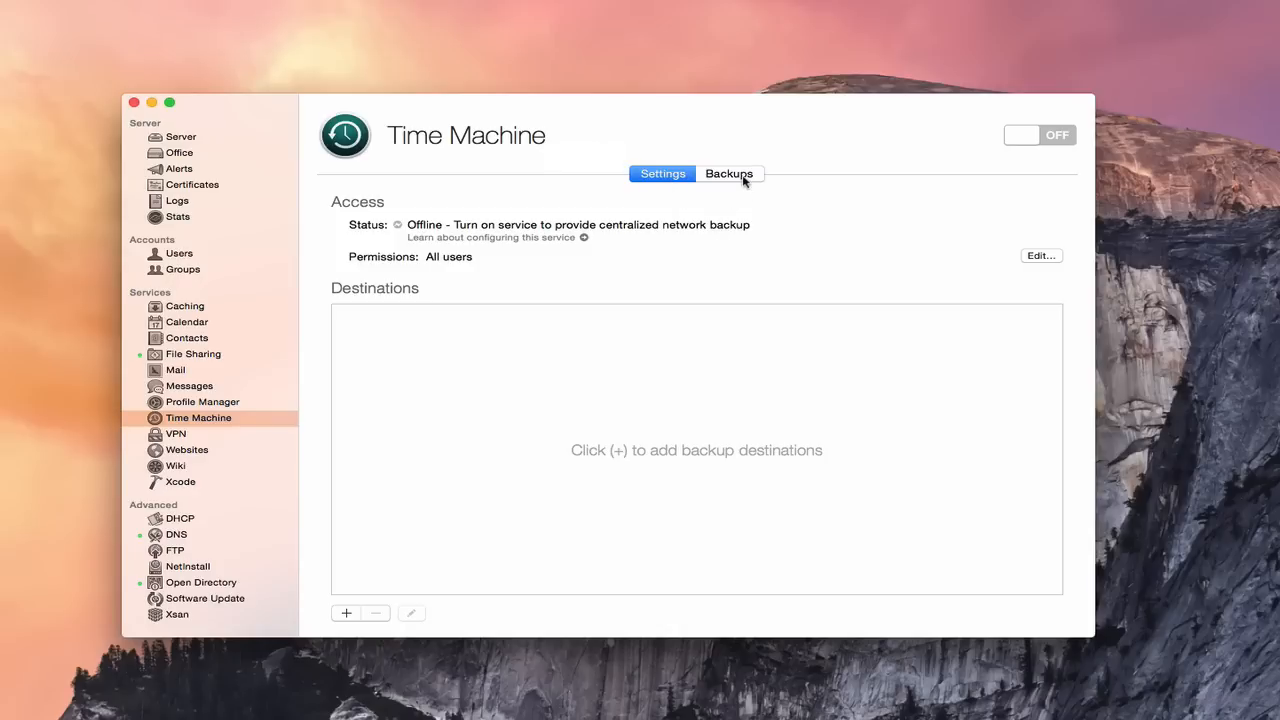
pyautogui.moveTo(590, 244)
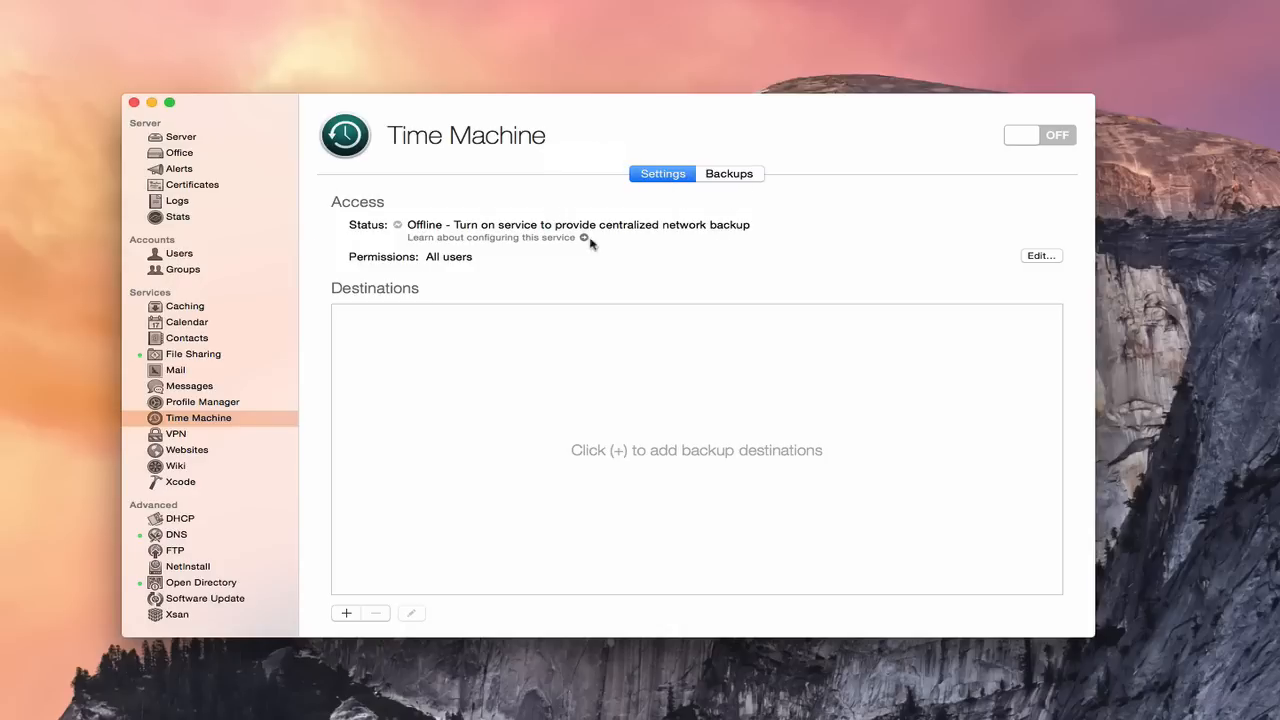
pyautogui.moveTo(464, 236)
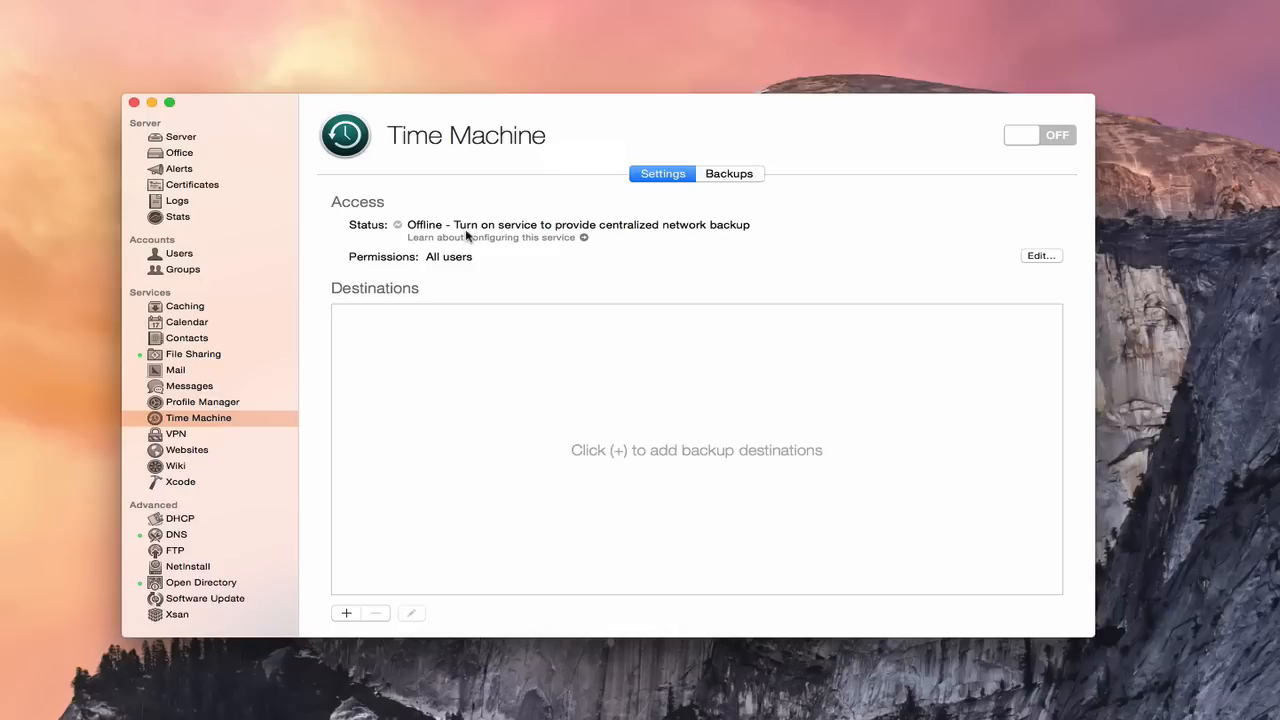
pyautogui.moveTo(376, 258)
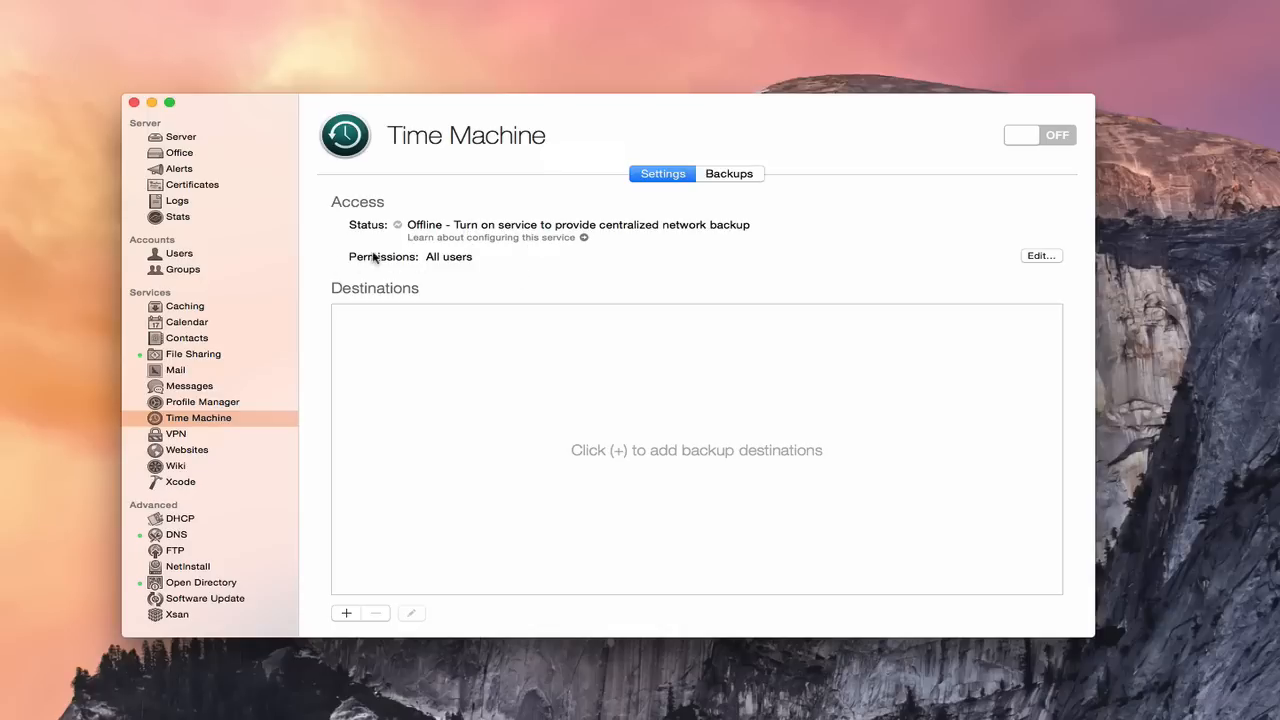
# Keep access open to all users, then add a new Time Machine backup destination
pyautogui.click(1040, 256)
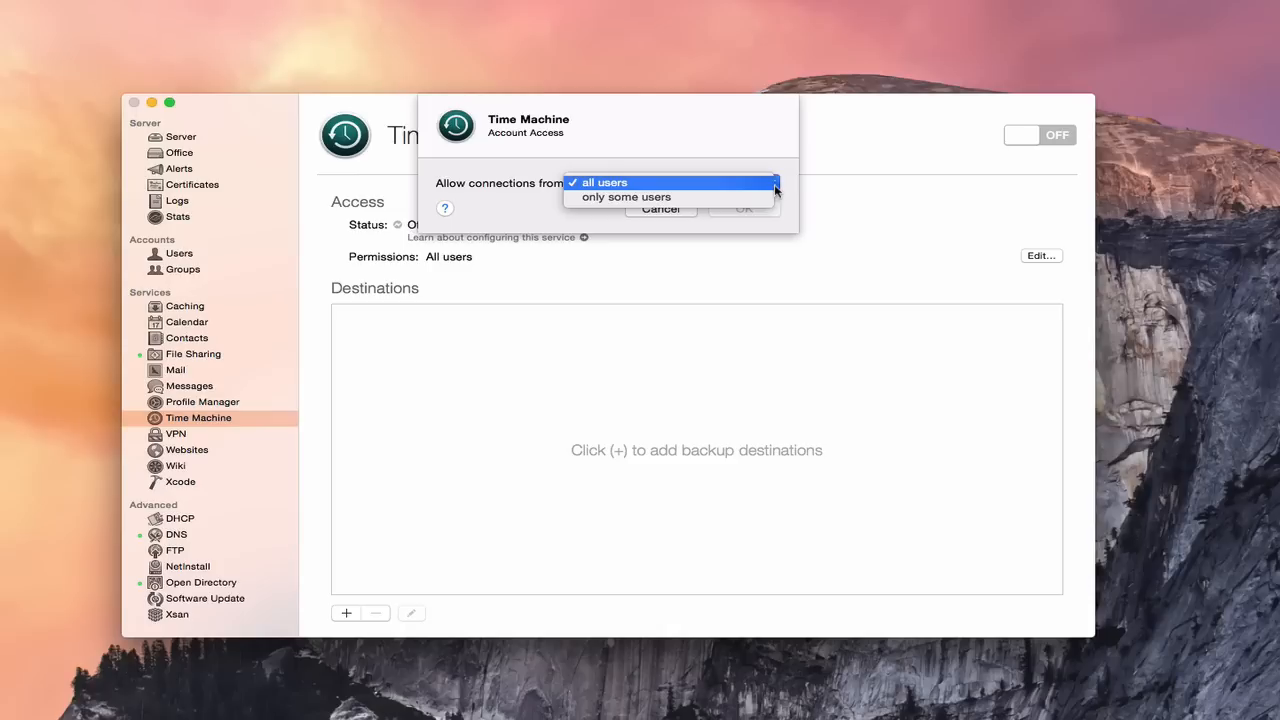
pyautogui.moveTo(744, 132)
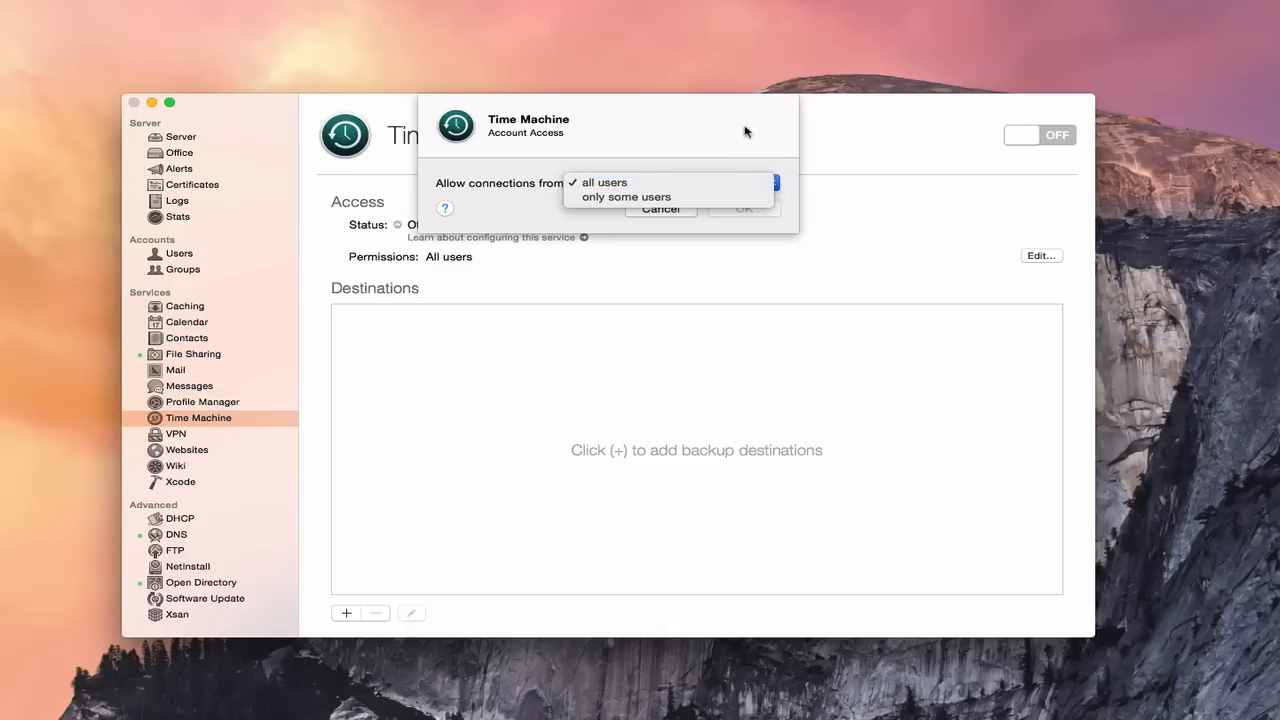
pyautogui.click(604, 182)
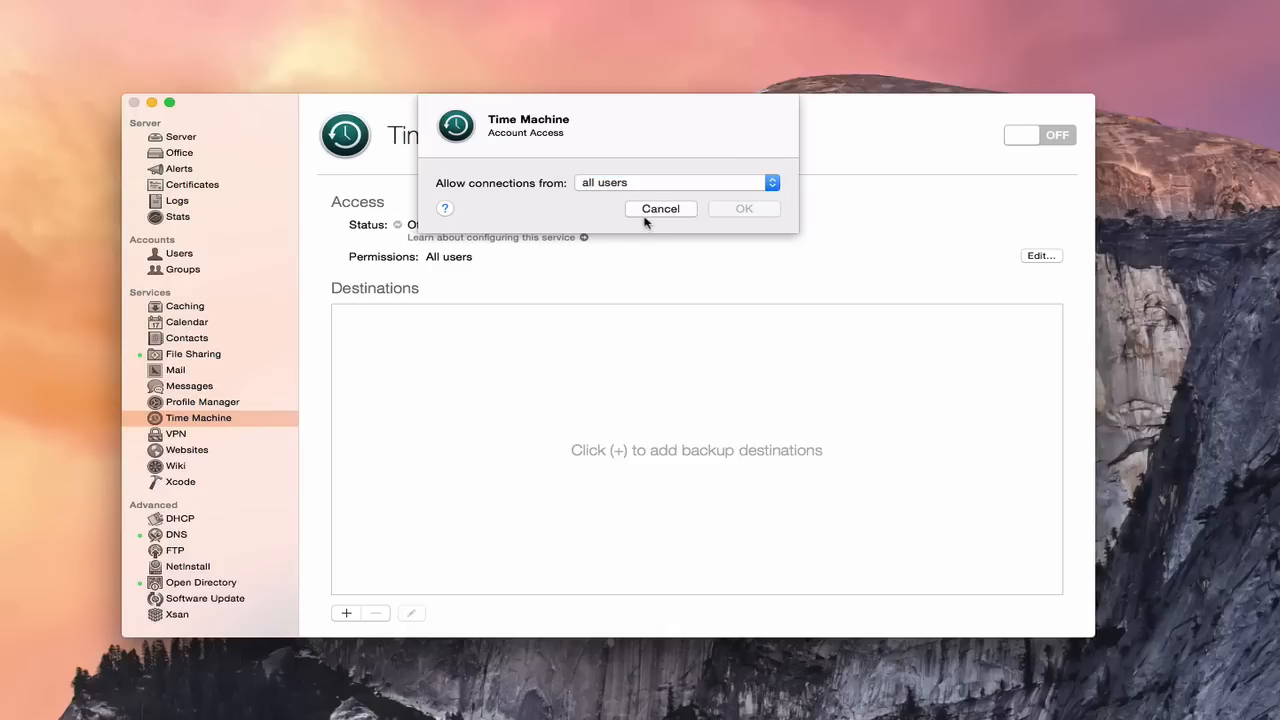
pyautogui.click(660, 208)
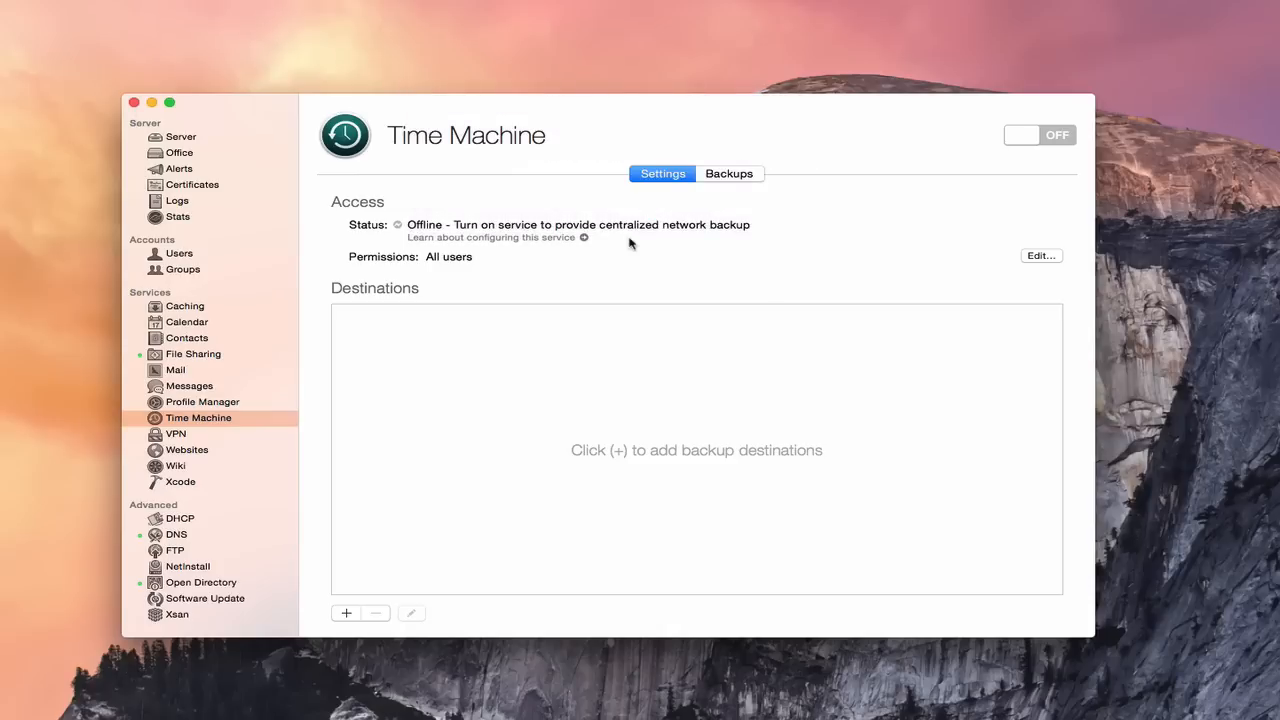
pyautogui.moveTo(460, 300)
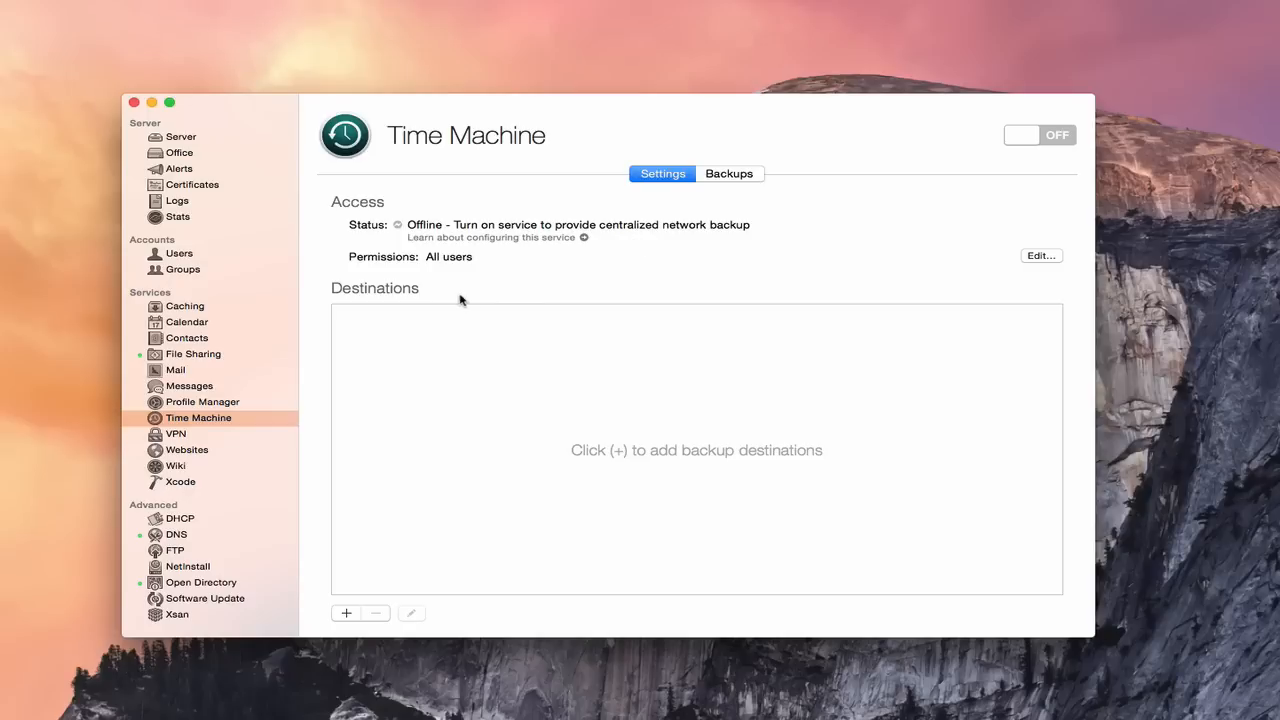
pyautogui.moveTo(366, 294)
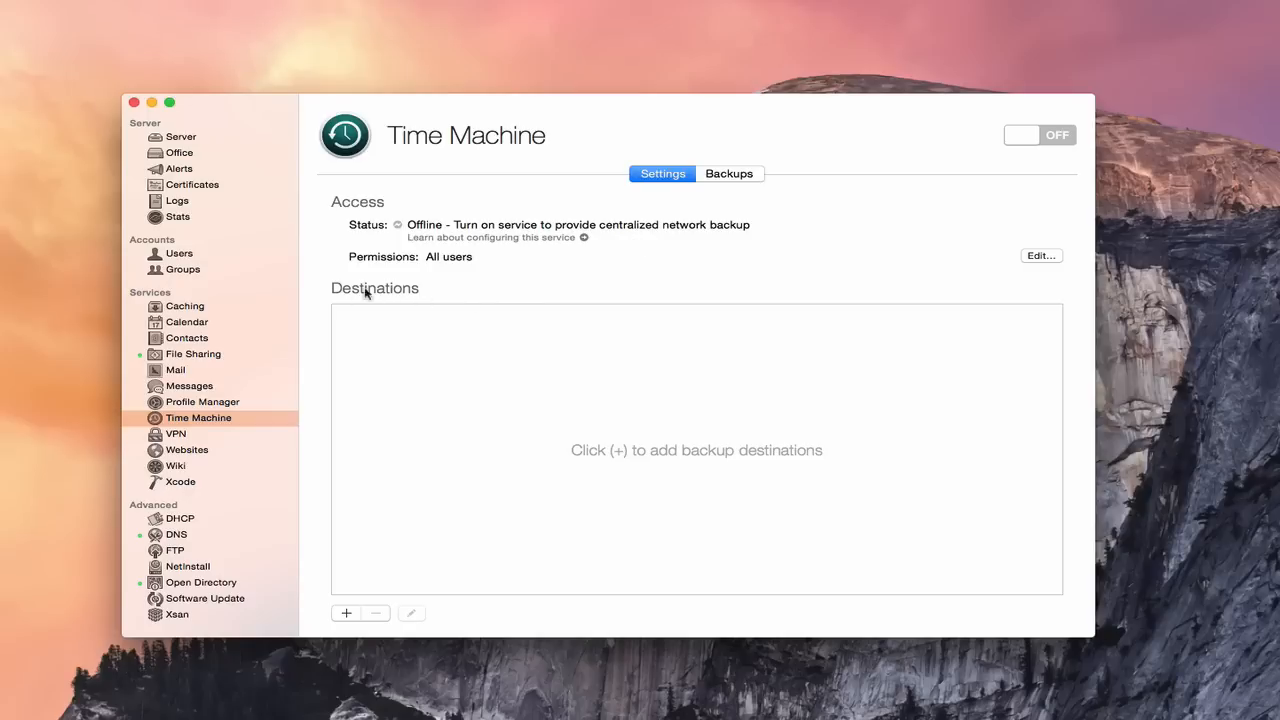
pyautogui.moveTo(372, 300)
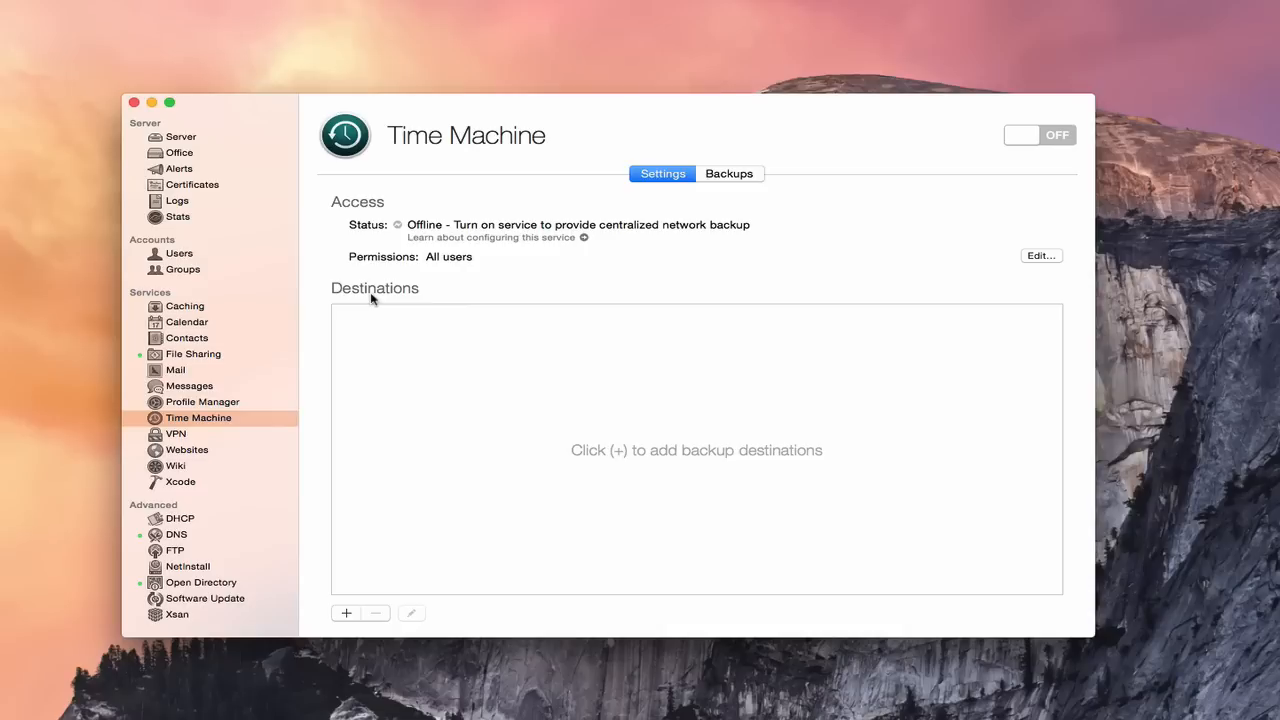
pyautogui.moveTo(374, 516)
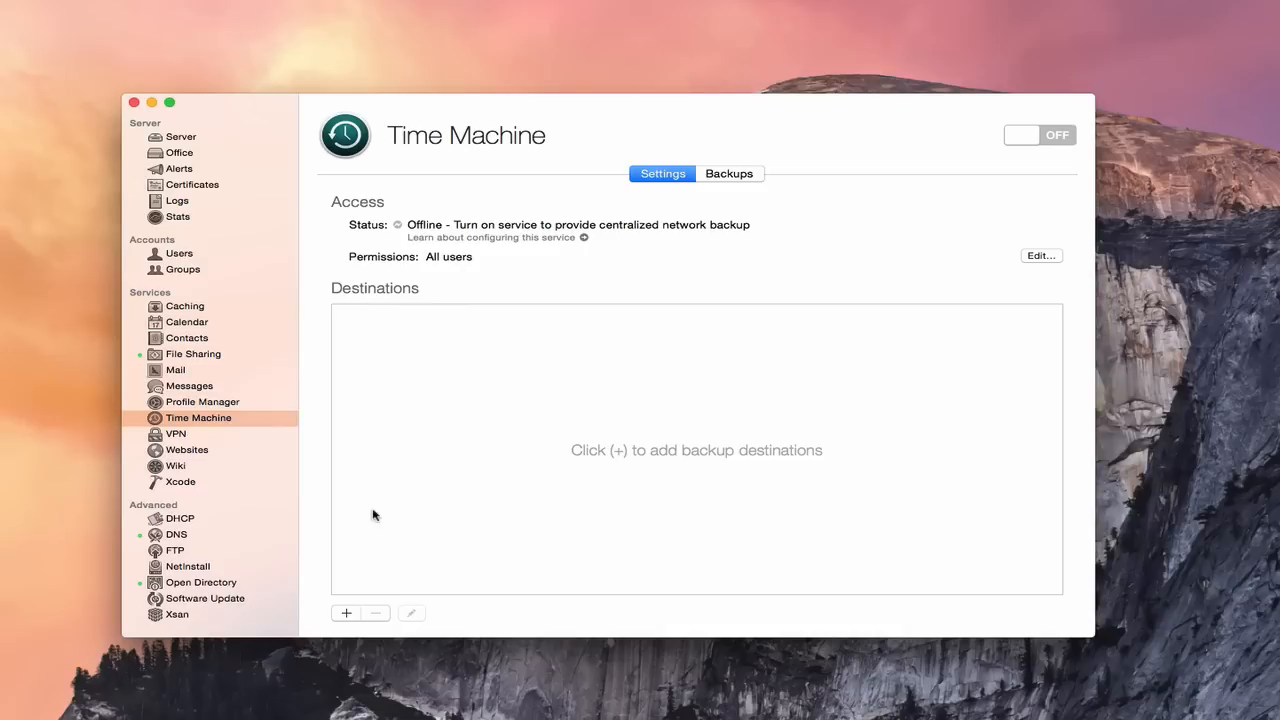
pyautogui.click(346, 612)
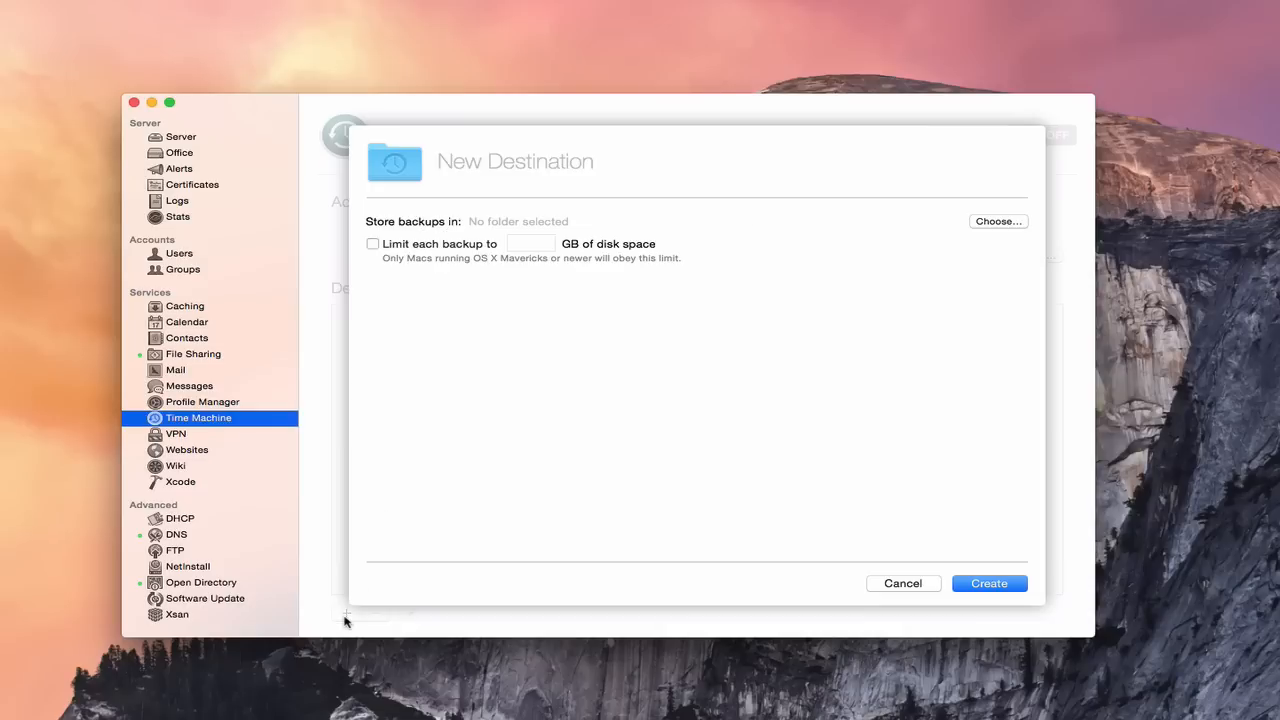
pyautogui.moveTo(650, 244)
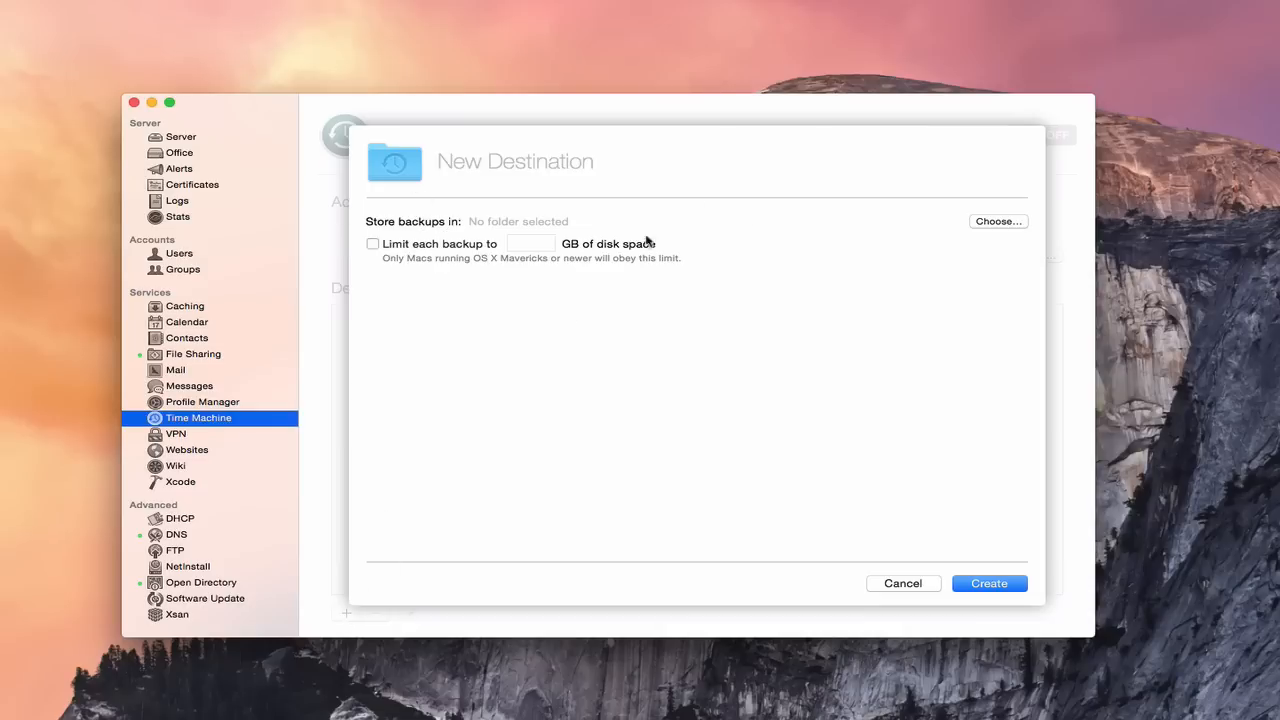
pyautogui.moveTo(548, 368)
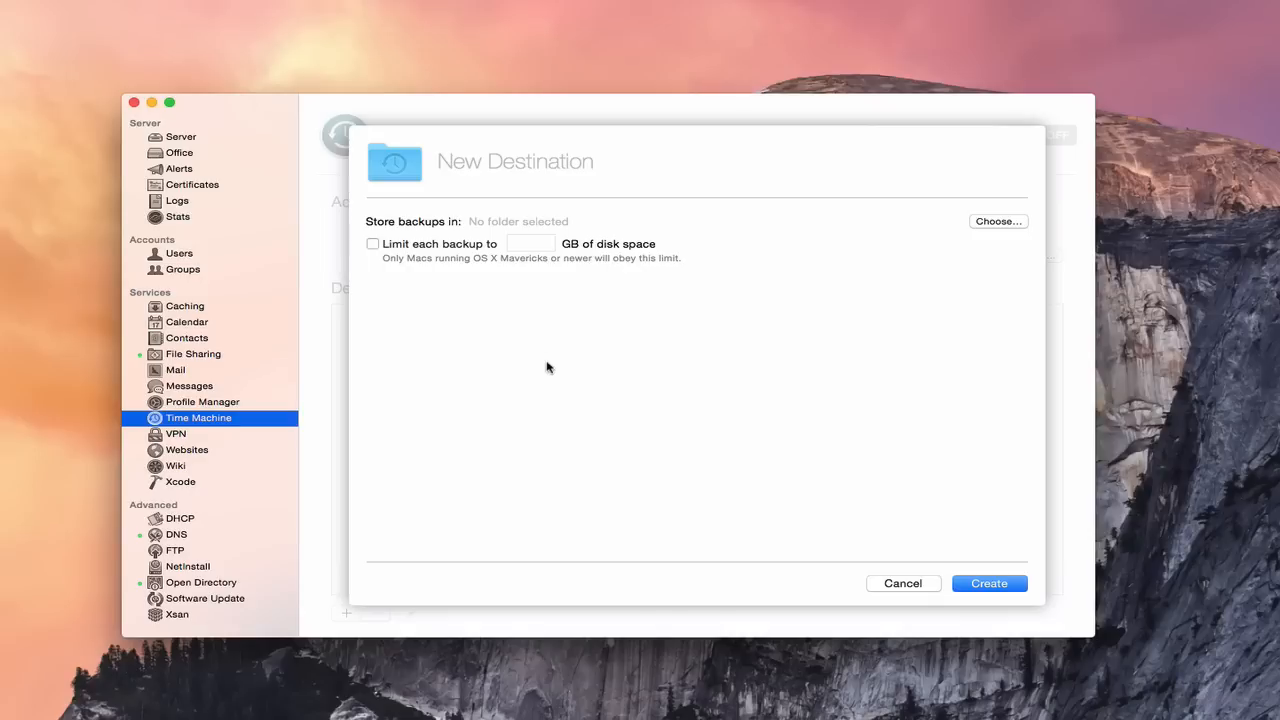
pyautogui.moveTo(996, 204)
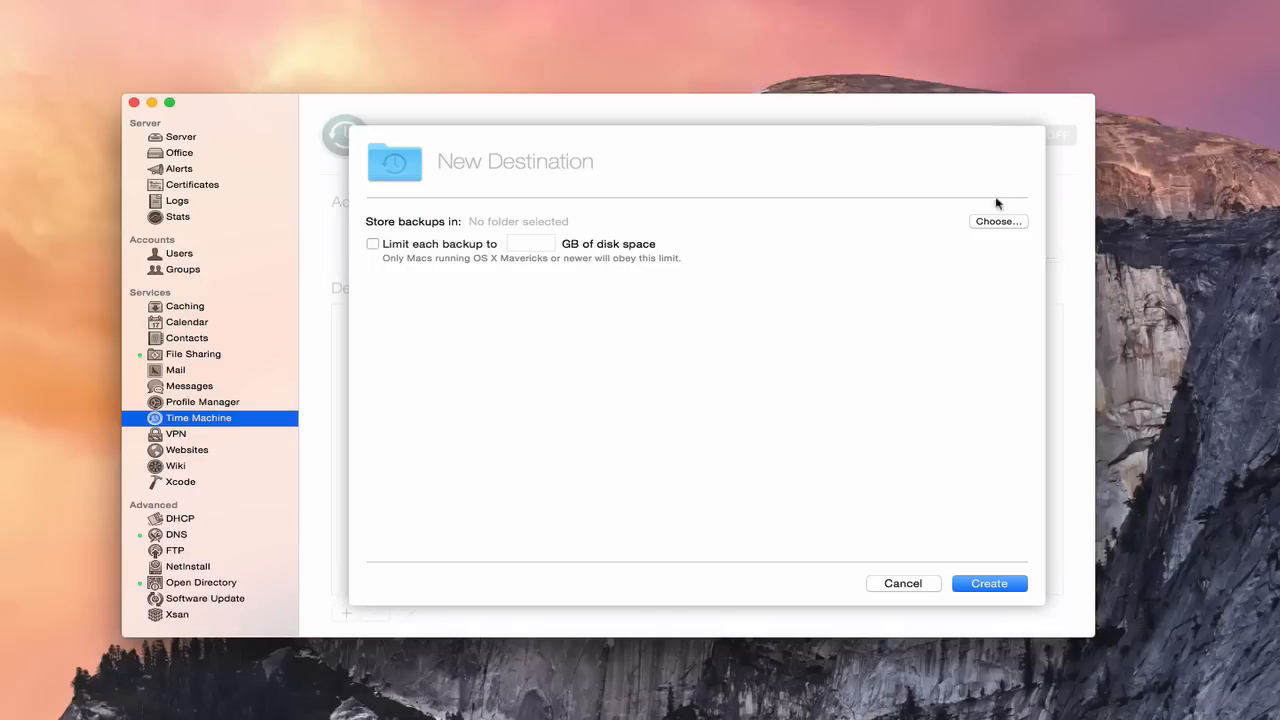
# Browse for a folder in which to store the backups
pyautogui.click(996, 220)
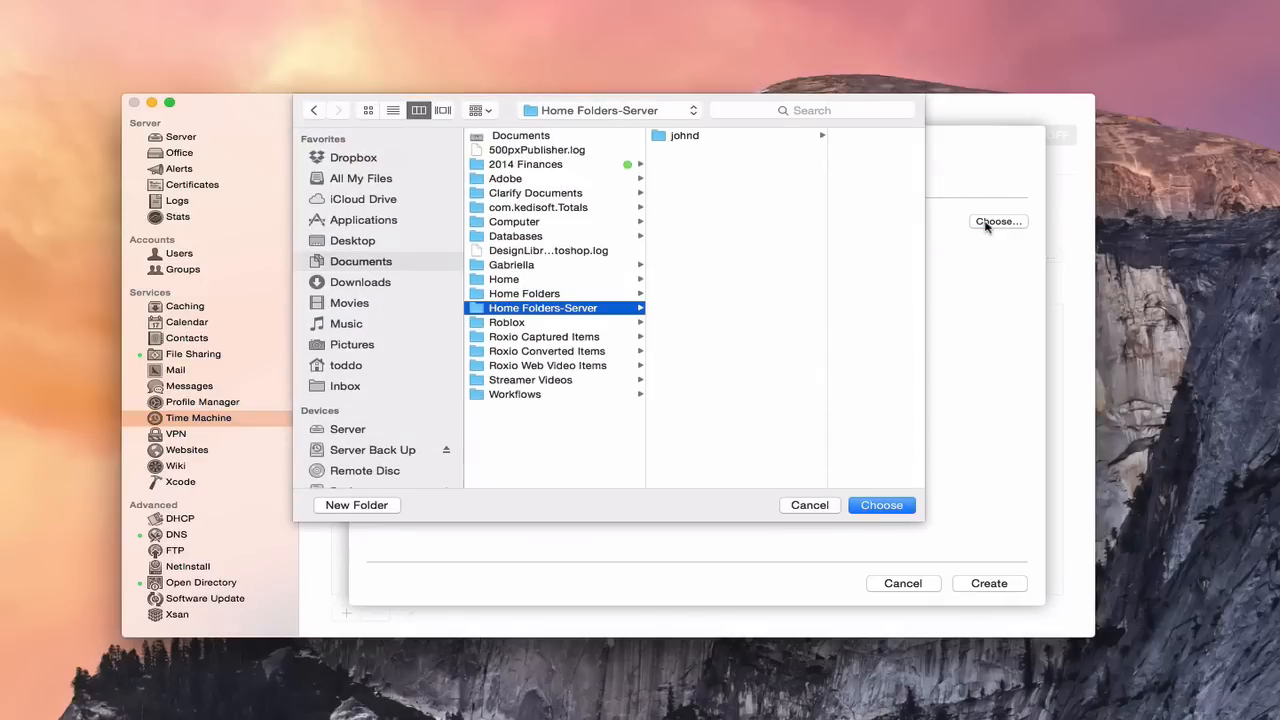
# Choose Drobo > Shared Items as the folder where backups are stored
pyautogui.scroll(-3)
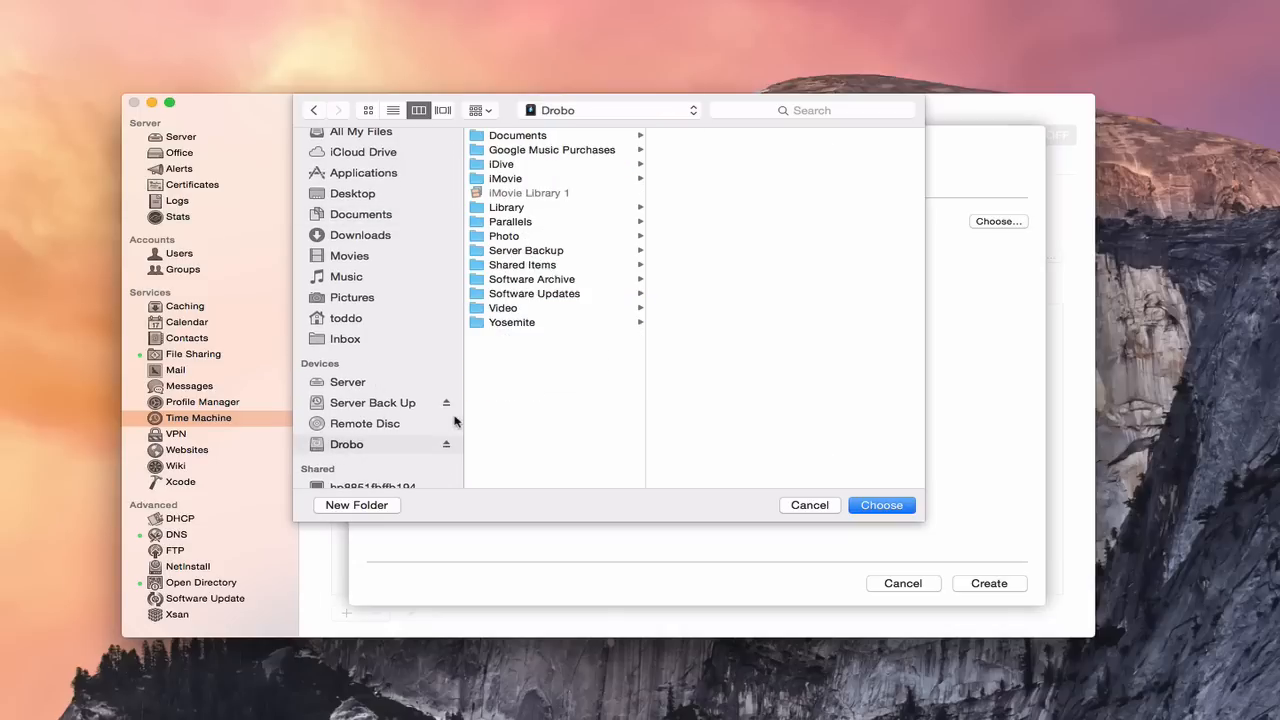
pyautogui.moveTo(392, 424)
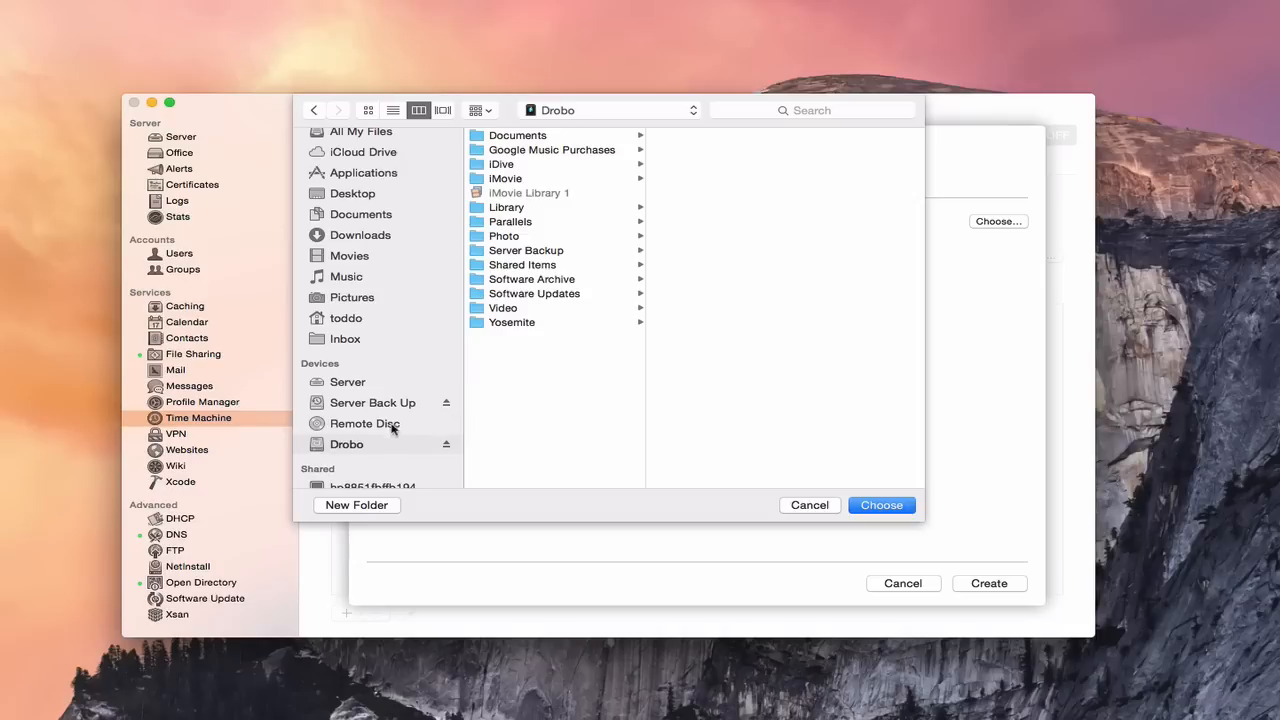
pyautogui.moveTo(516, 272)
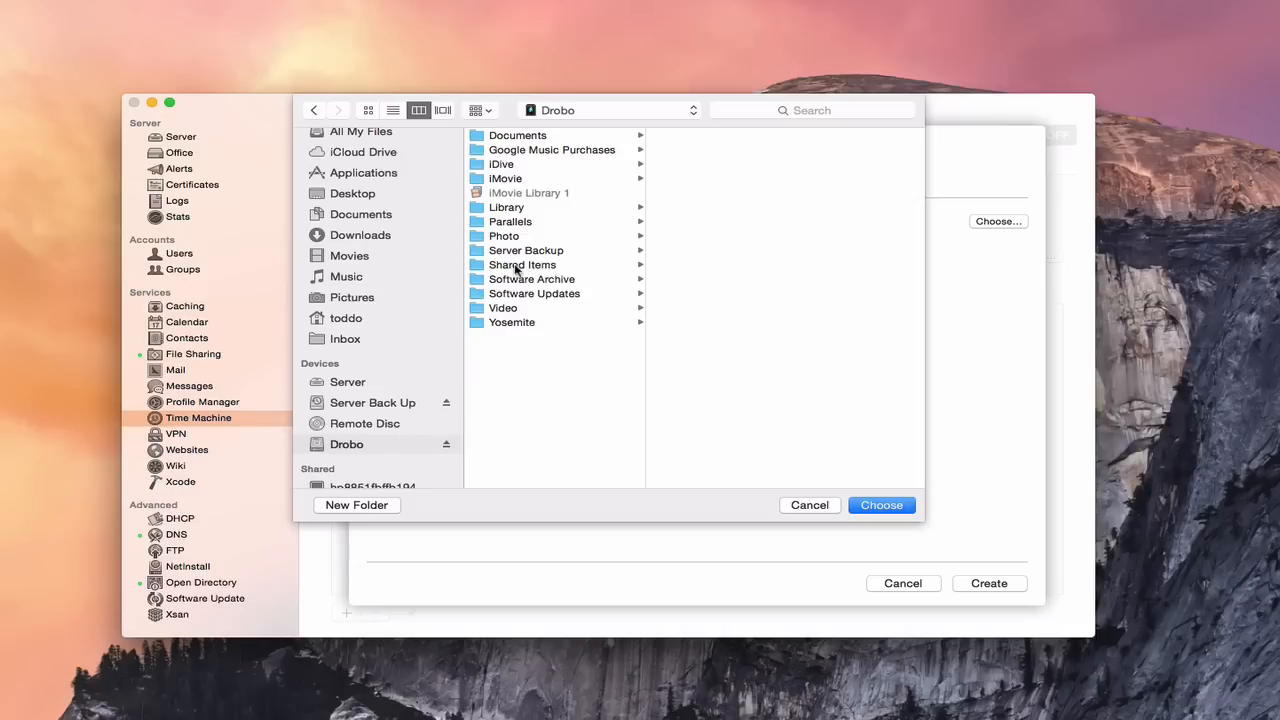
pyautogui.click(522, 264)
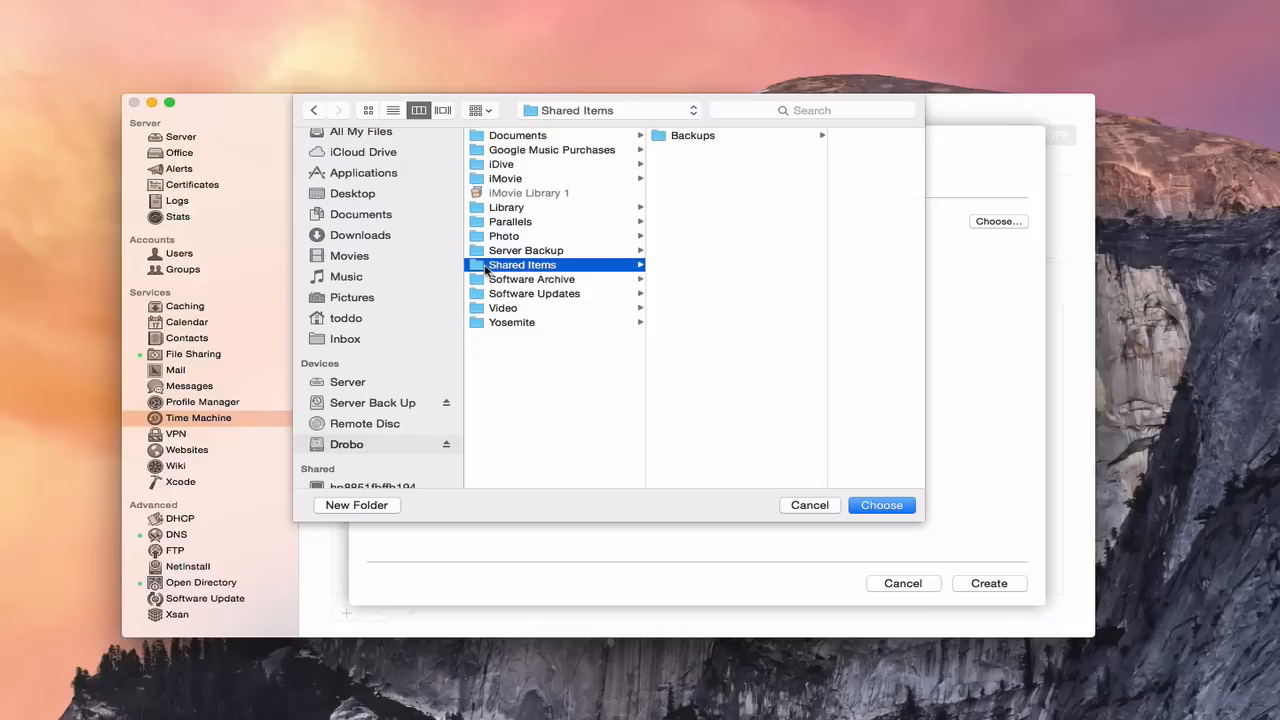
pyautogui.moveTo(696, 140)
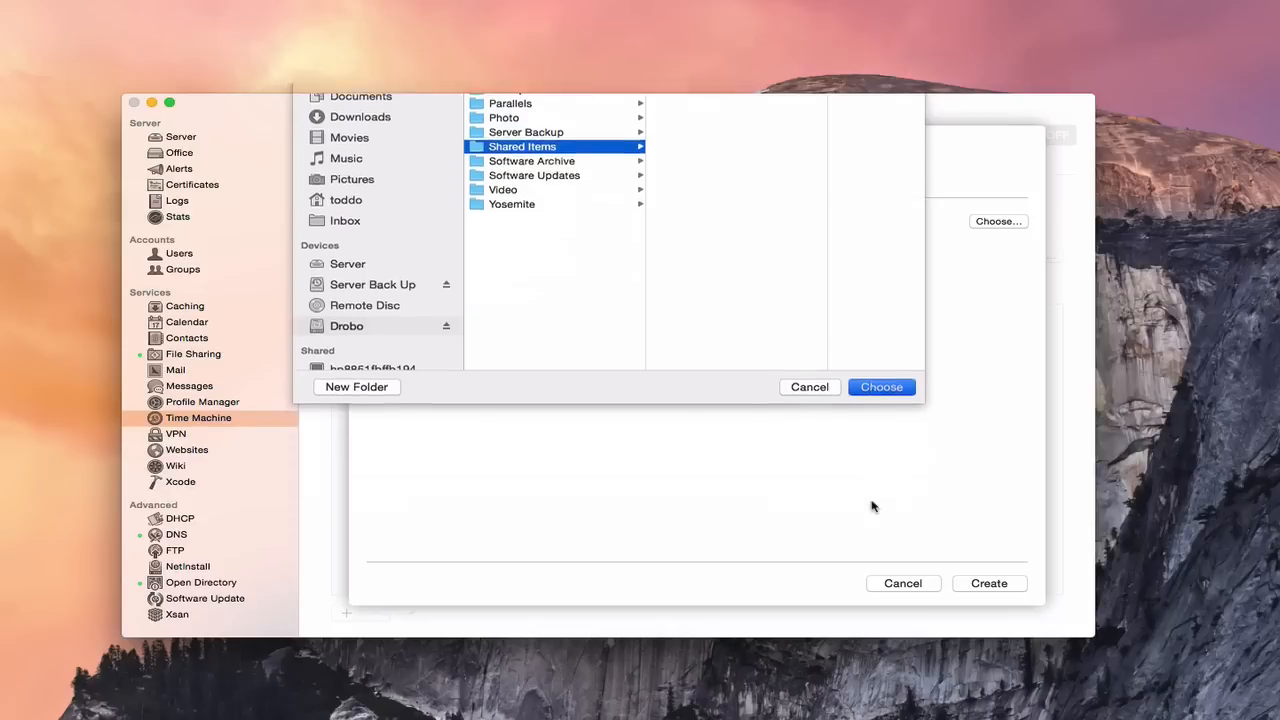
pyautogui.click(880, 388)
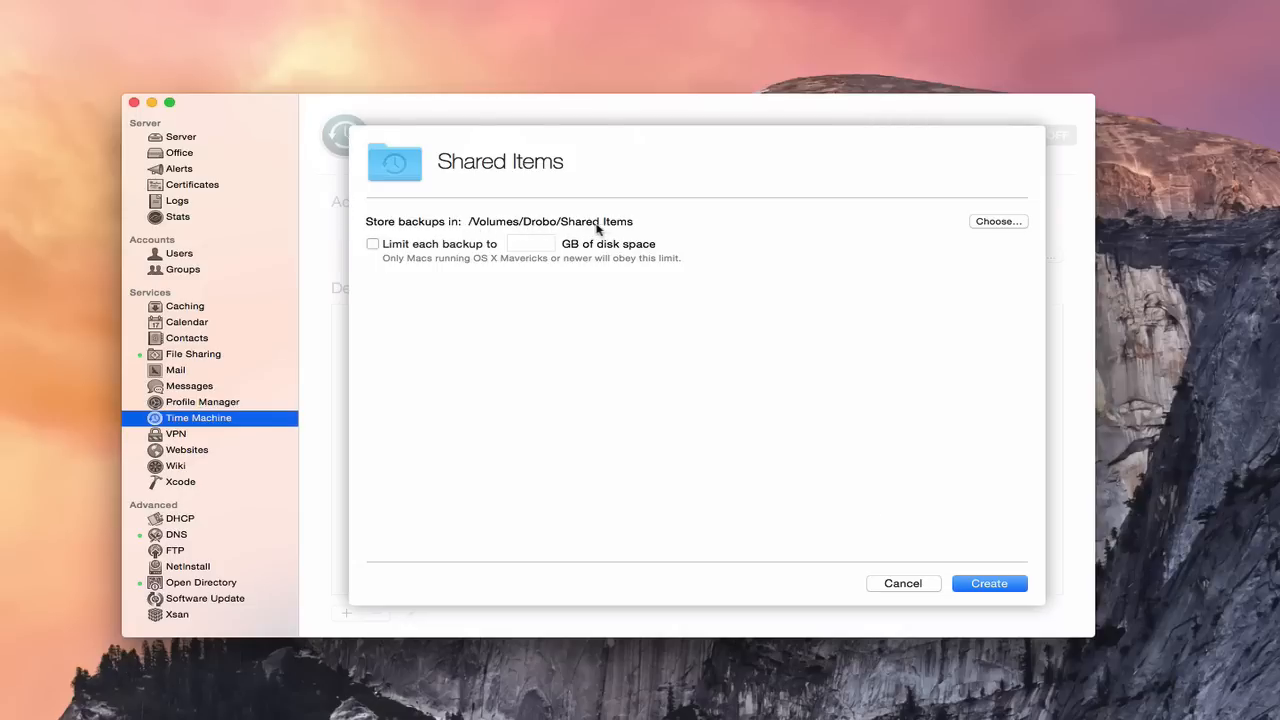
pyautogui.moveTo(516, 222)
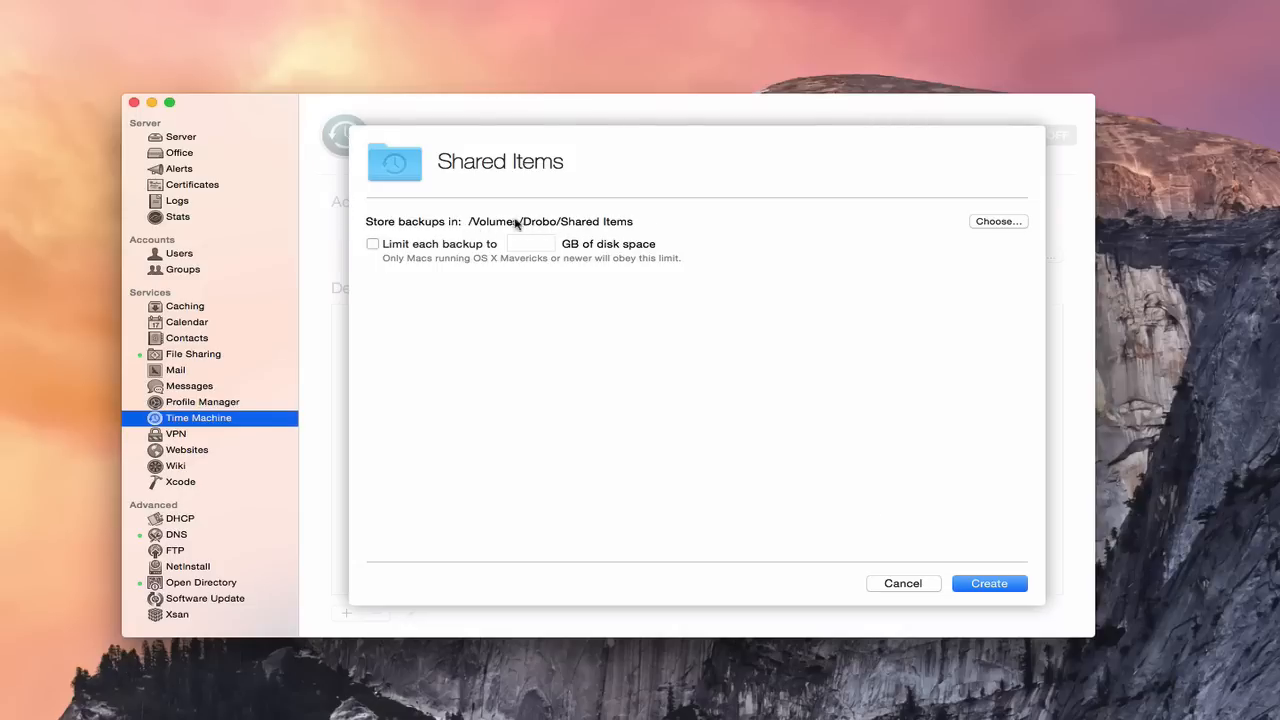
pyautogui.moveTo(600, 234)
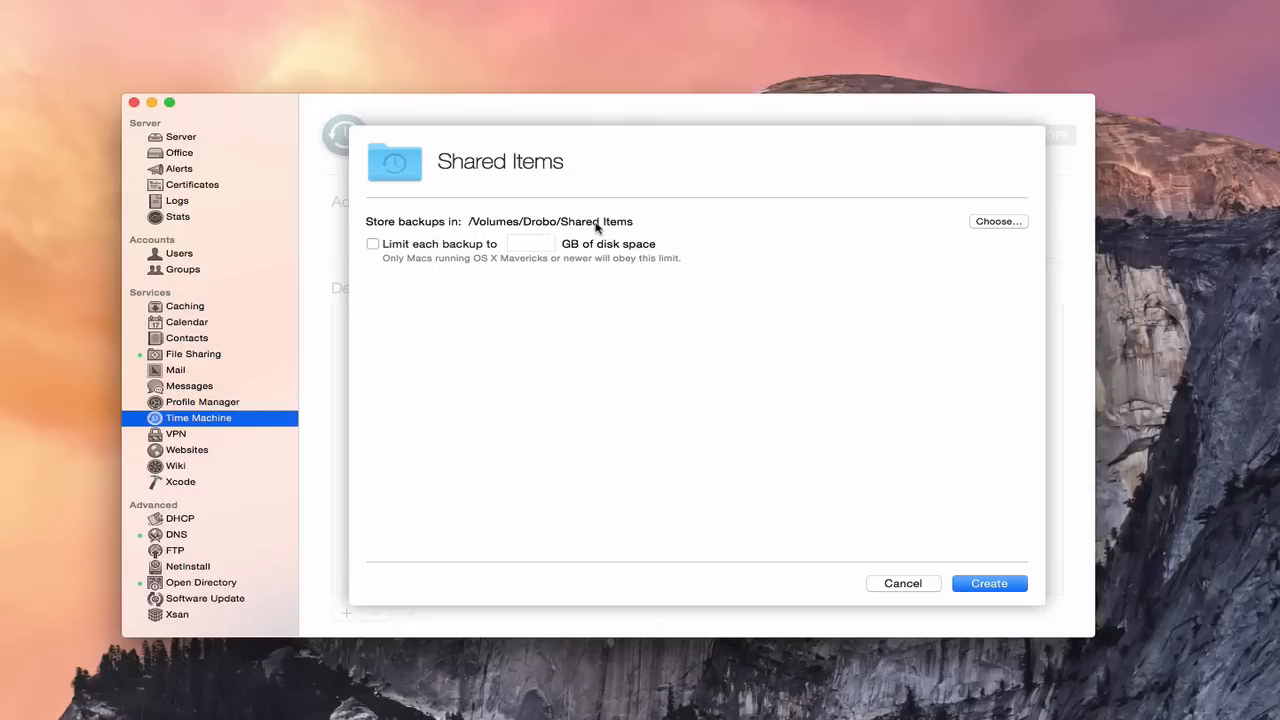
pyautogui.moveTo(378, 270)
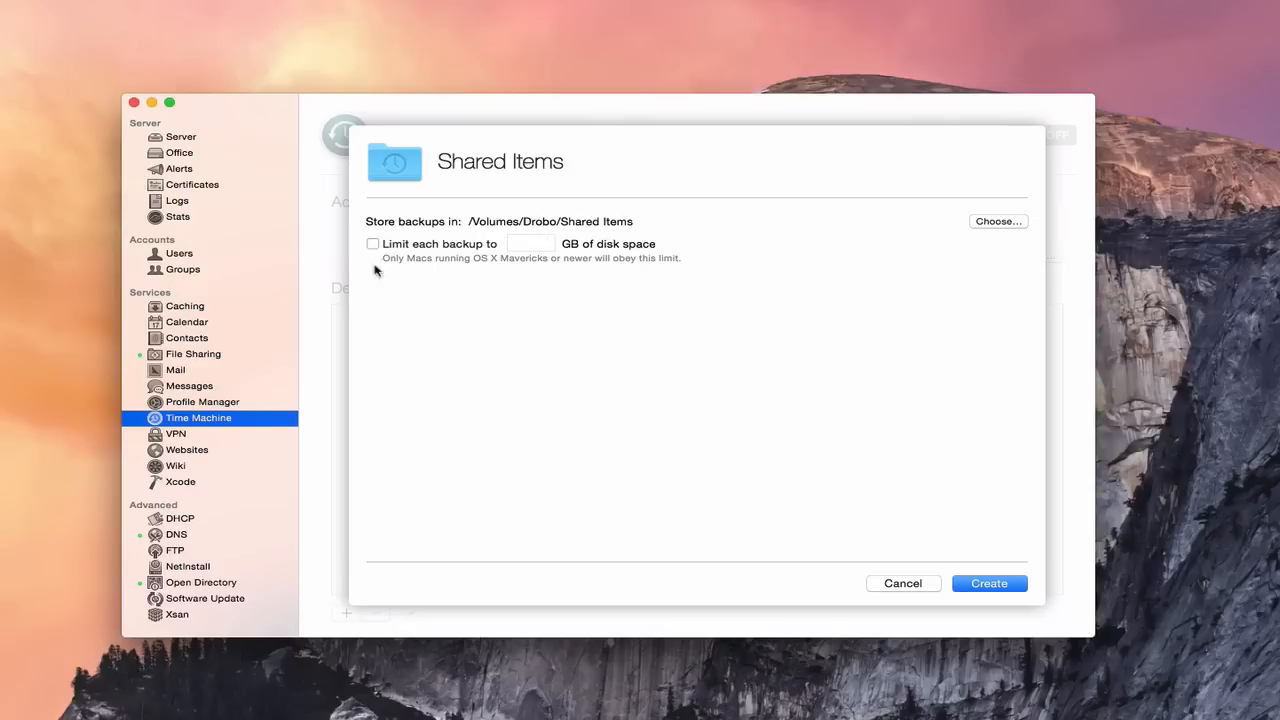
pyautogui.moveTo(622, 272)
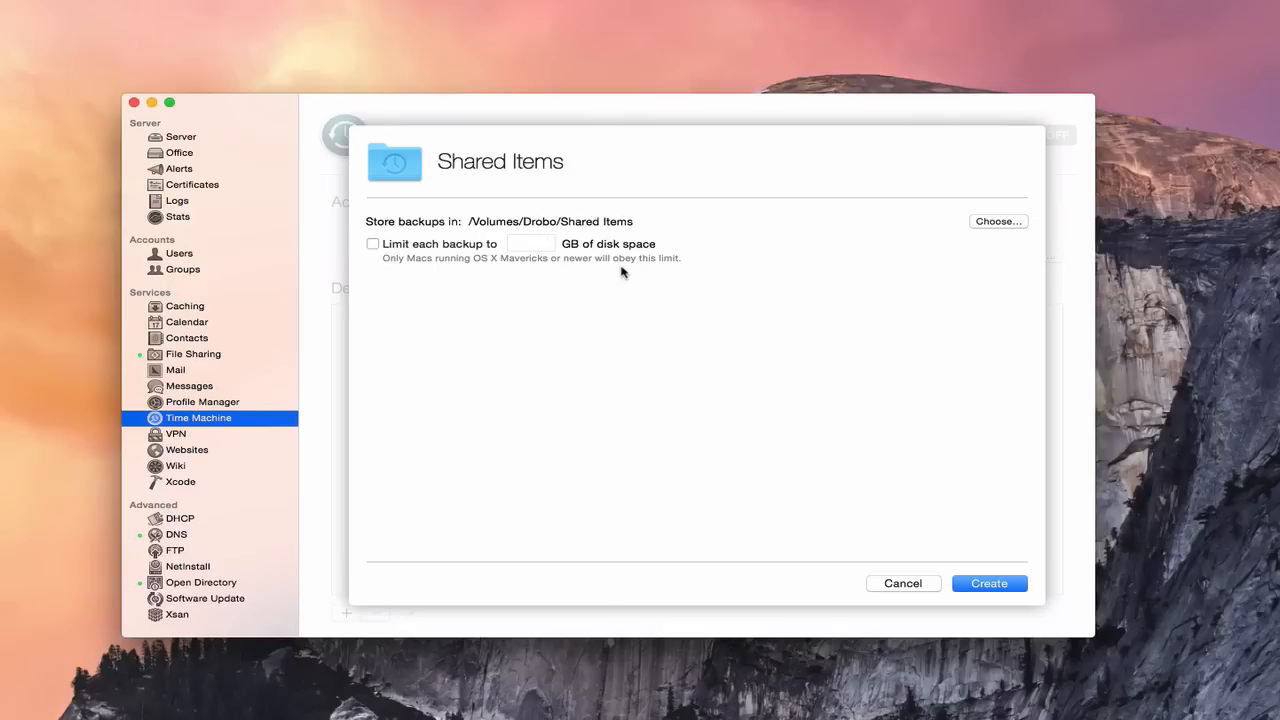
pyautogui.moveTo(604, 252)
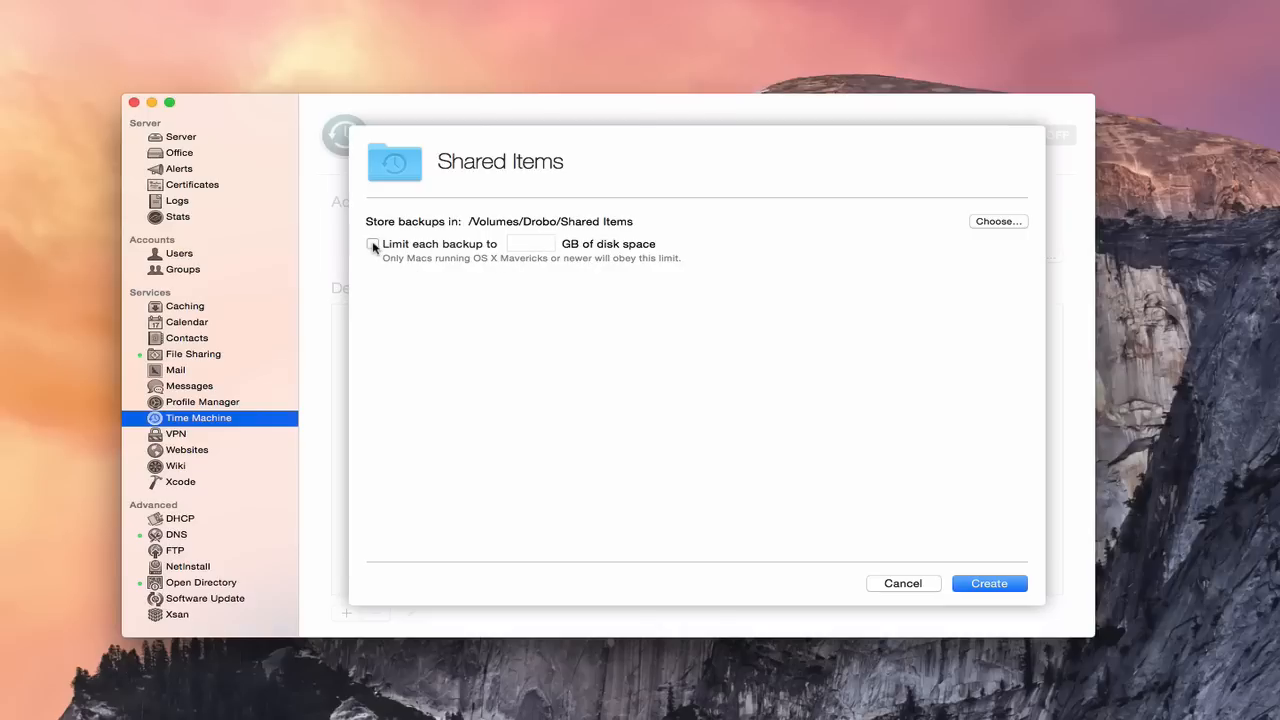
# Leave 'Limit each backup to' unchecked and create the Shared Items destination
pyautogui.click(372, 244)
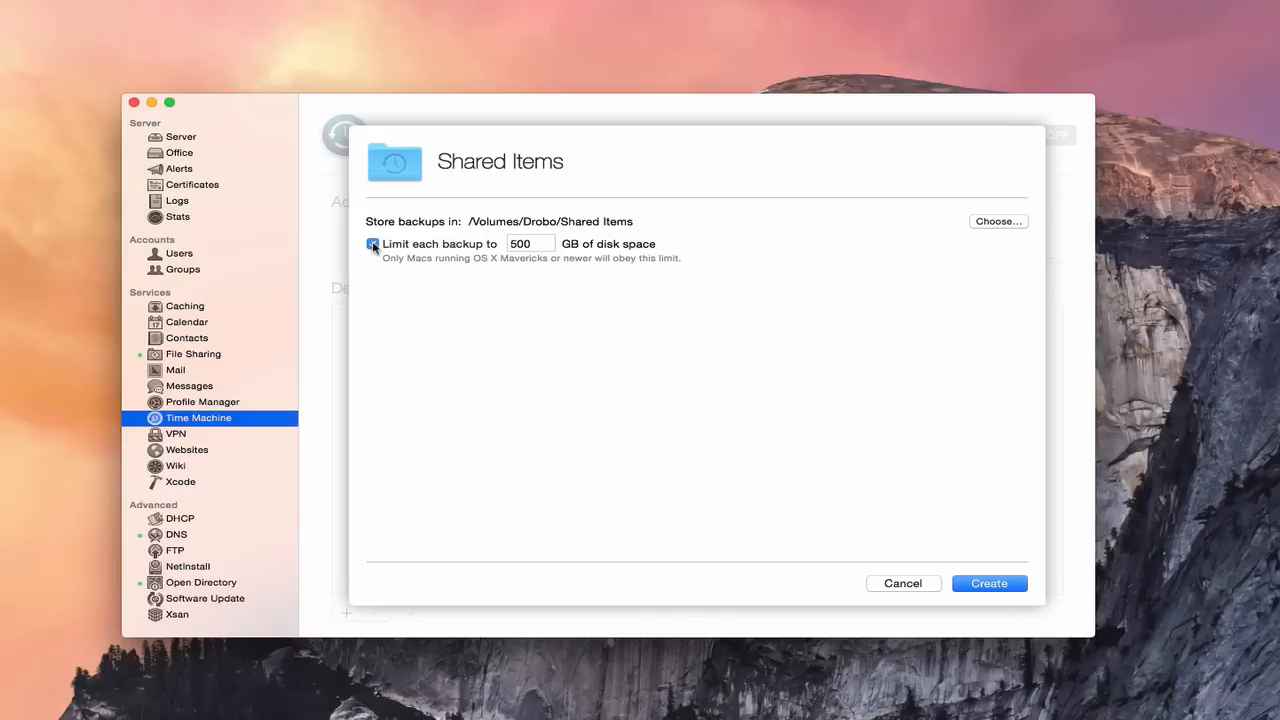
pyautogui.click(372, 244)
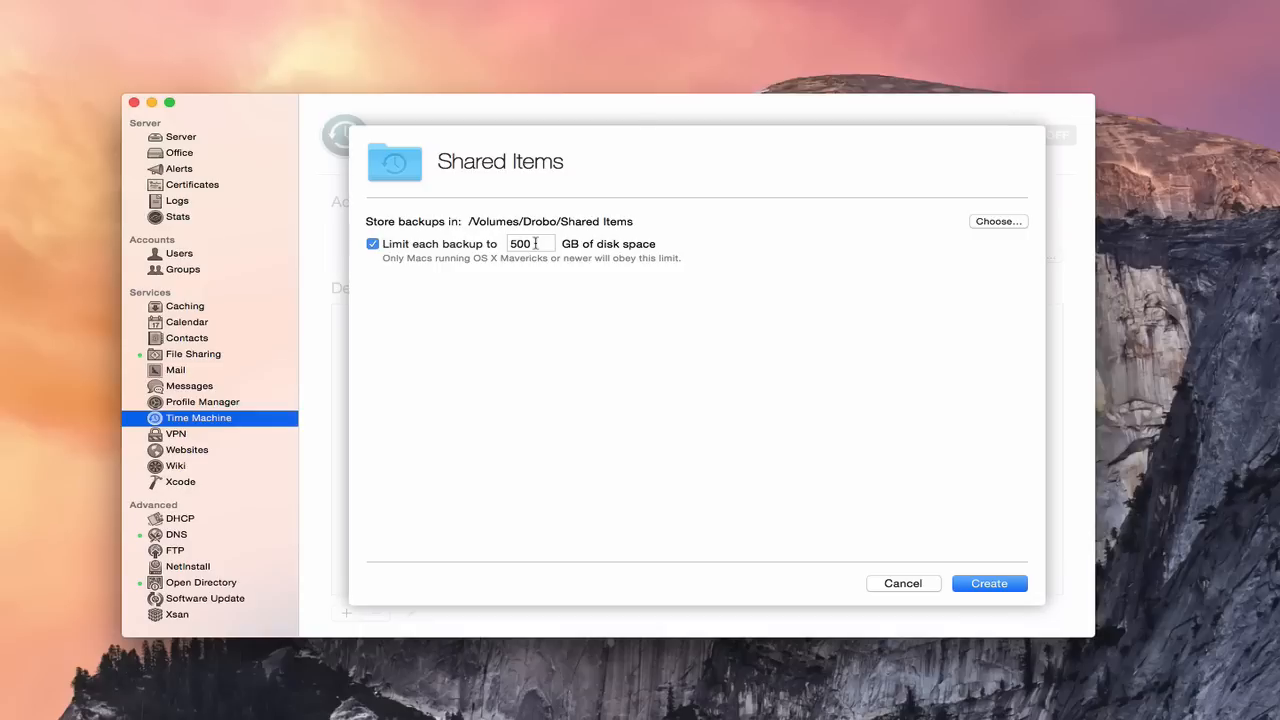
pyautogui.click(372, 244)
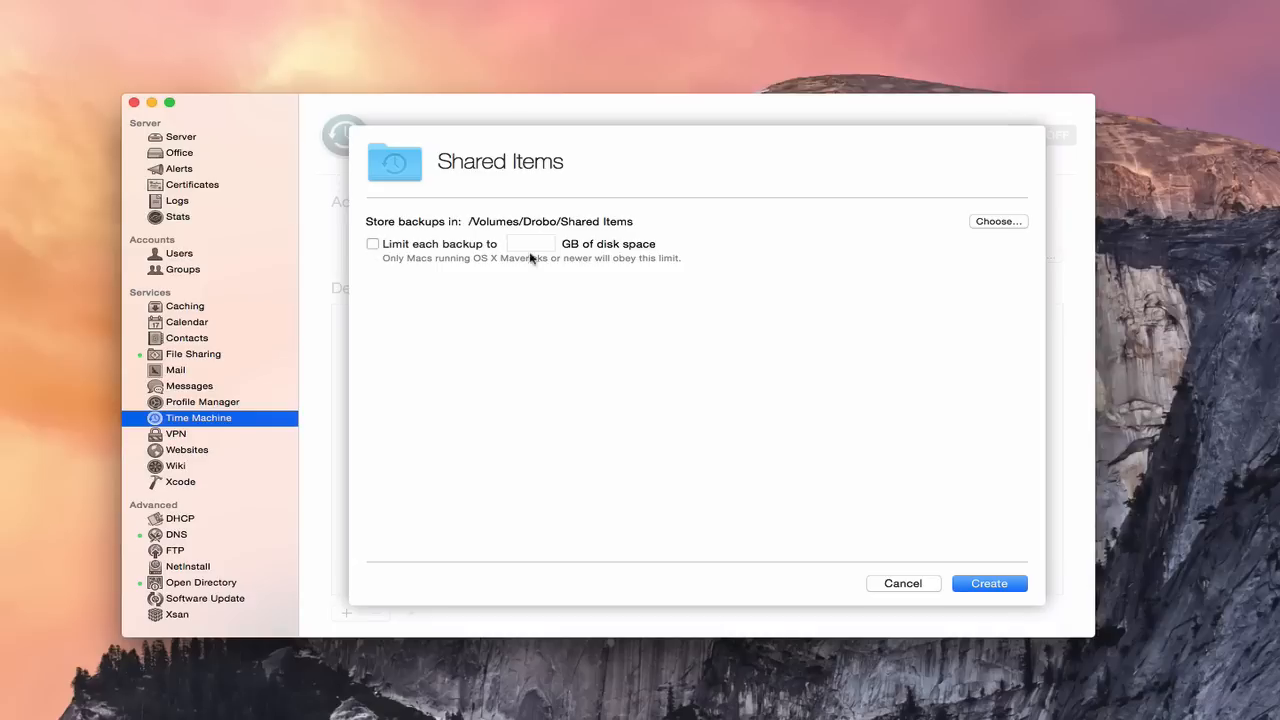
pyautogui.moveTo(1112, 564)
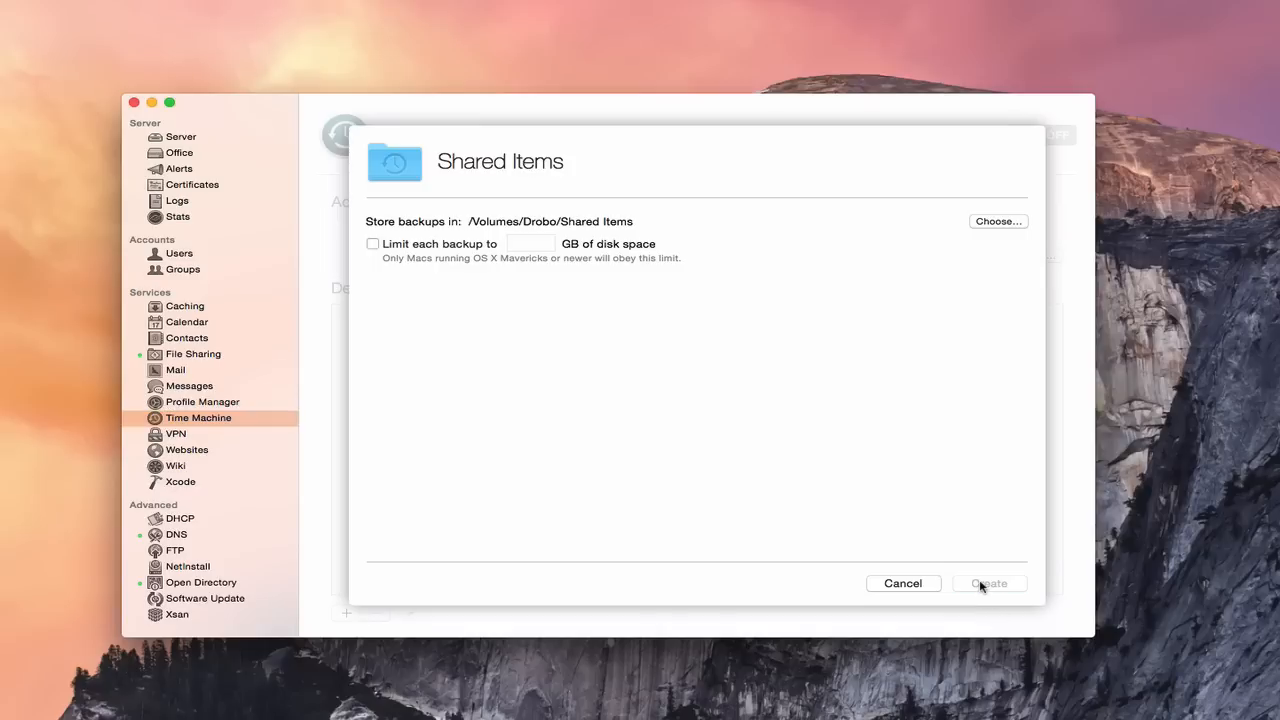
pyautogui.click(988, 584)
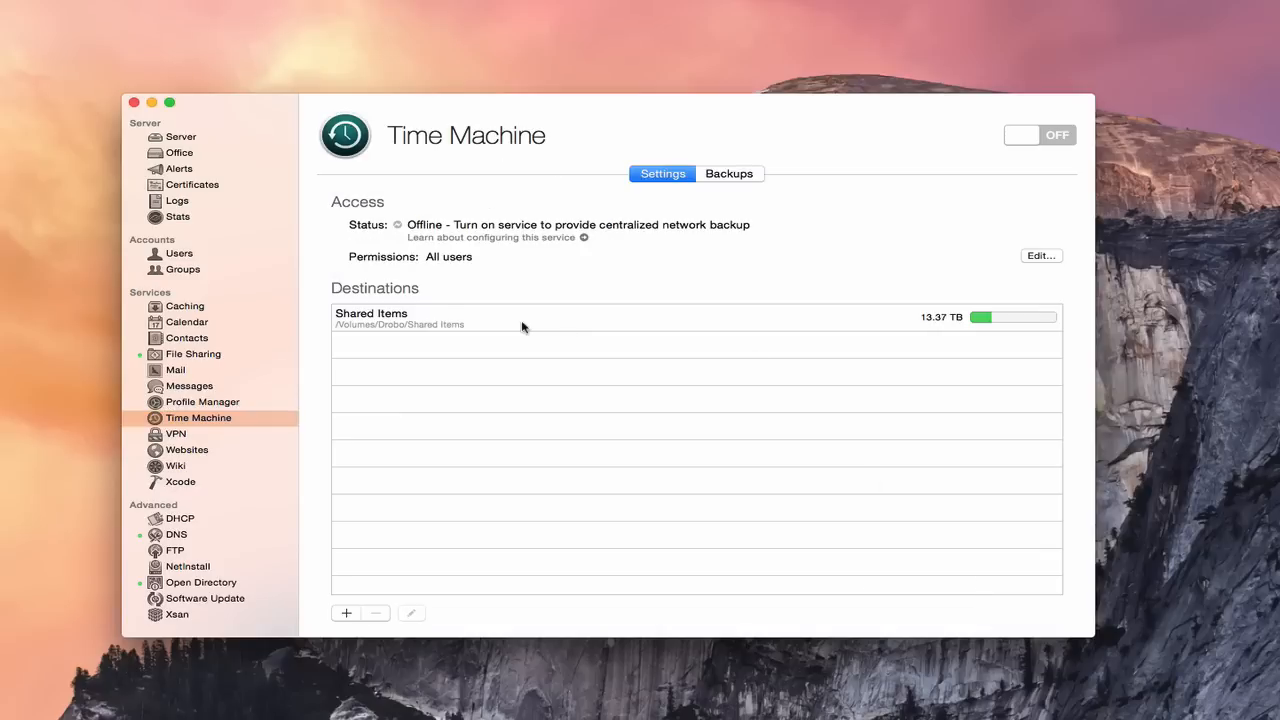
pyautogui.moveTo(456, 320)
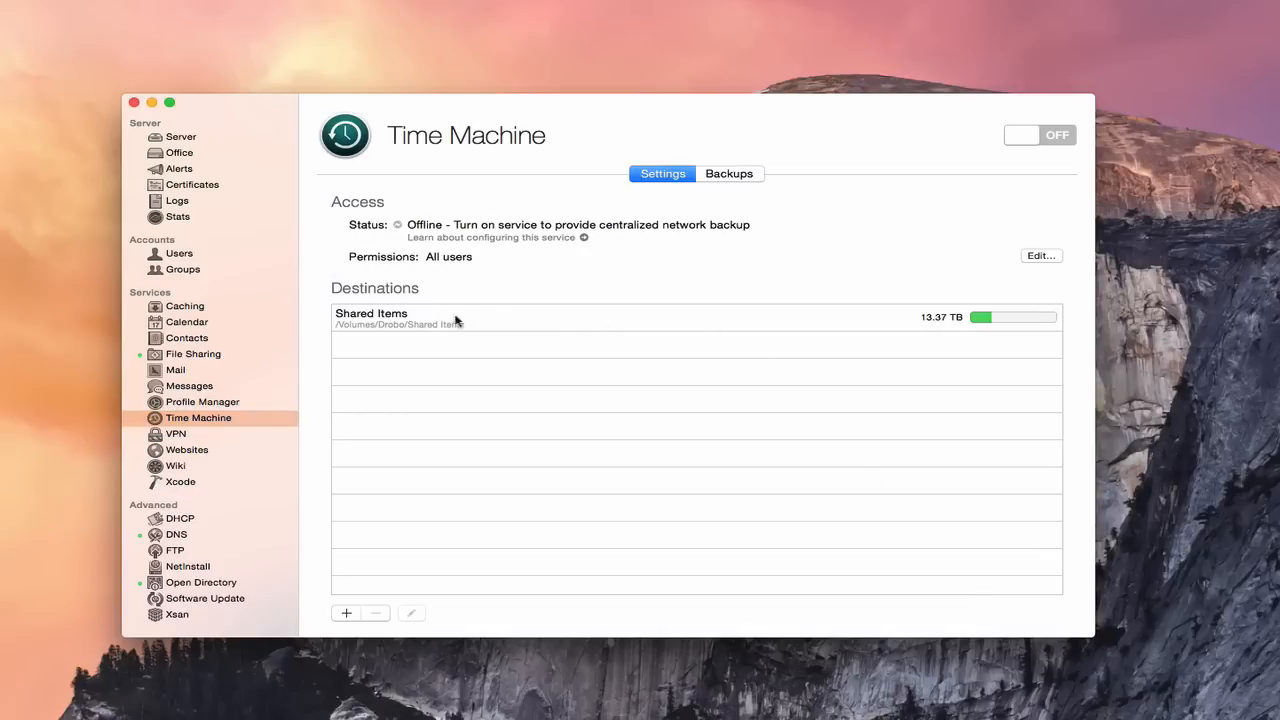
pyautogui.moveTo(676, 308)
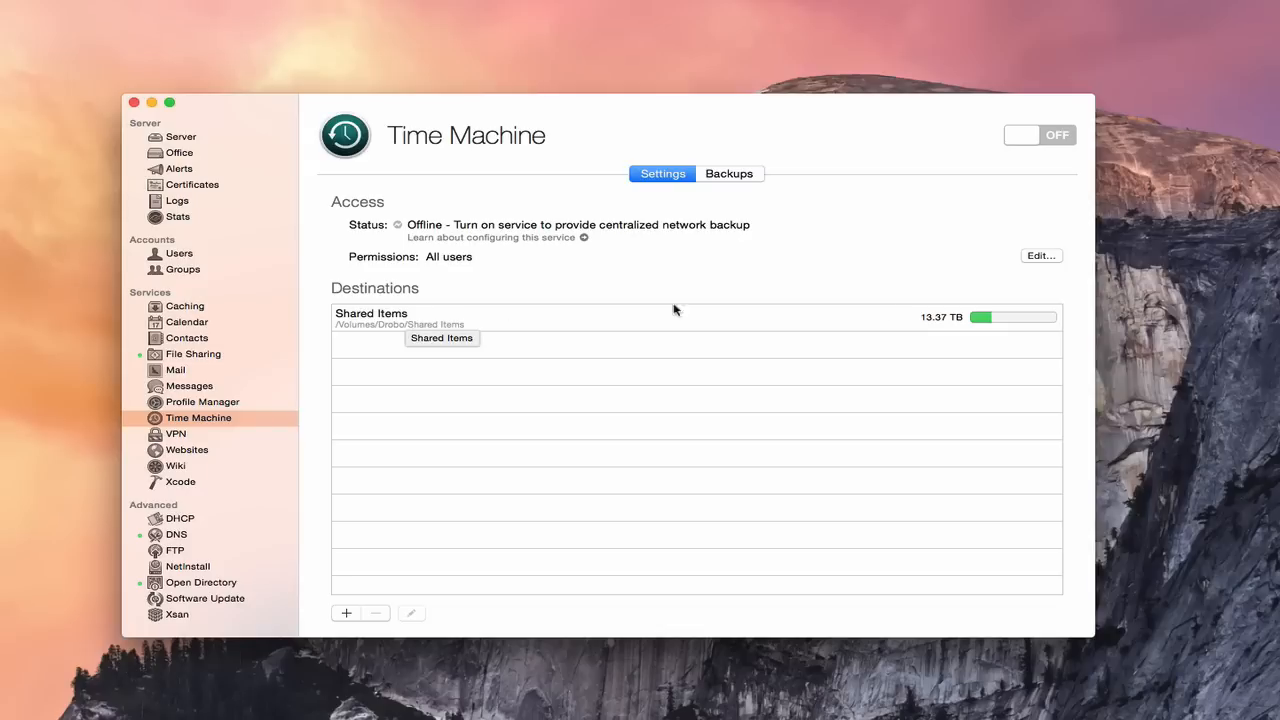
pyautogui.moveTo(948, 328)
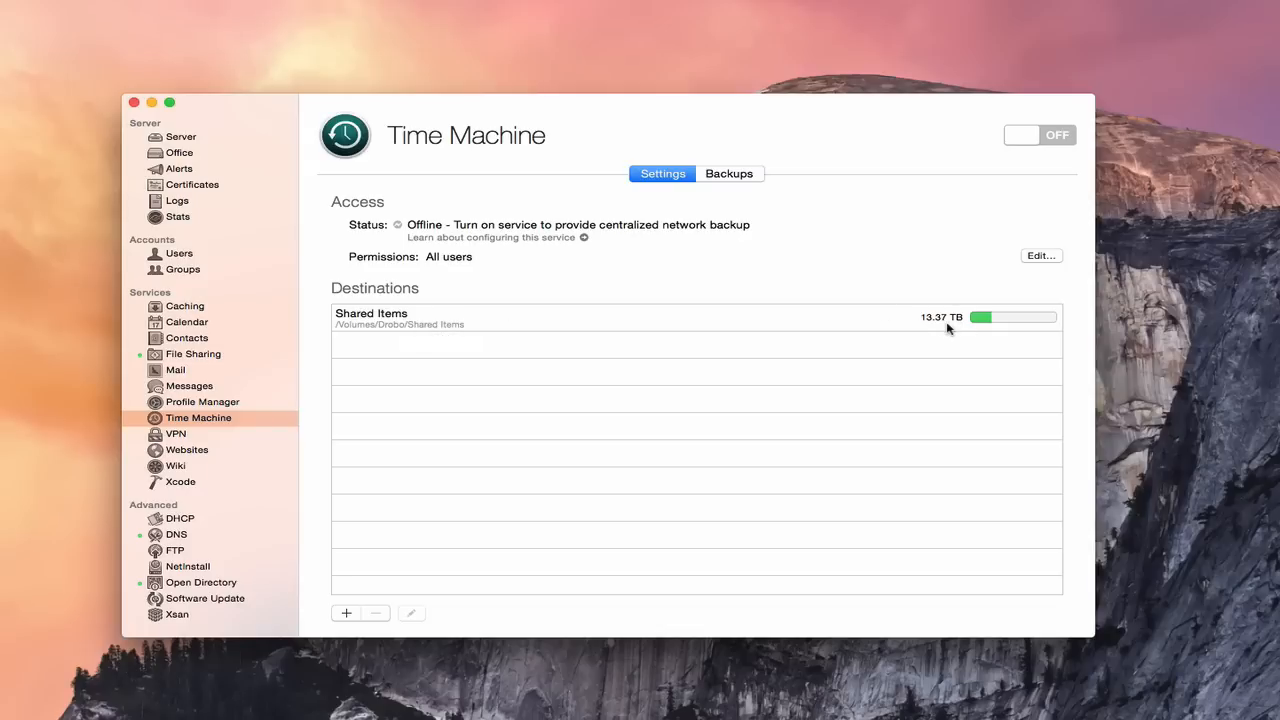
pyautogui.moveTo(992, 322)
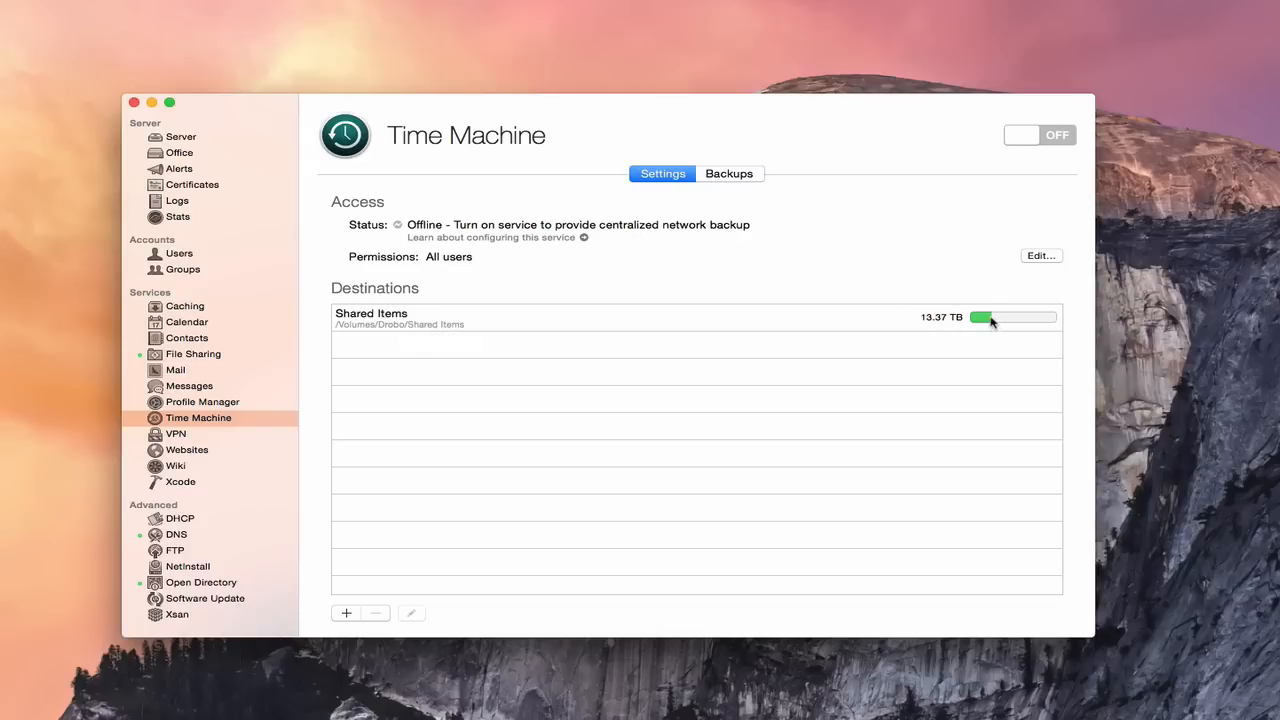
pyautogui.moveTo(512, 336)
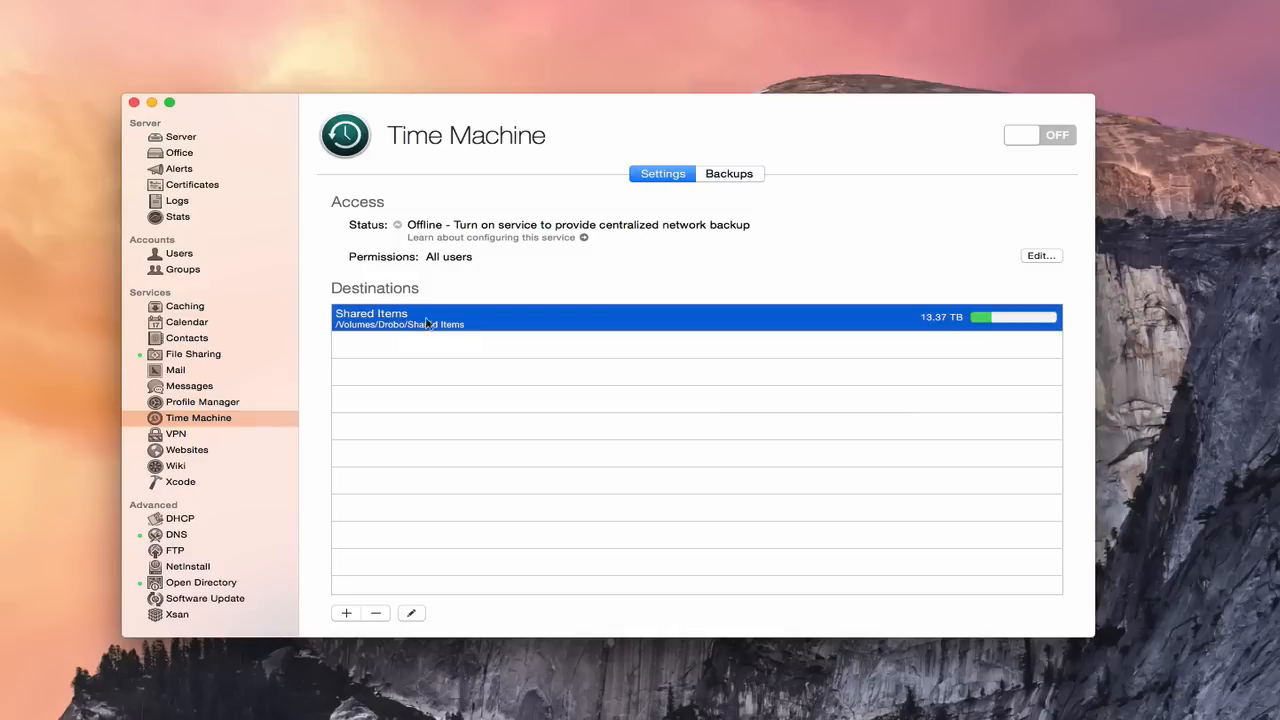
pyautogui.click(412, 612)
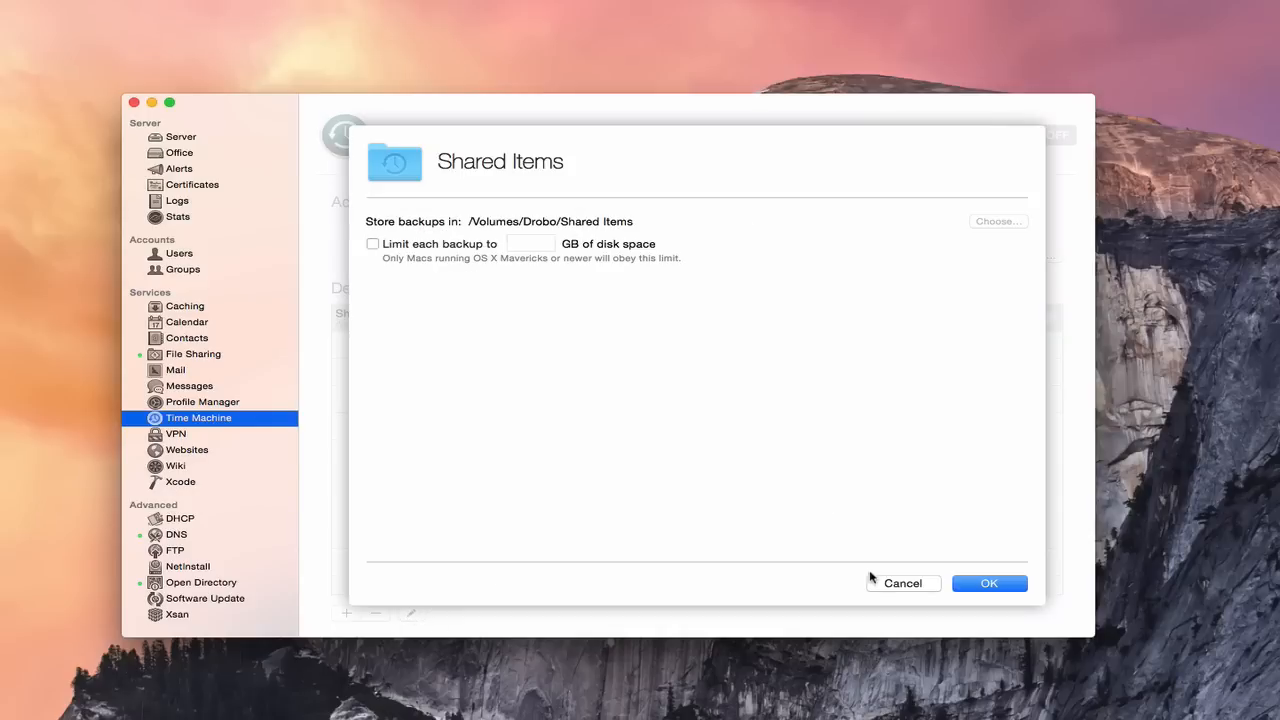
pyautogui.click(988, 584)
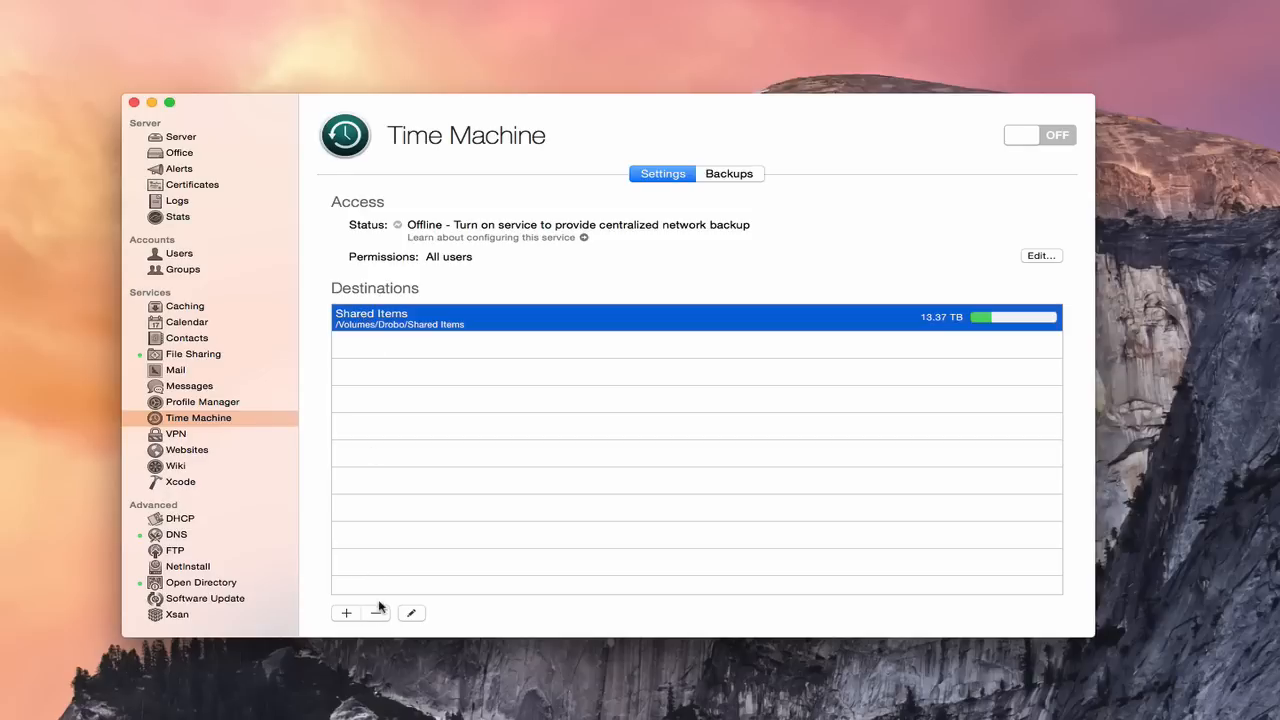
pyautogui.moveTo(376, 614)
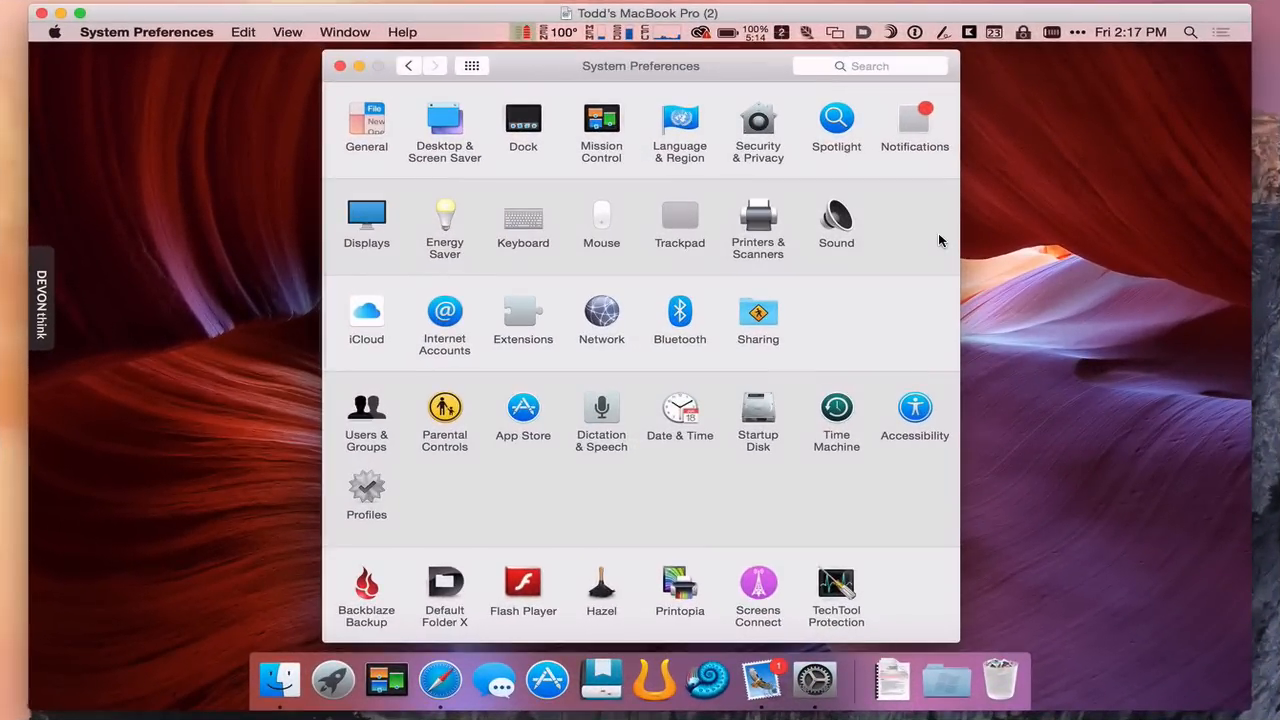
pyautogui.moveTo(596, 80)
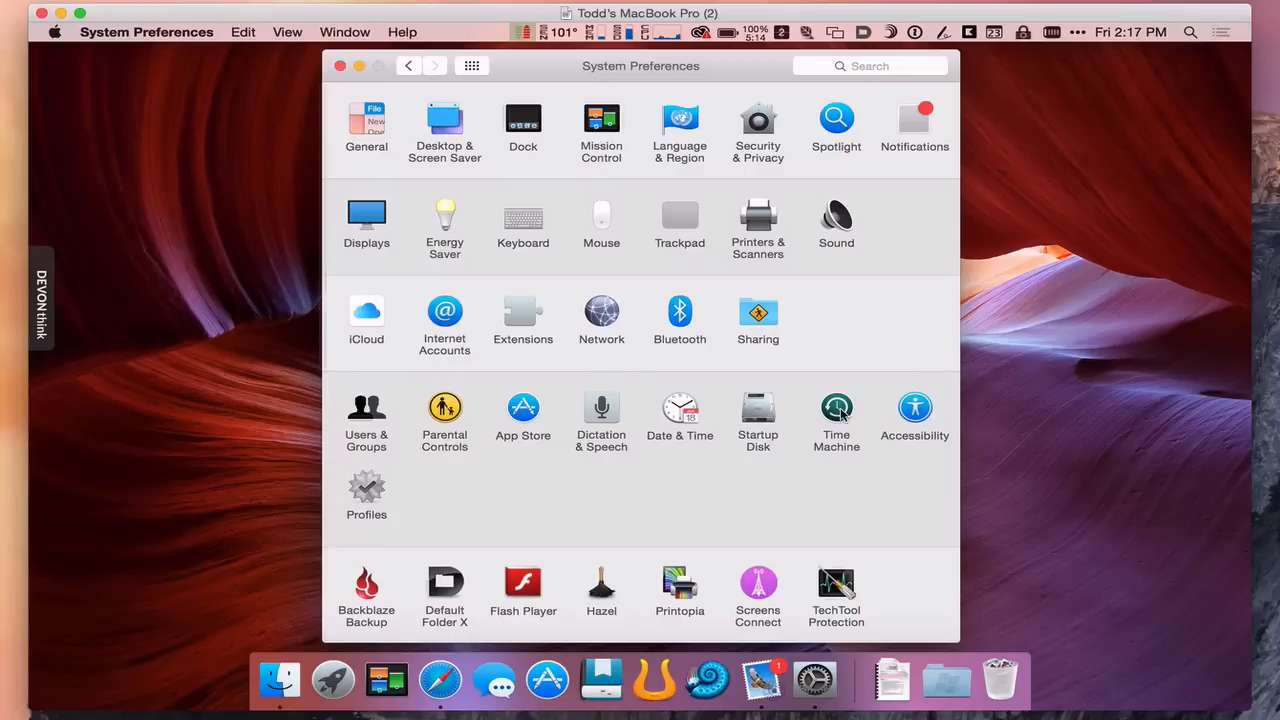
# Show the available Time Machine backup disks on the client Mac
pyautogui.click(836, 408)
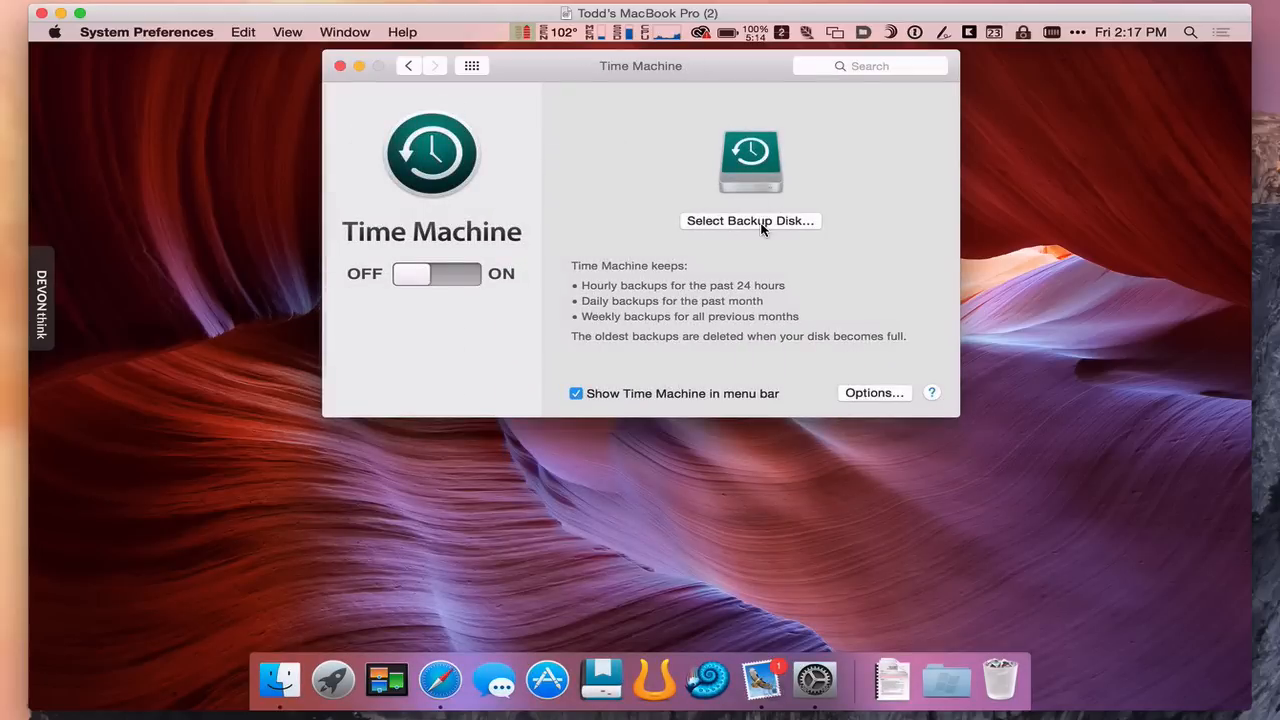
pyautogui.click(750, 220)
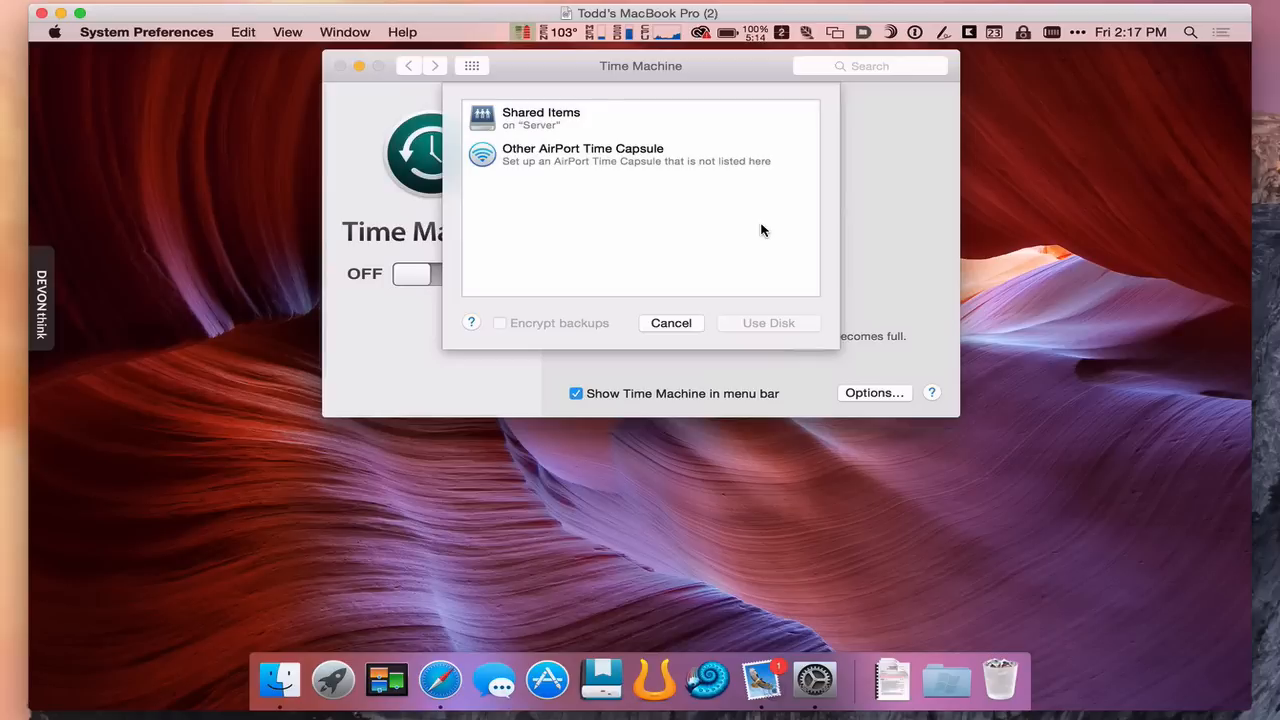
pyautogui.moveTo(552, 124)
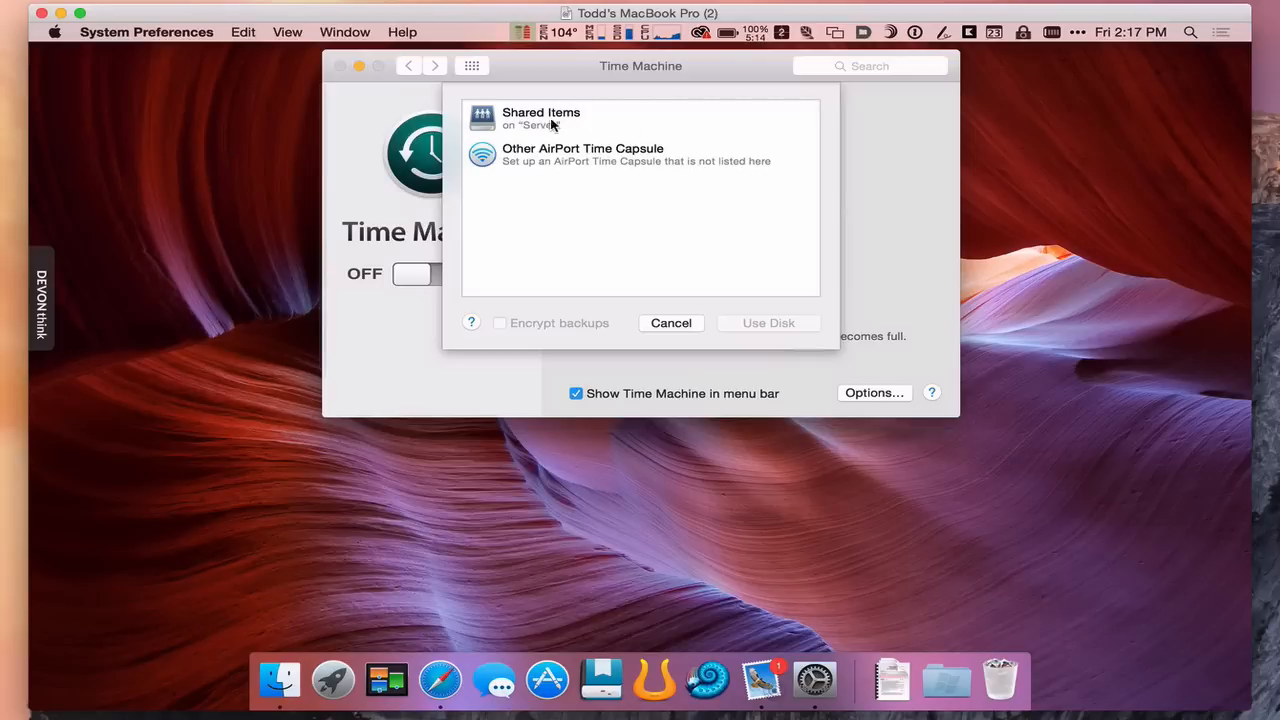
pyautogui.moveTo(540, 120)
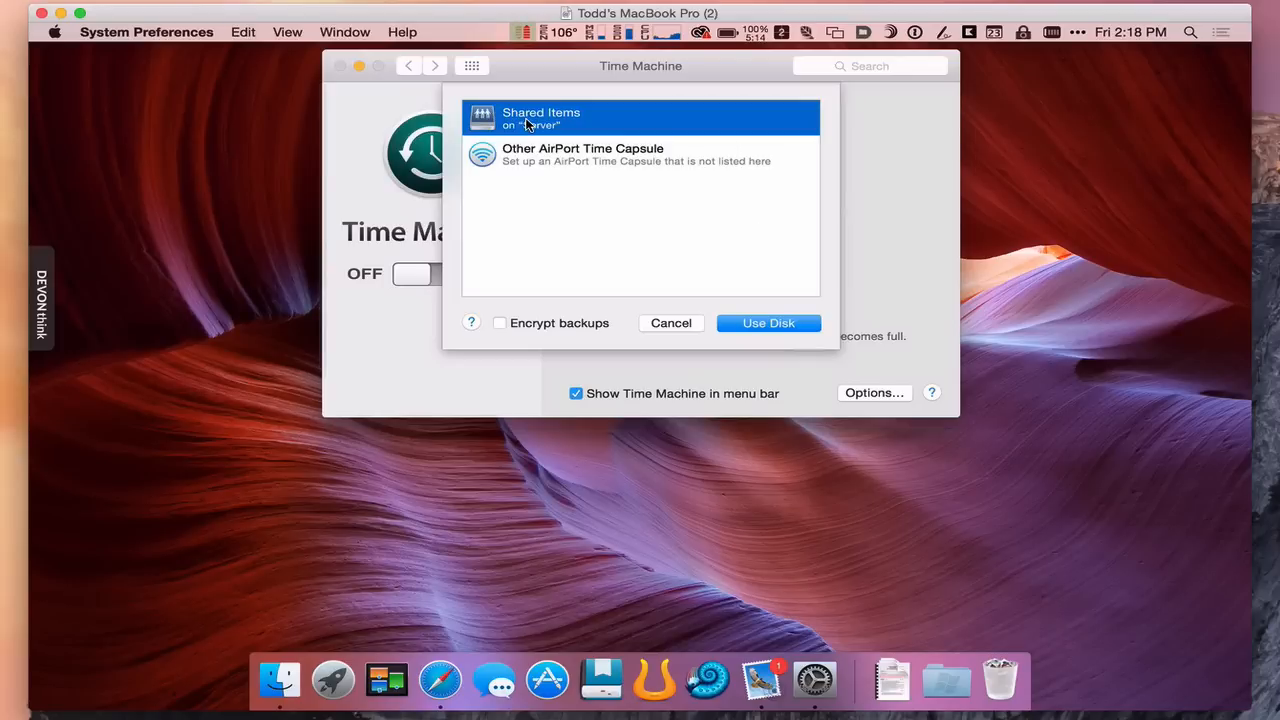
pyautogui.moveTo(770, 308)
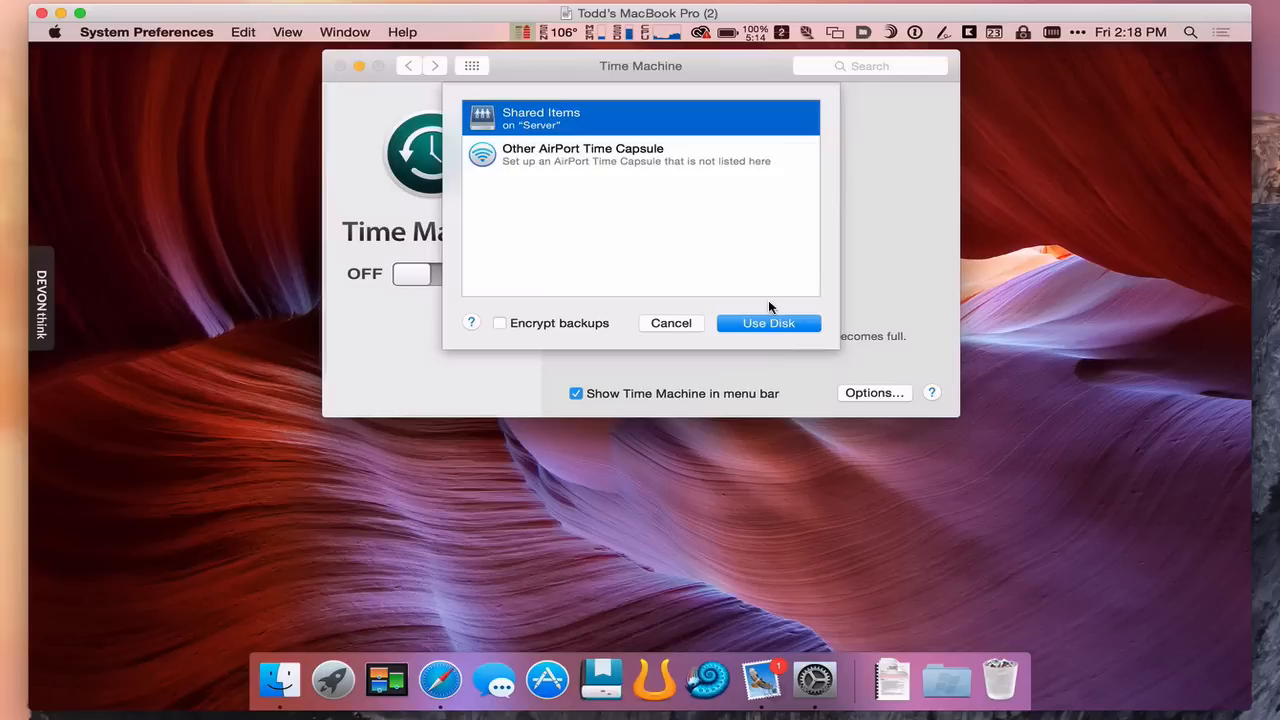
# Use Shared Items on Server as backup disk, connecting as a registered user
pyautogui.click(768, 322)
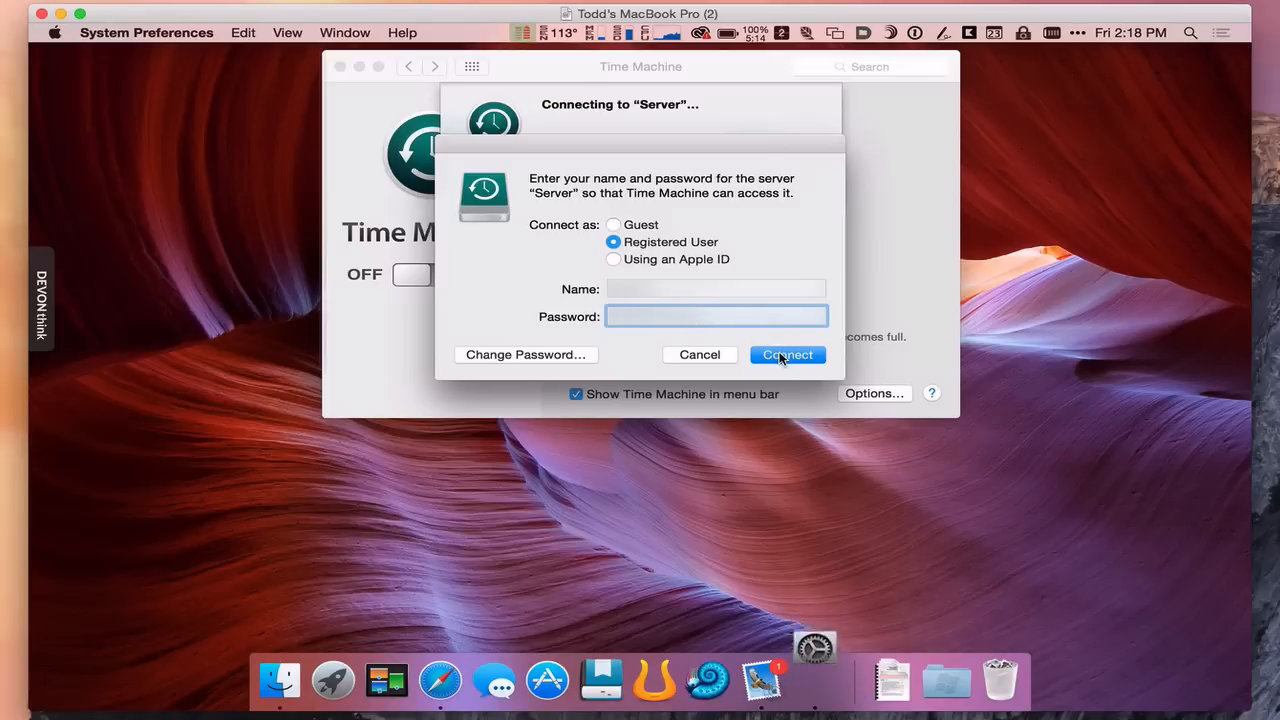
pyautogui.click(788, 354)
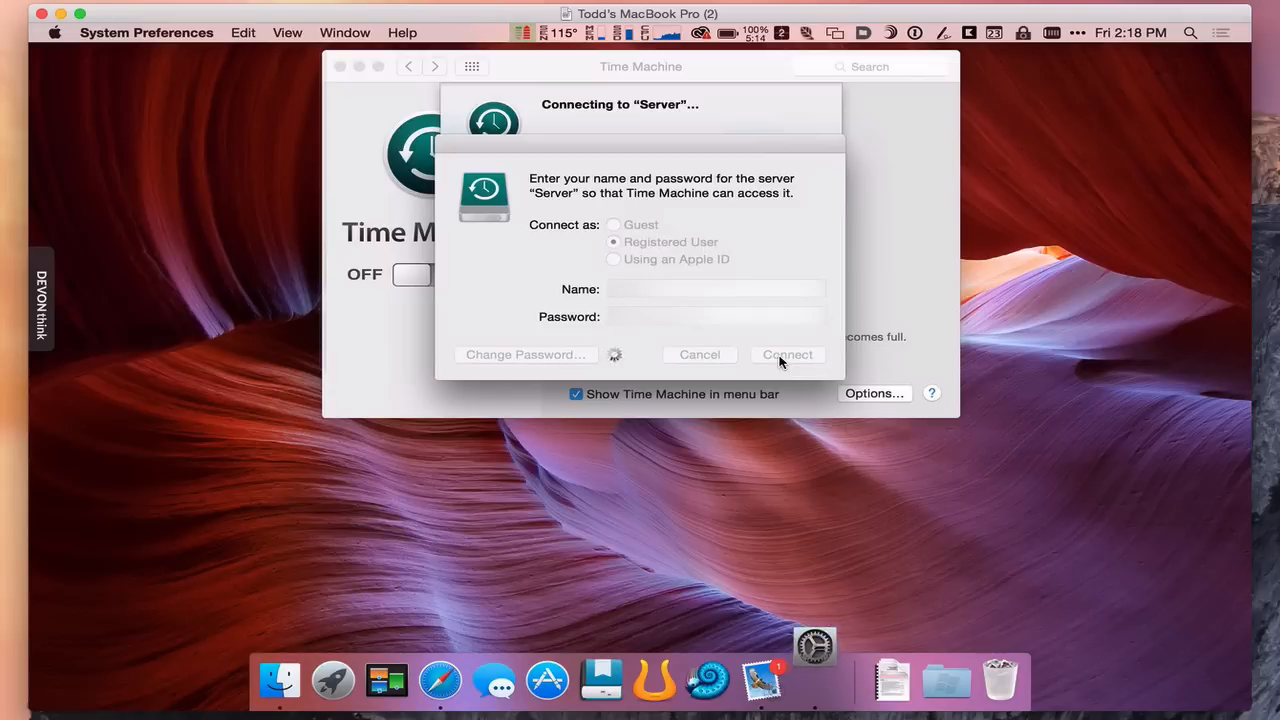
pyautogui.click(788, 354)
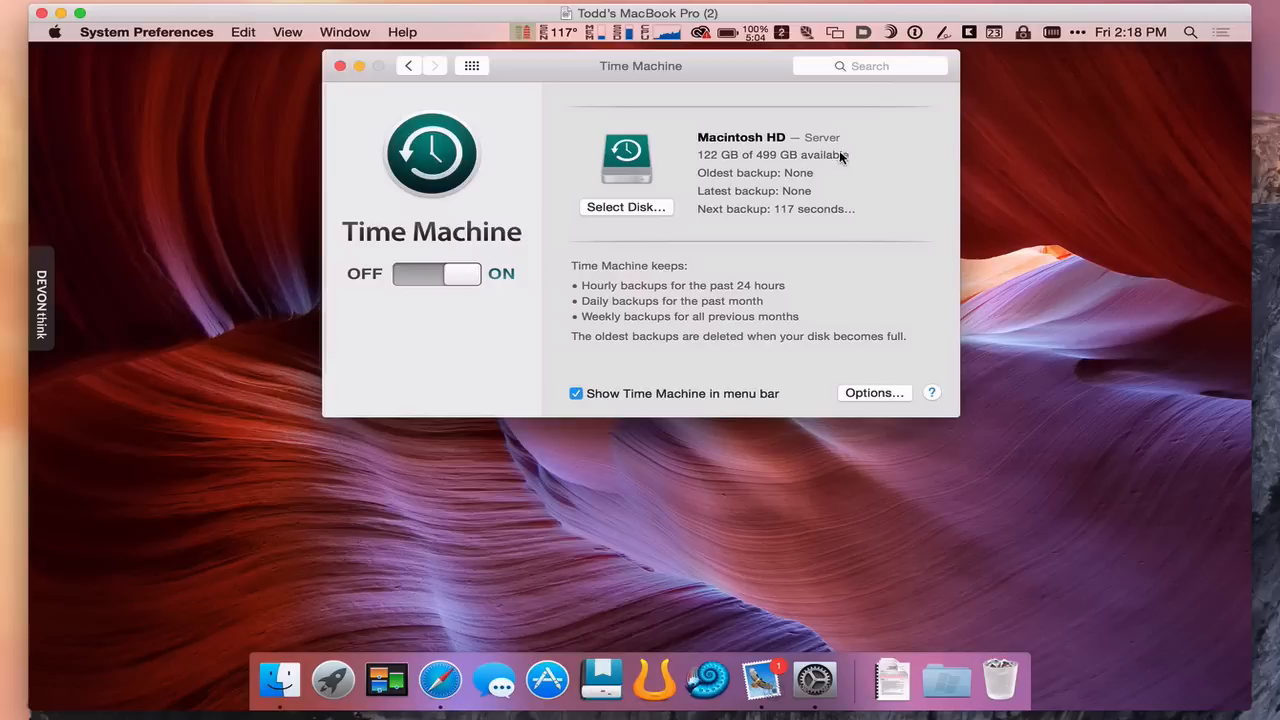
pyautogui.moveTo(756, 168)
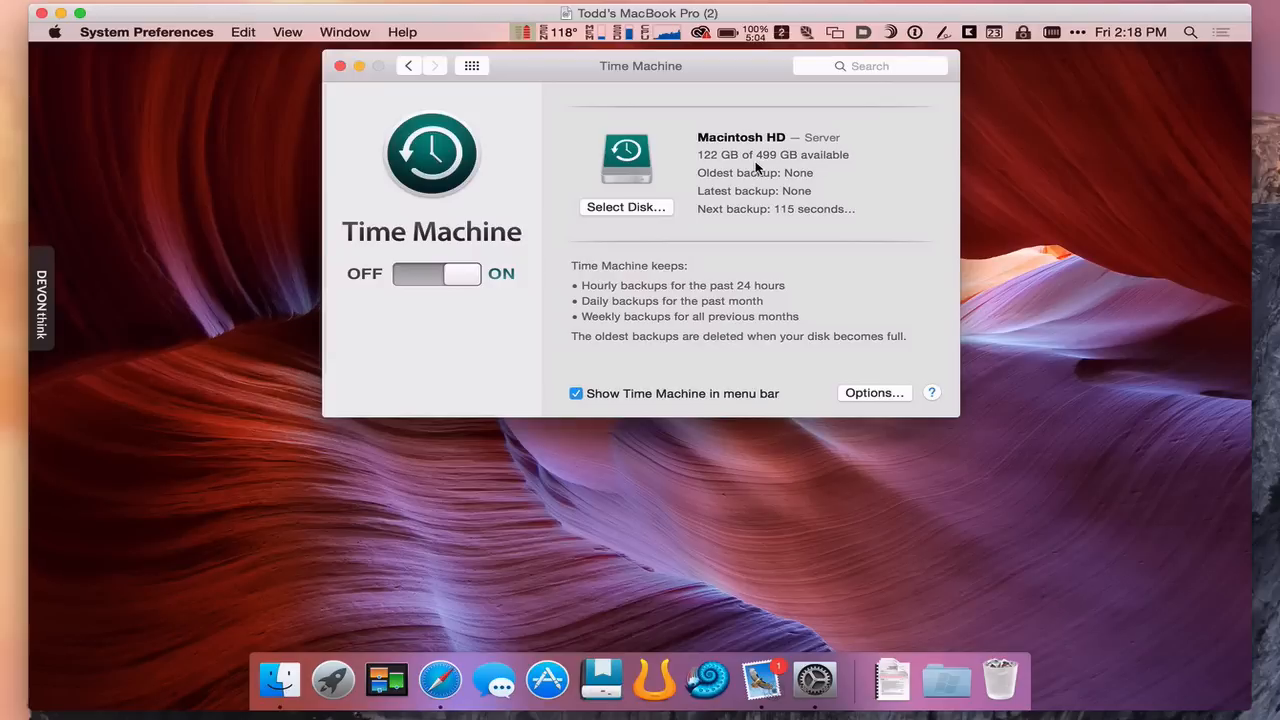
pyautogui.moveTo(796, 220)
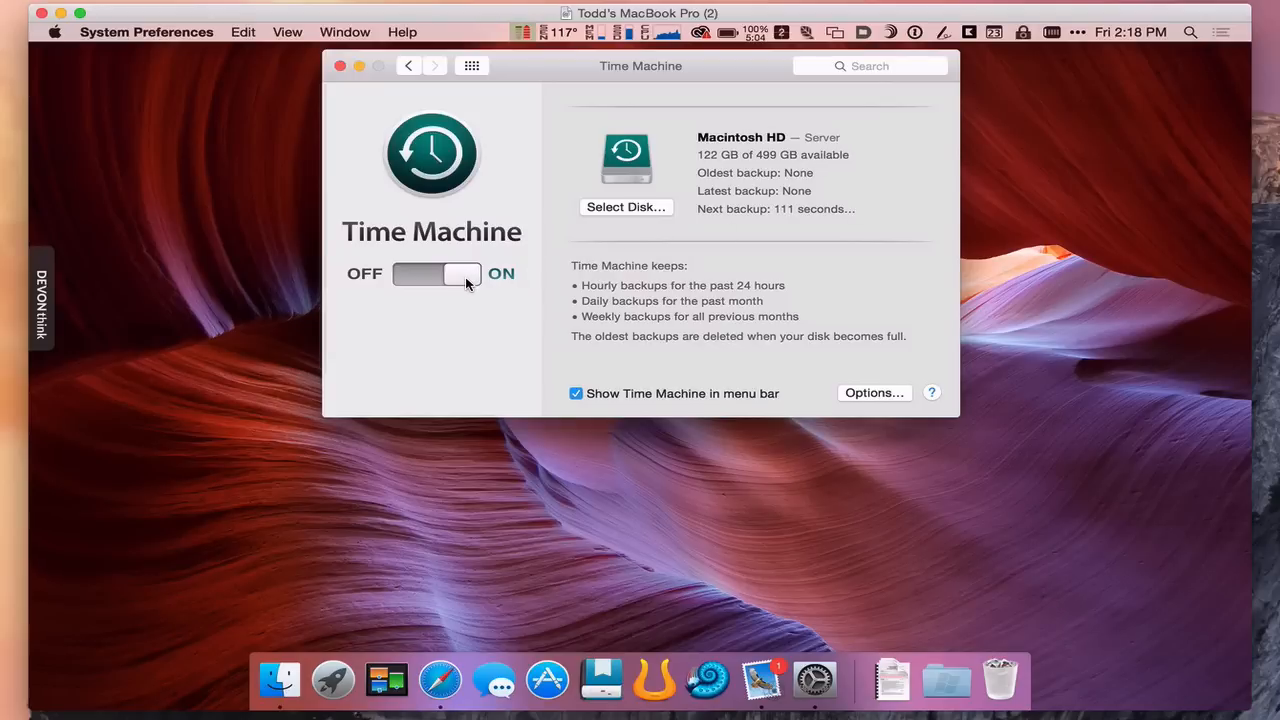
pyautogui.moveTo(978, 60)
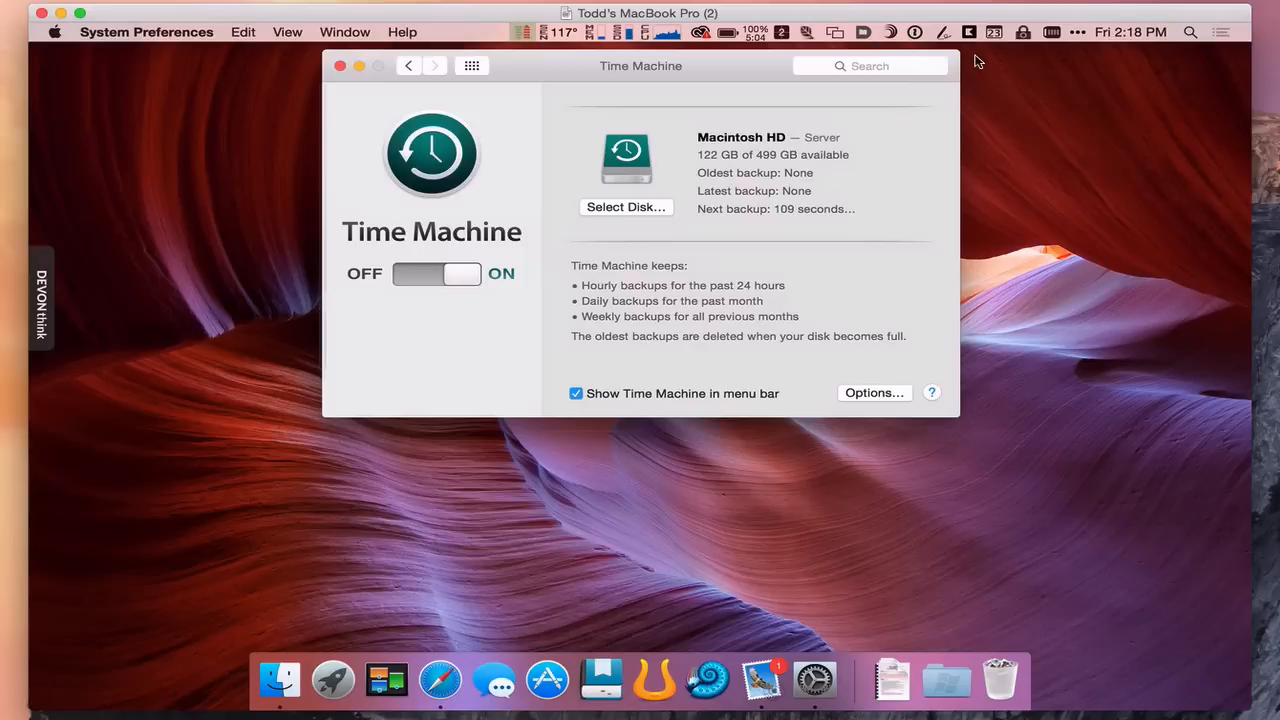
# Start a backup now from the Time Machine menu bar item
pyautogui.click(1078, 32)
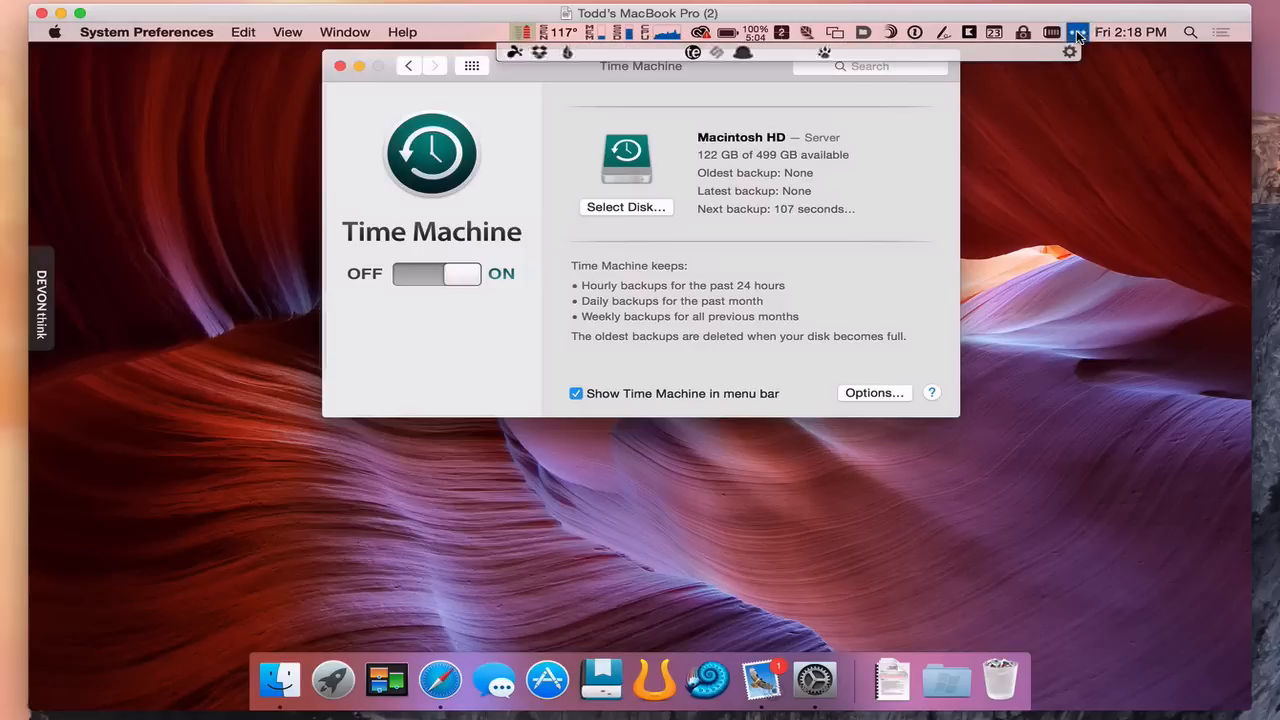
pyautogui.click(878, 32)
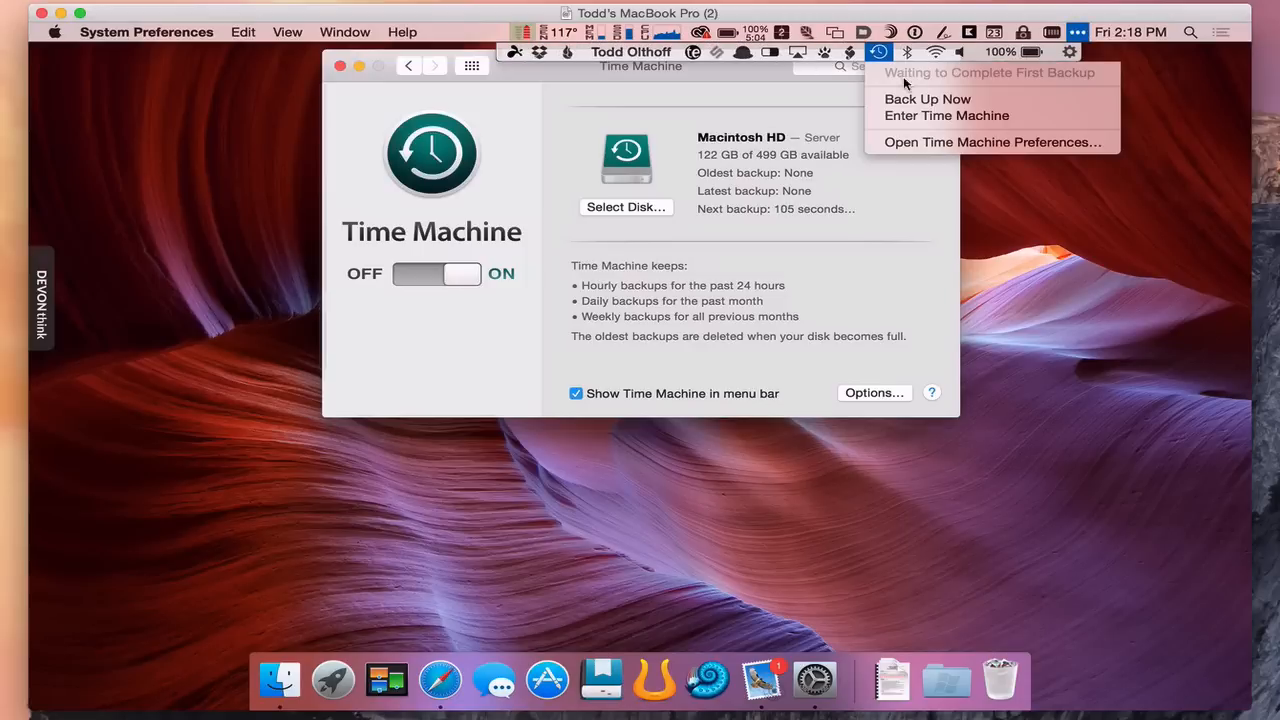
pyautogui.click(926, 98)
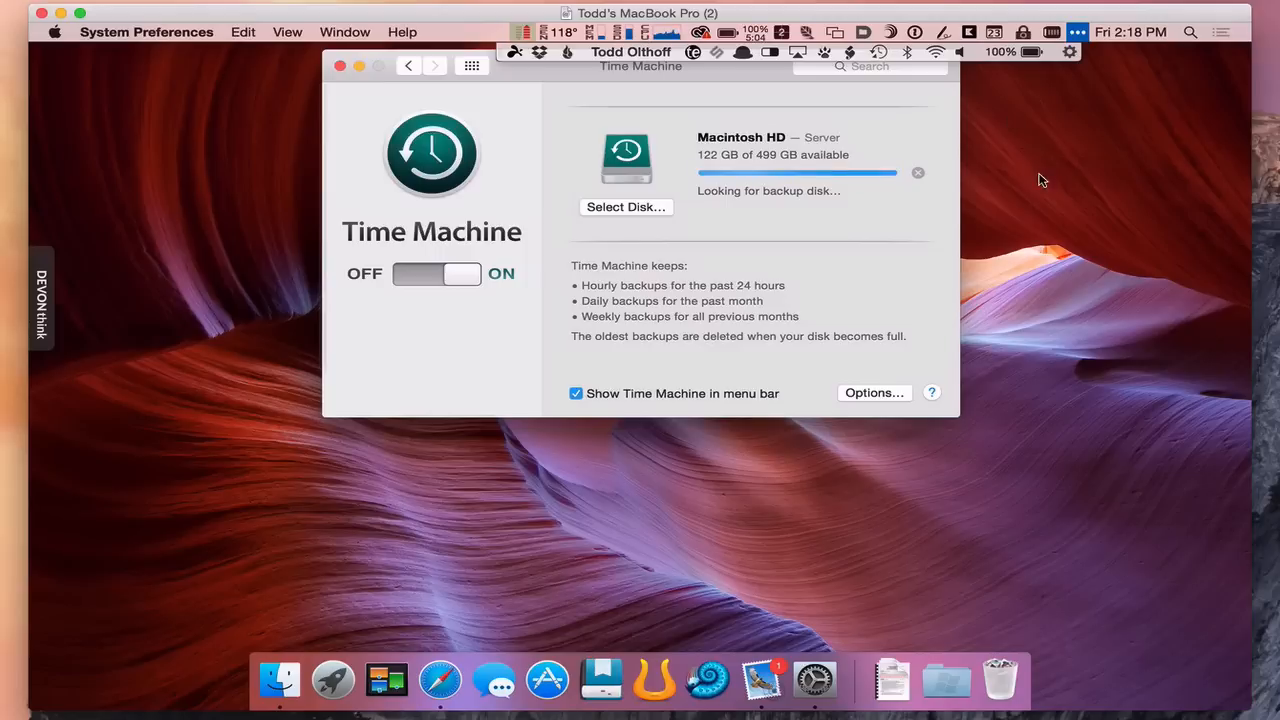
pyautogui.moveTo(562, 84)
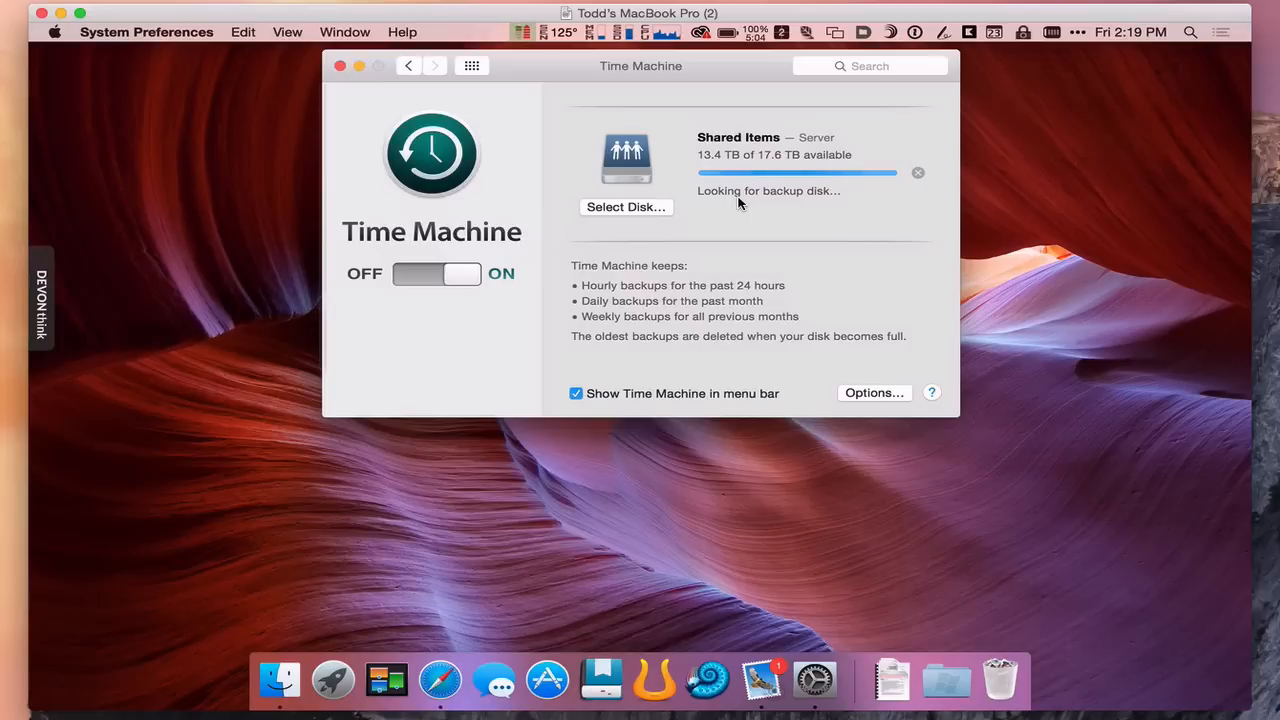
pyautogui.moveTo(750, 212)
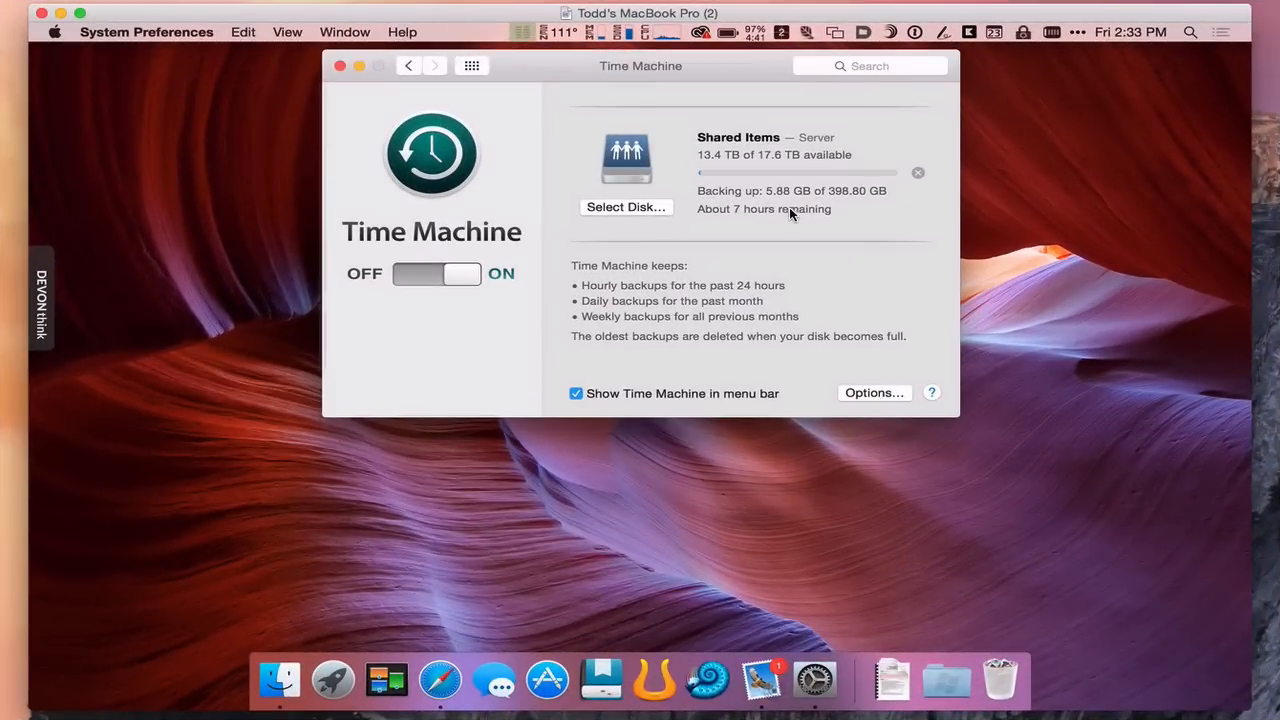
pyautogui.moveTo(696, 184)
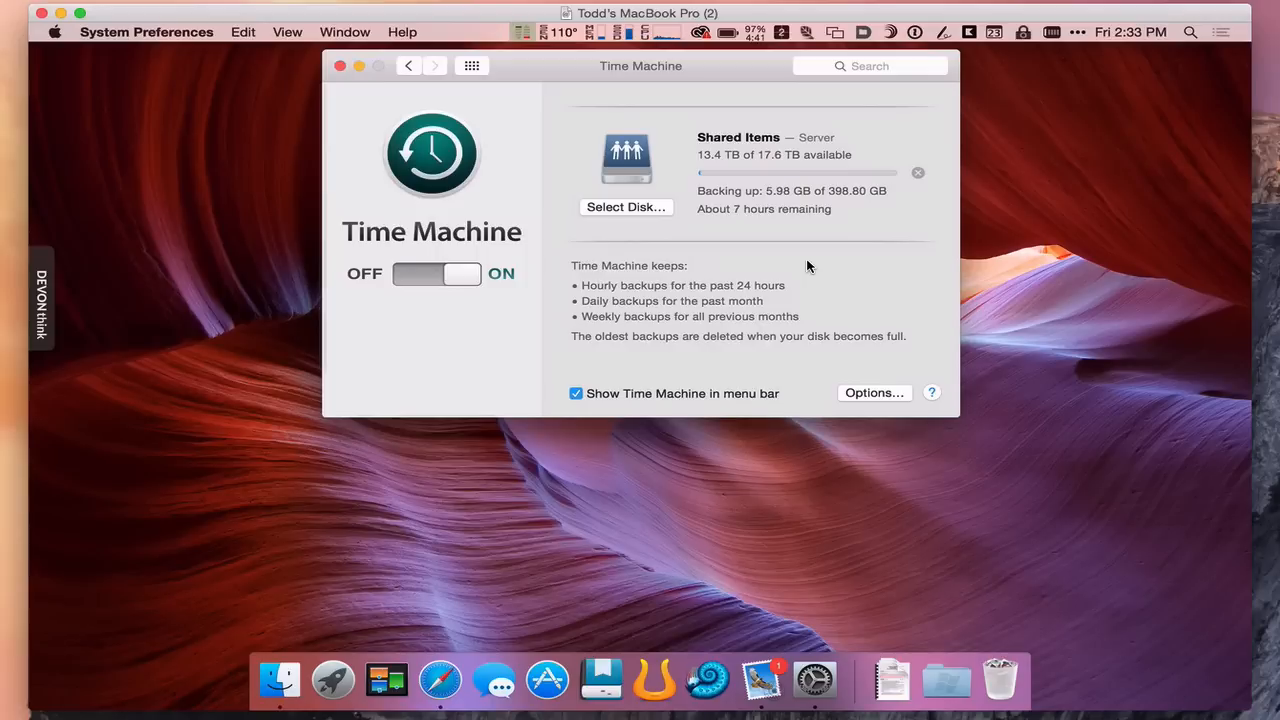
pyautogui.moveTo(710, 256)
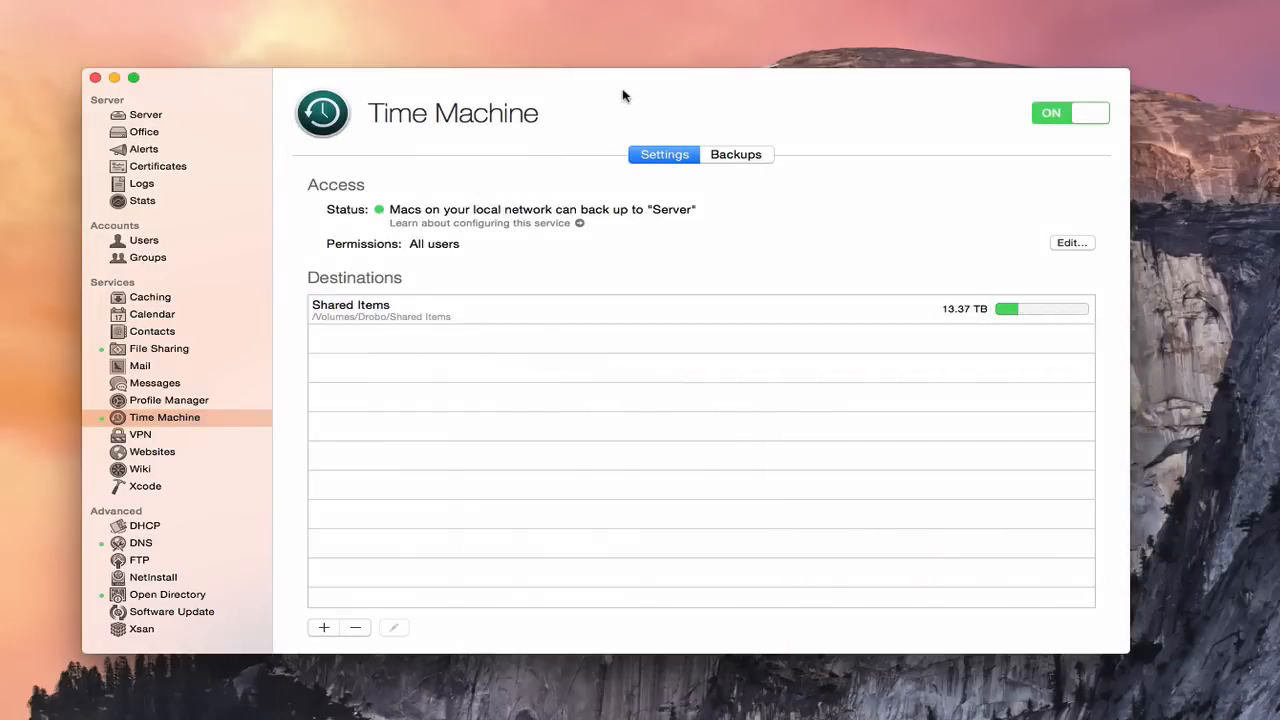
pyautogui.moveTo(364, 204)
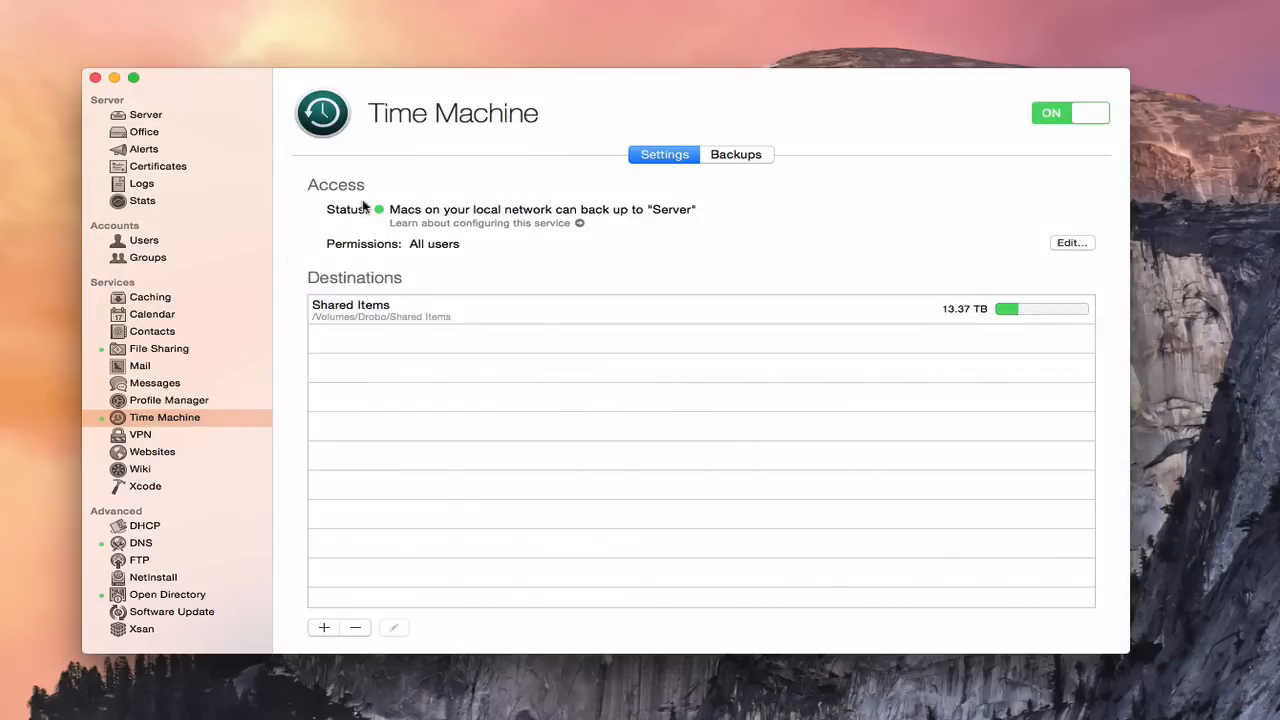
pyautogui.click(736, 154)
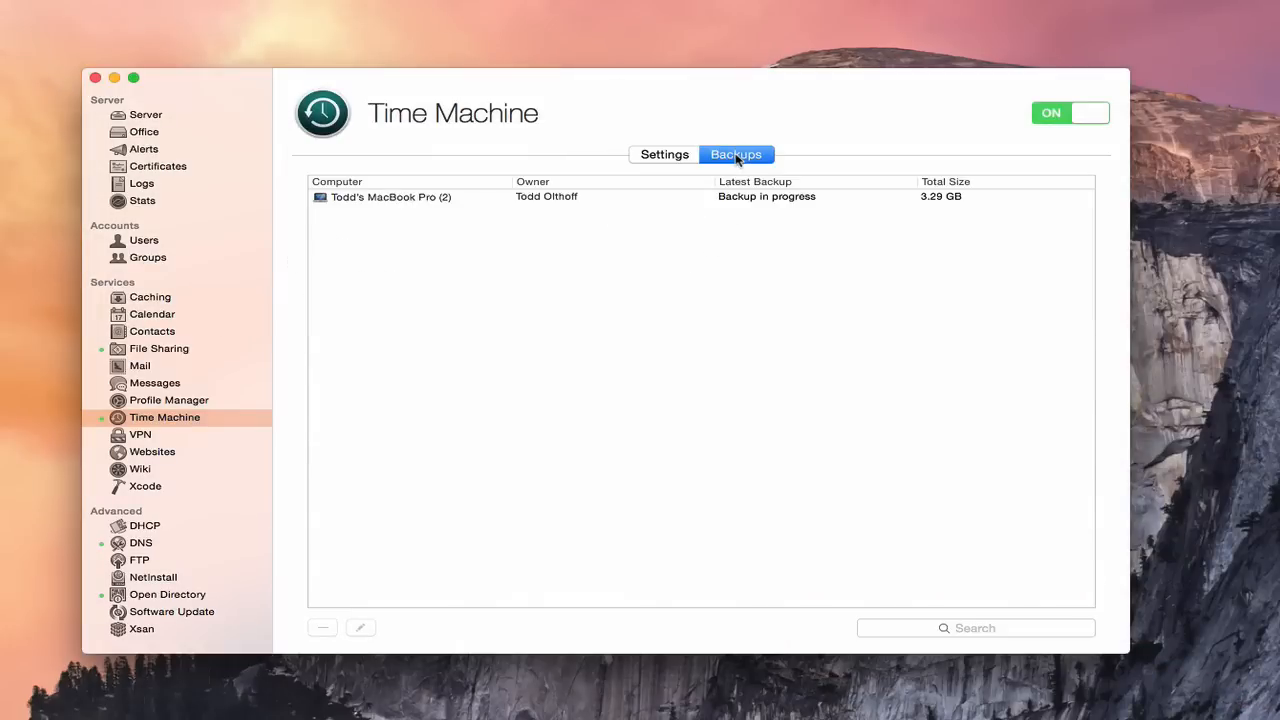
pyautogui.moveTo(412, 204)
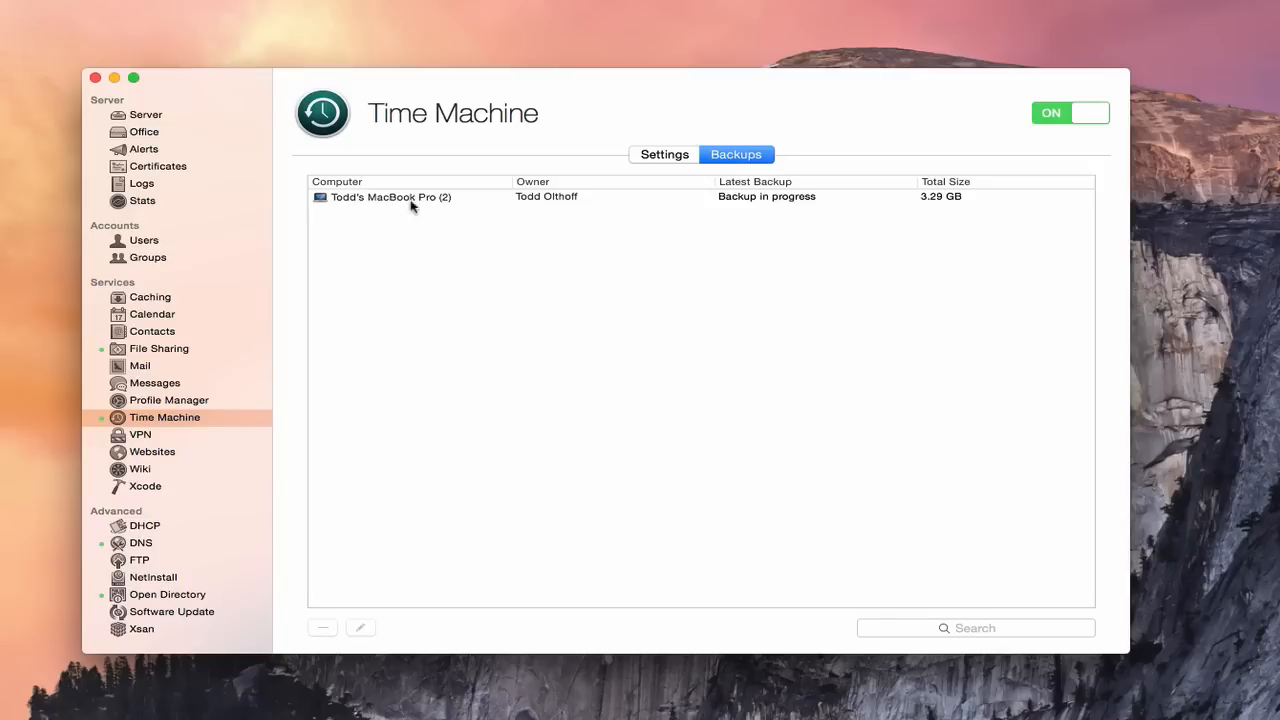
pyautogui.moveTo(572, 208)
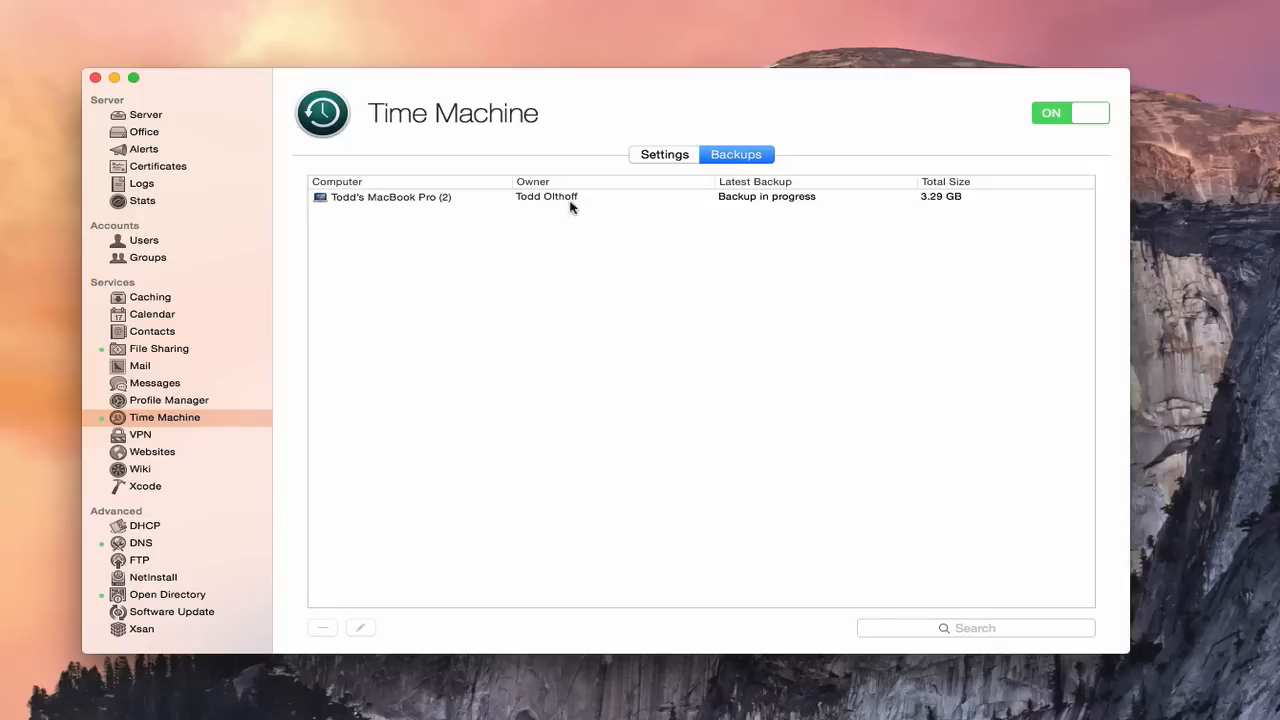
pyautogui.moveTo(780, 210)
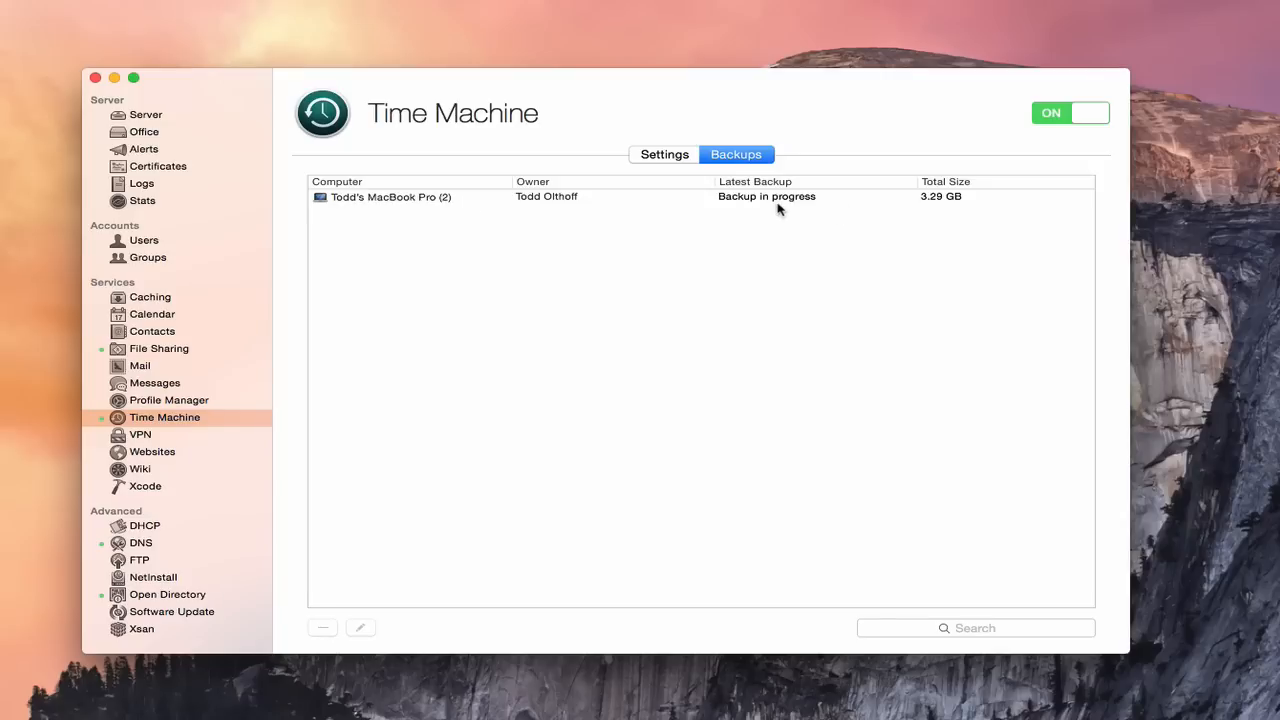
pyautogui.moveTo(948, 210)
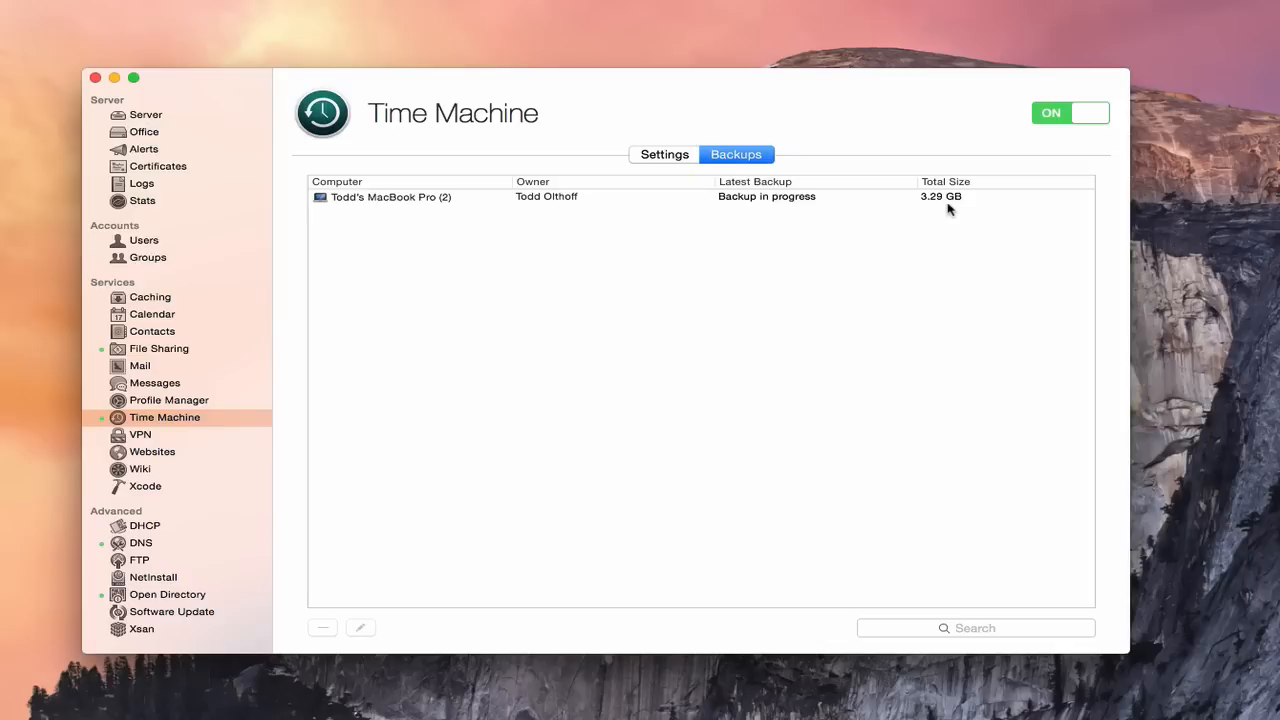
pyautogui.moveTo(436, 218)
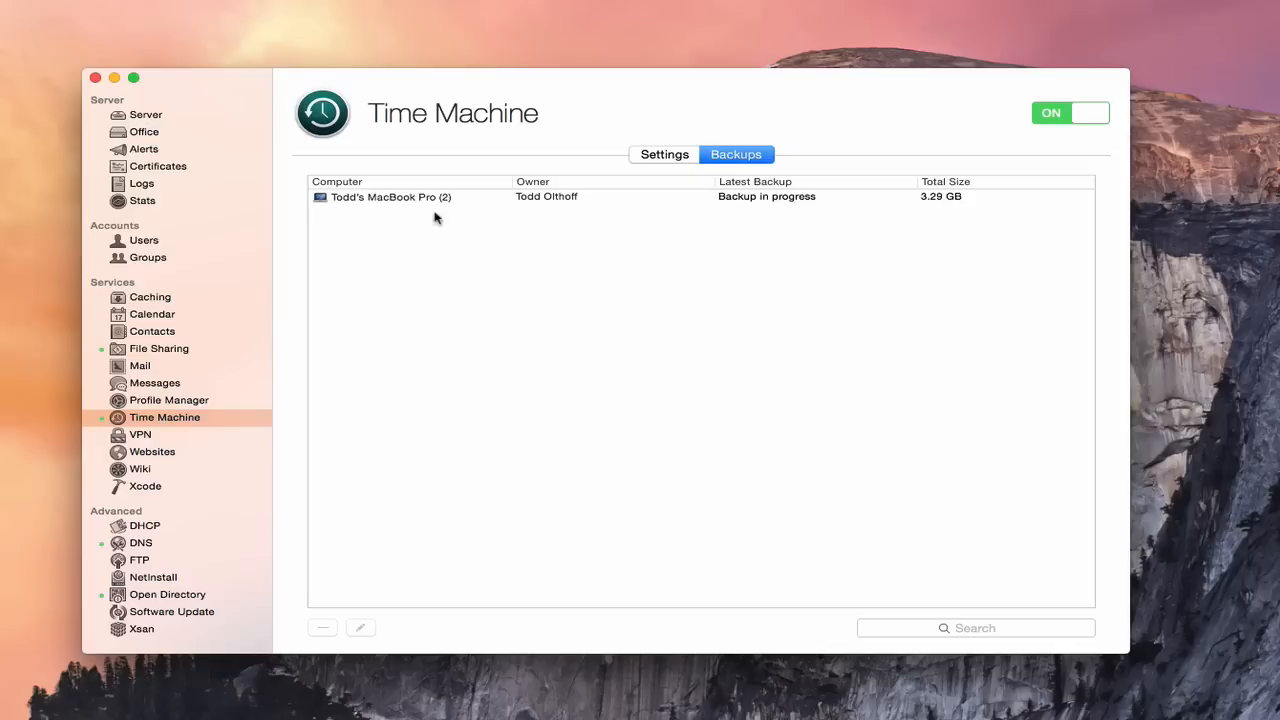
pyautogui.moveTo(396, 392)
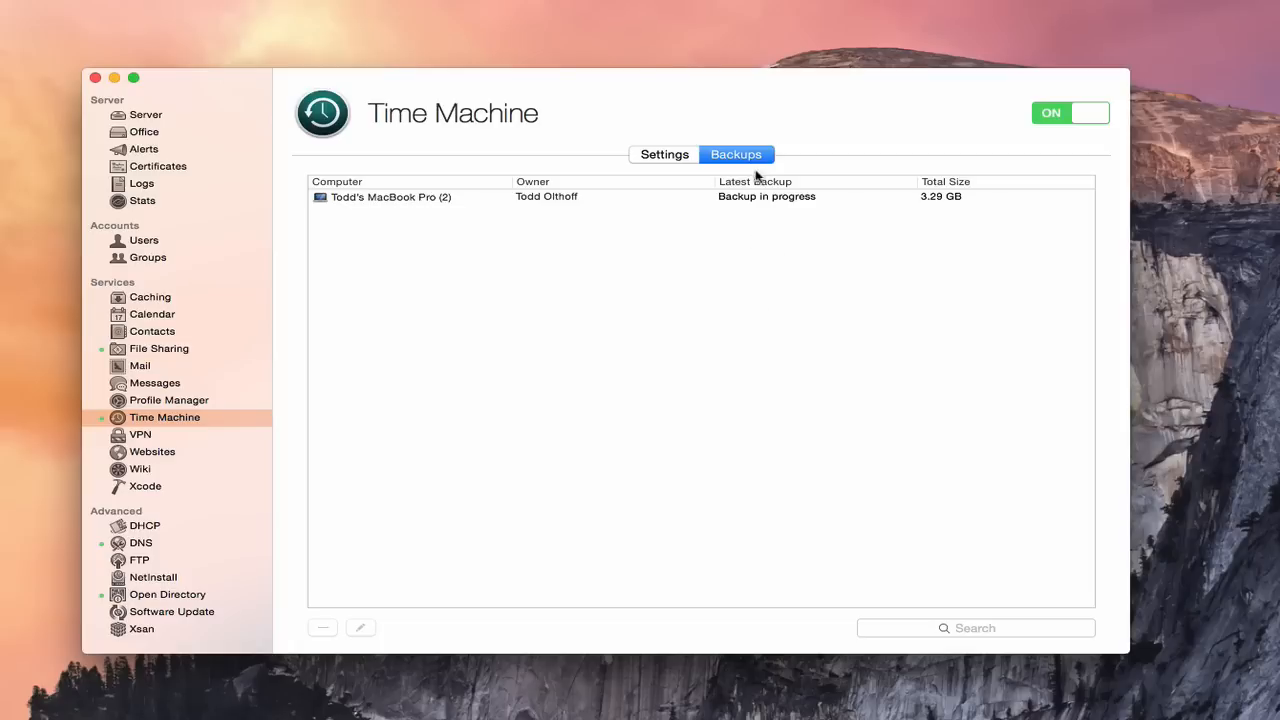
pyautogui.moveTo(910, 222)
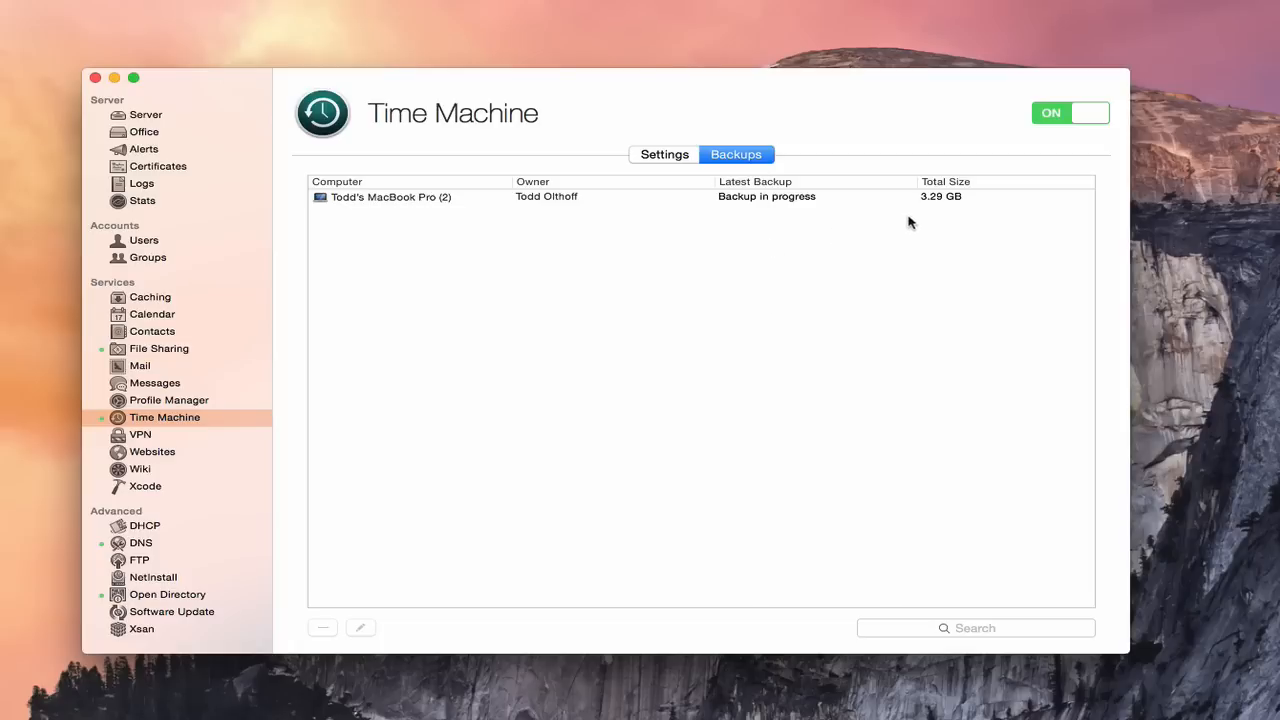
pyautogui.moveTo(928, 288)
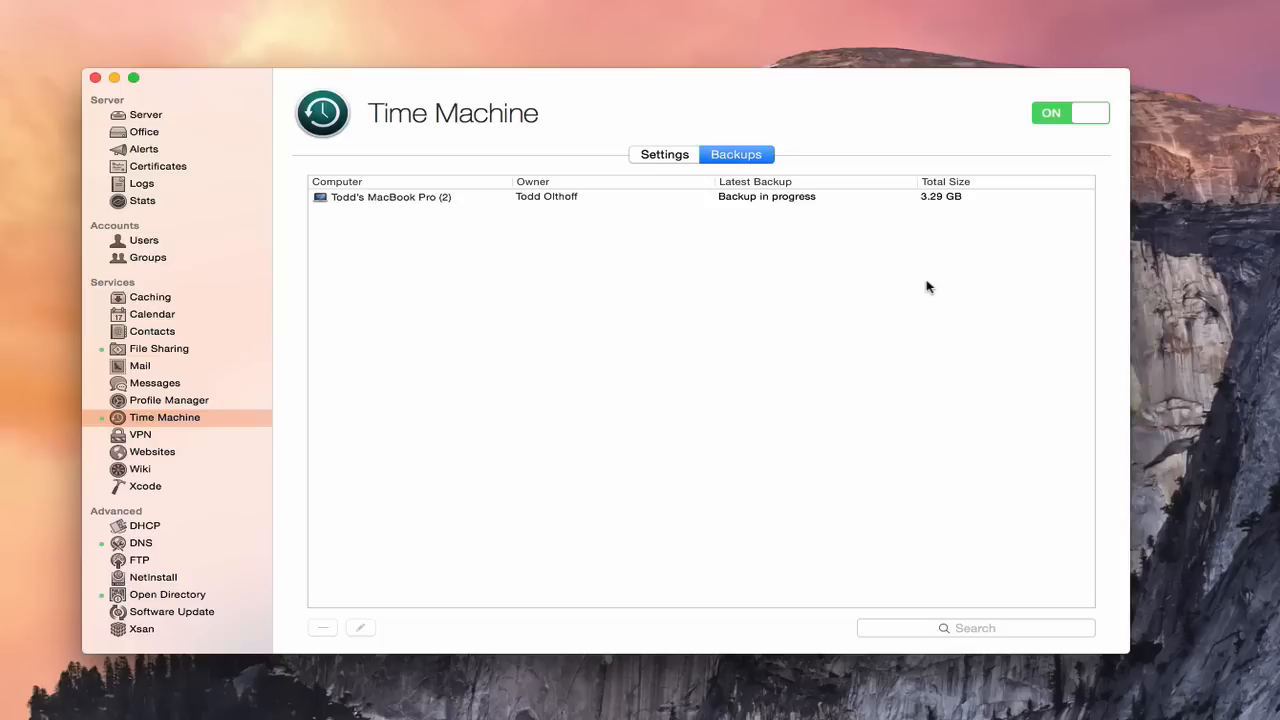